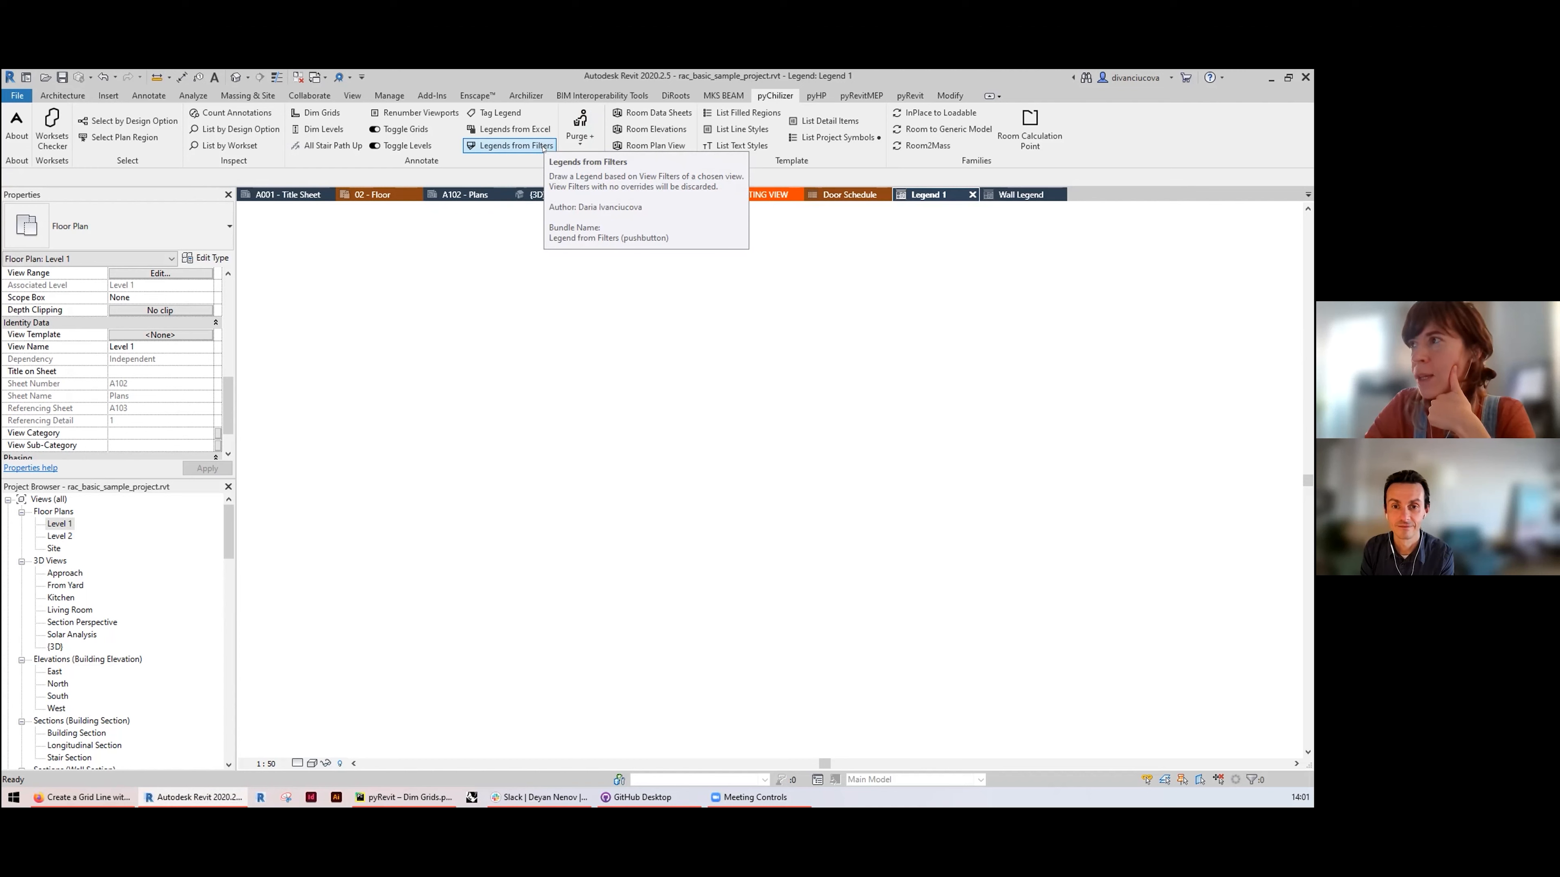
Step: Start Legends from Filters and keep 0400 Fire Protection Plans as the source view
left_click(515, 145)
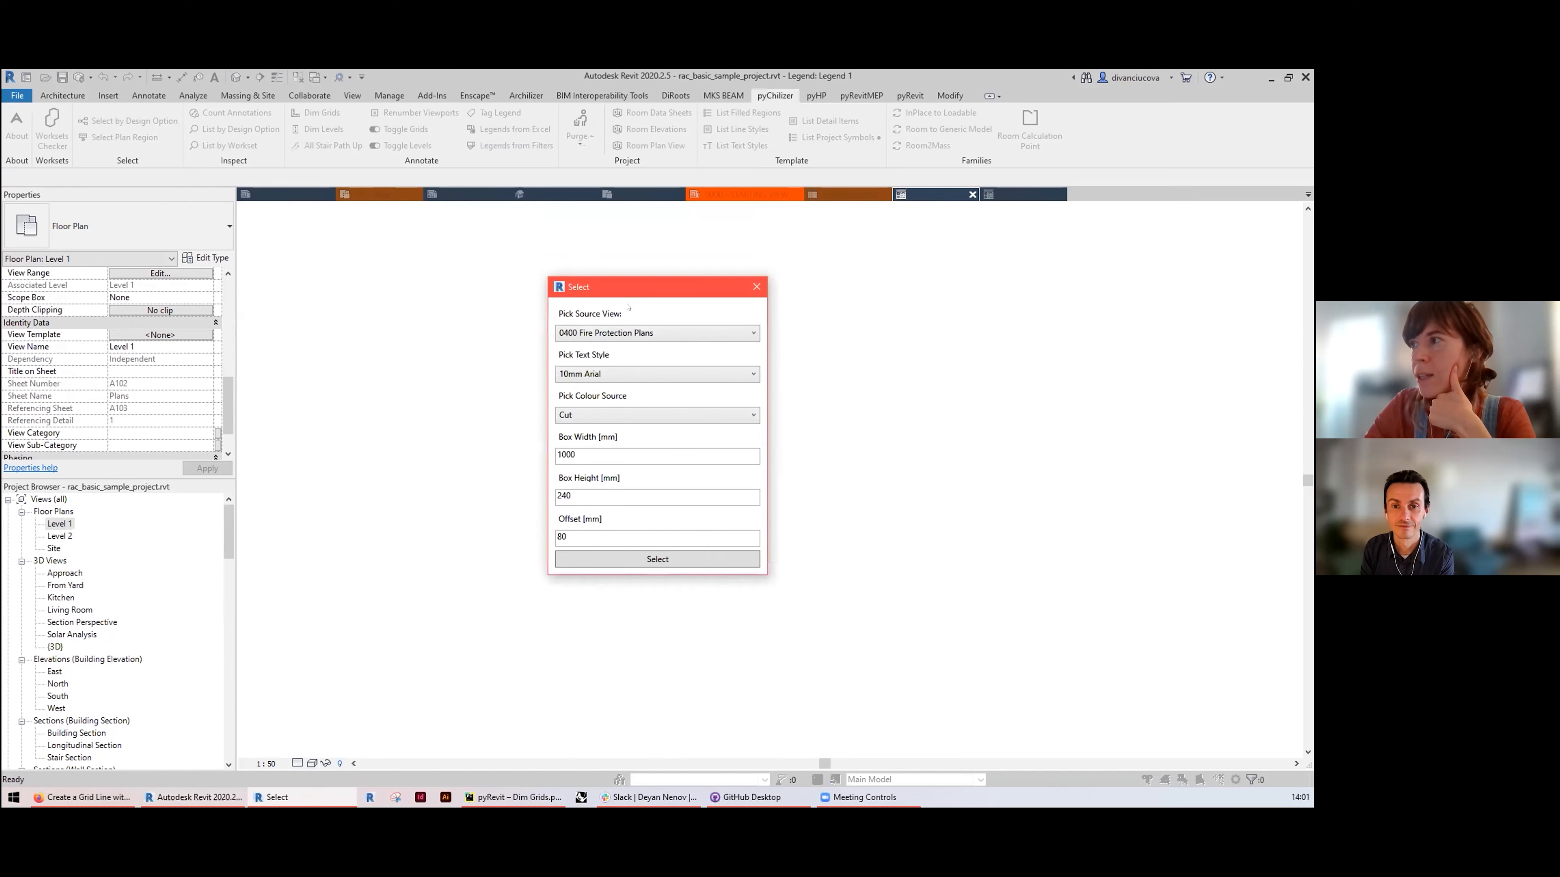
left_click_drag(657, 287, 513, 287)
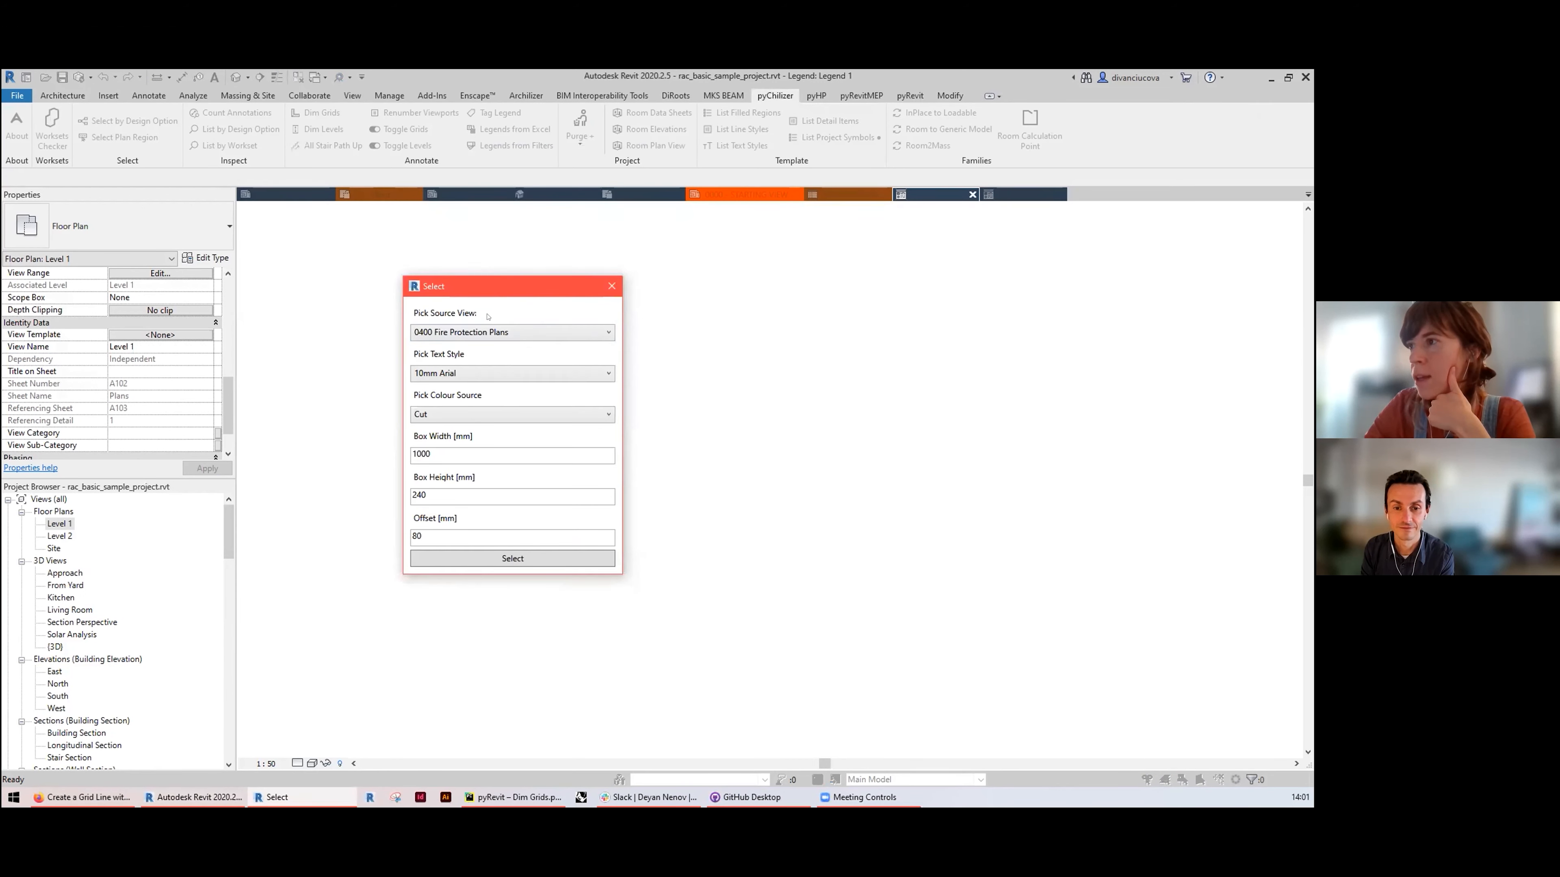
left_click(607, 332)
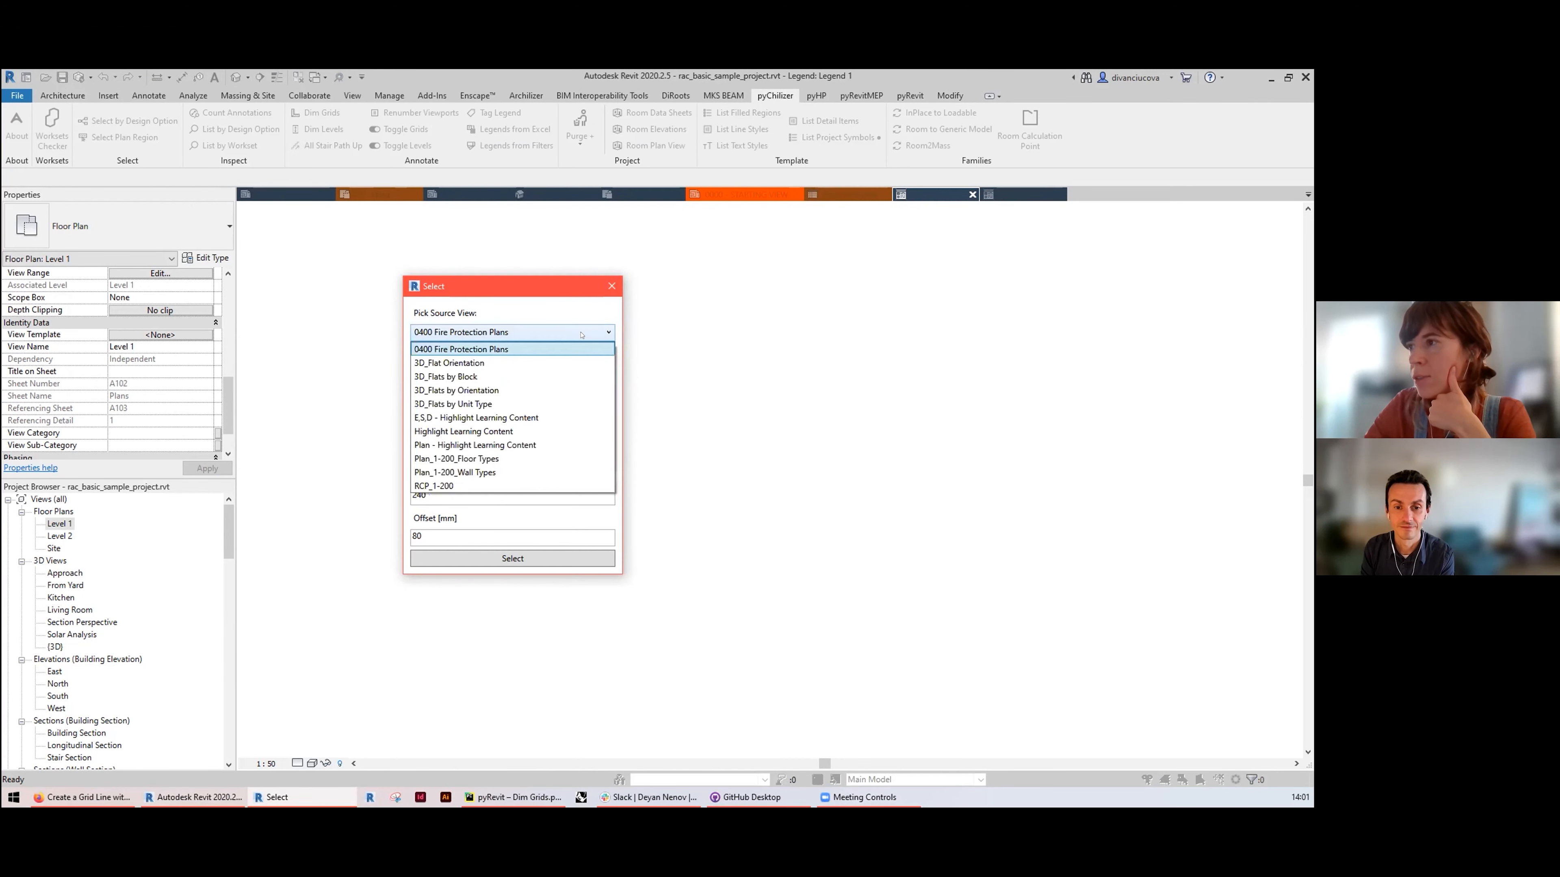
left_click(461, 349)
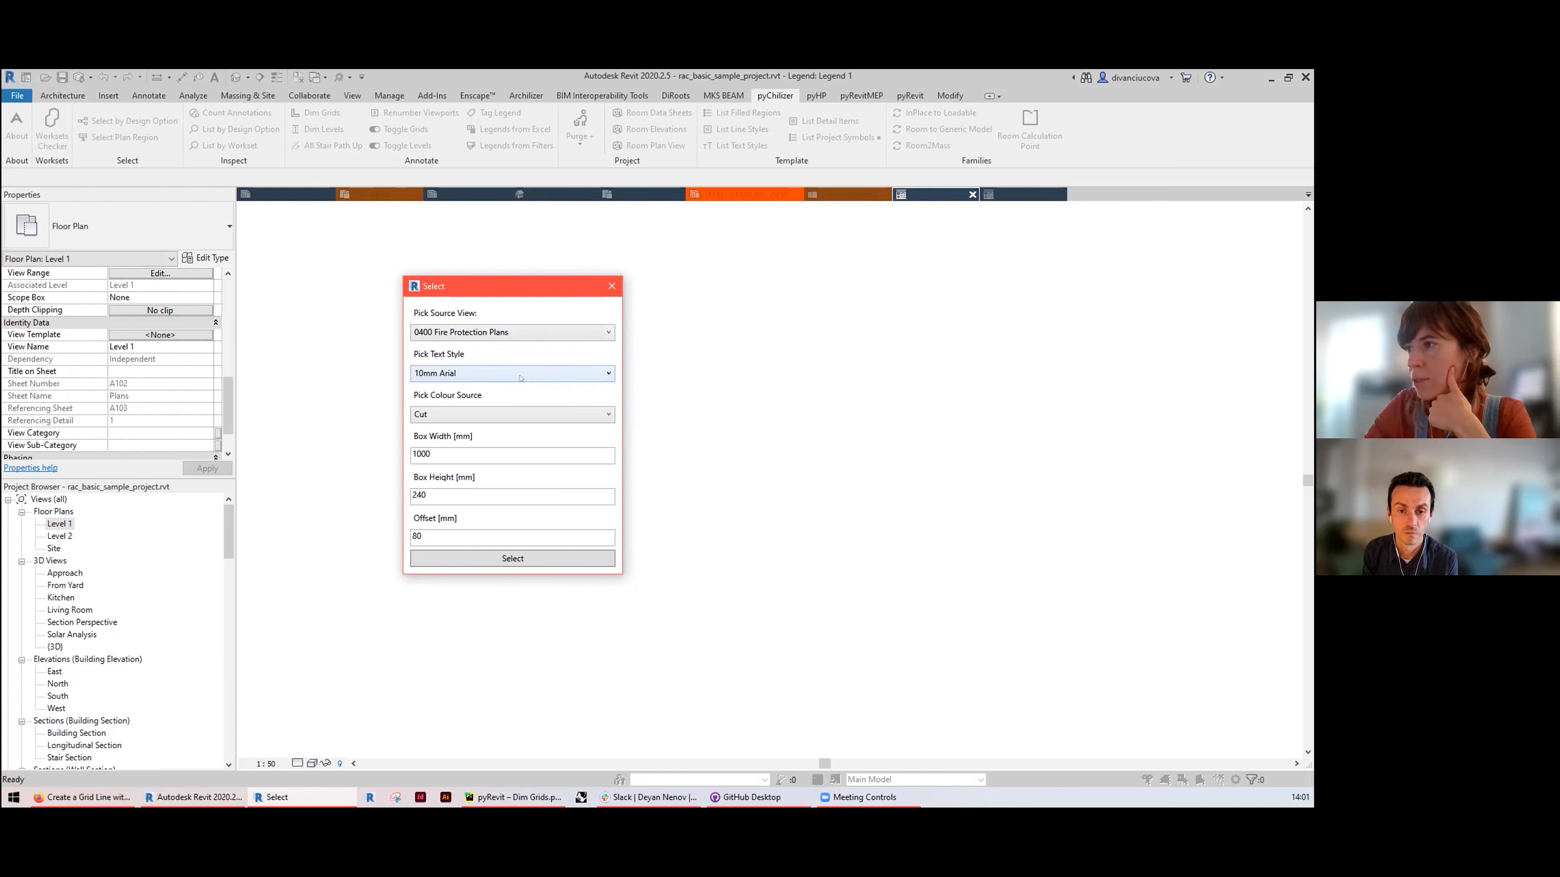
Step: Use 2.5mm Arial legend text with Cut as the colour source
left_click(607, 373)
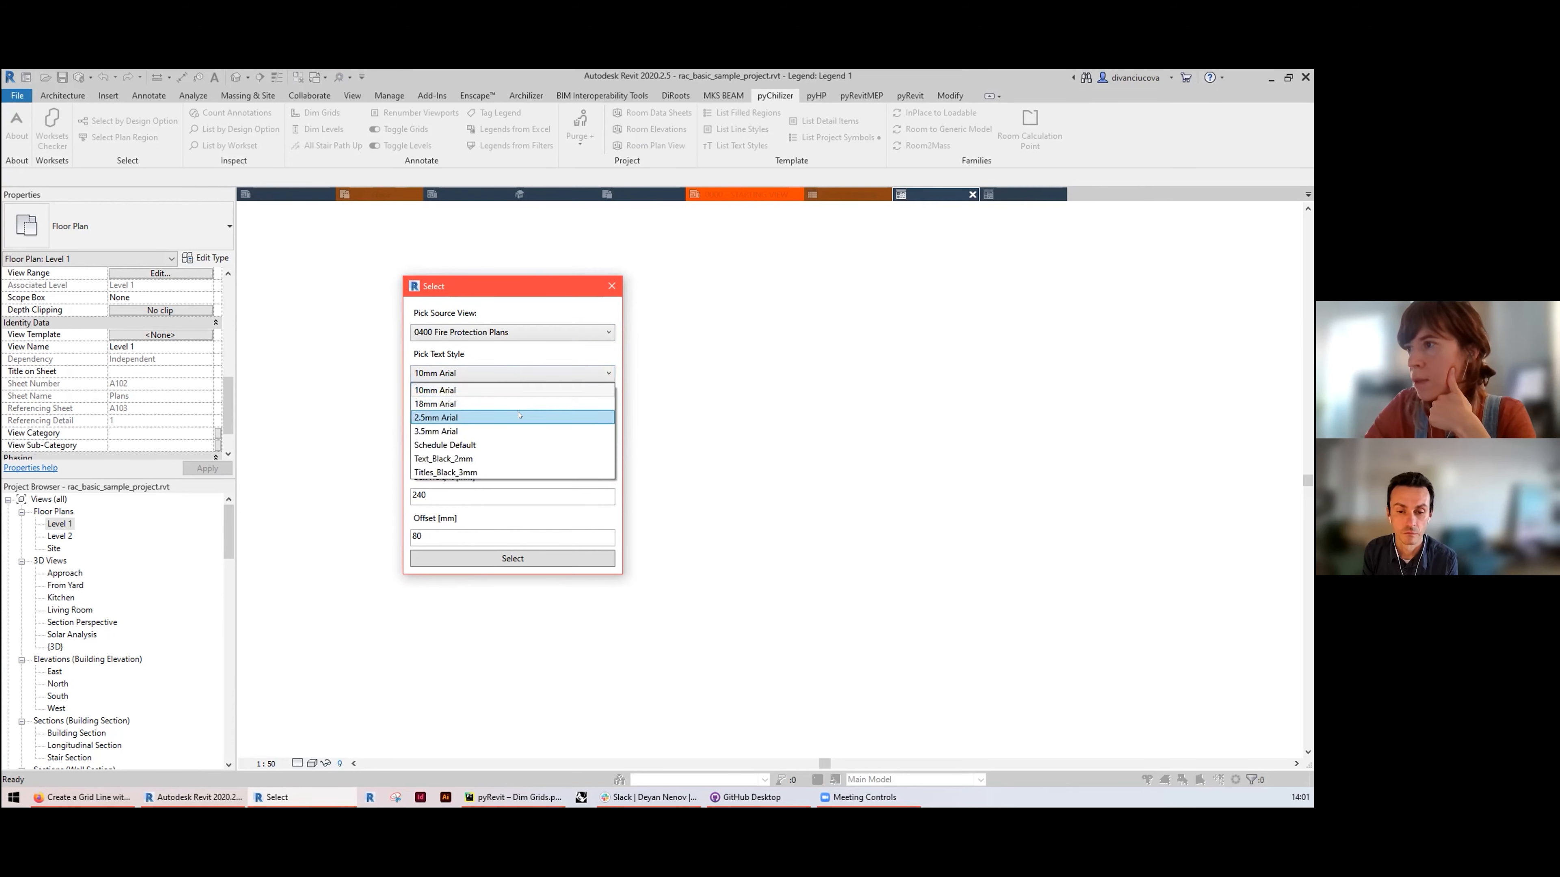
left_click(435, 416)
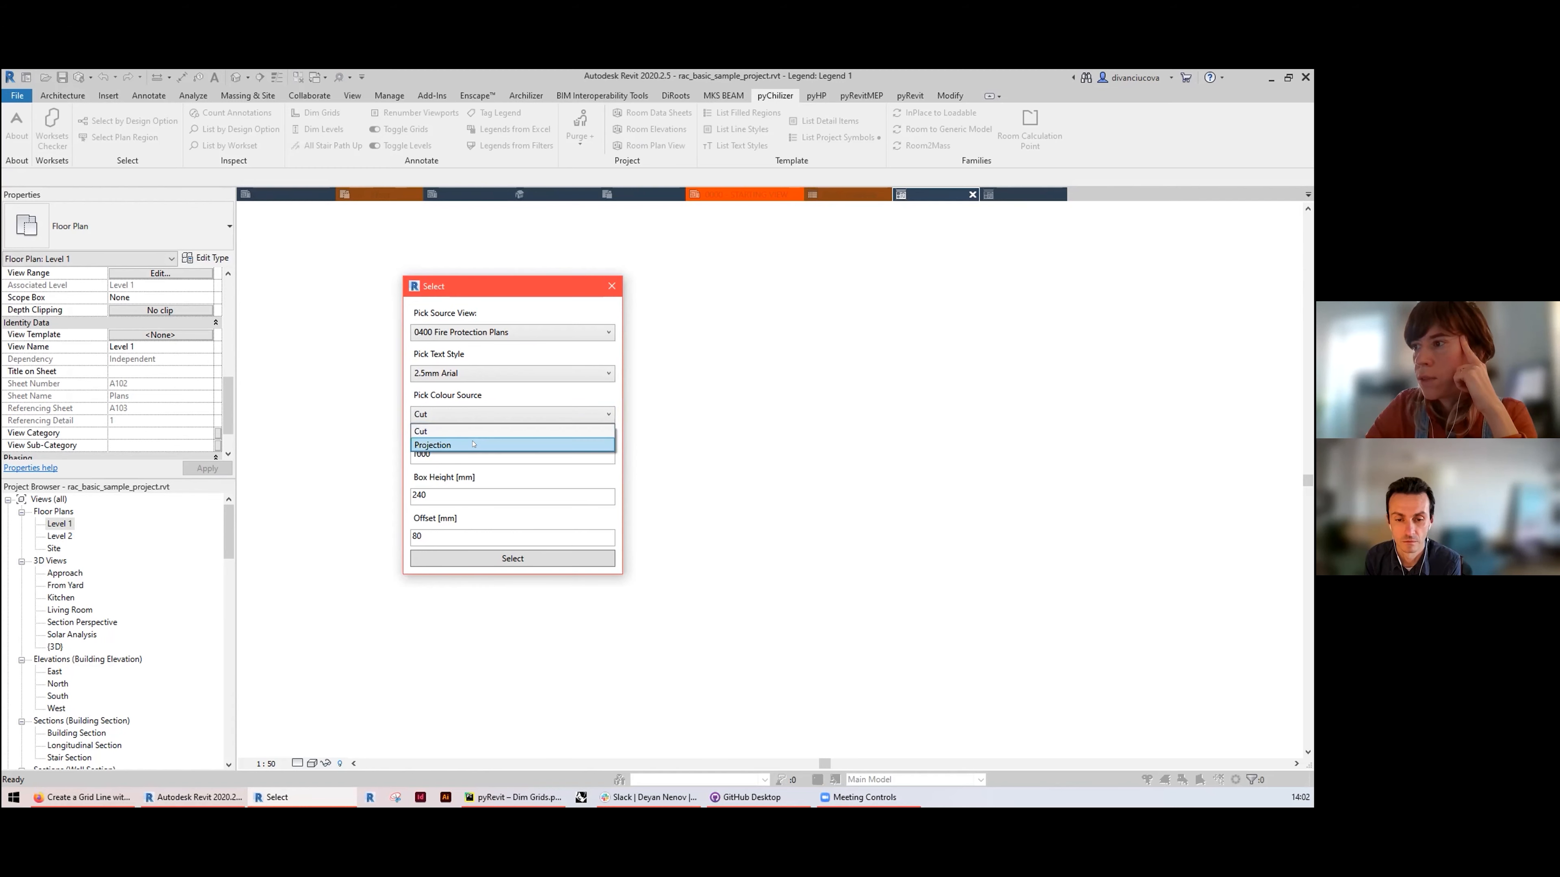
left_click(419, 431)
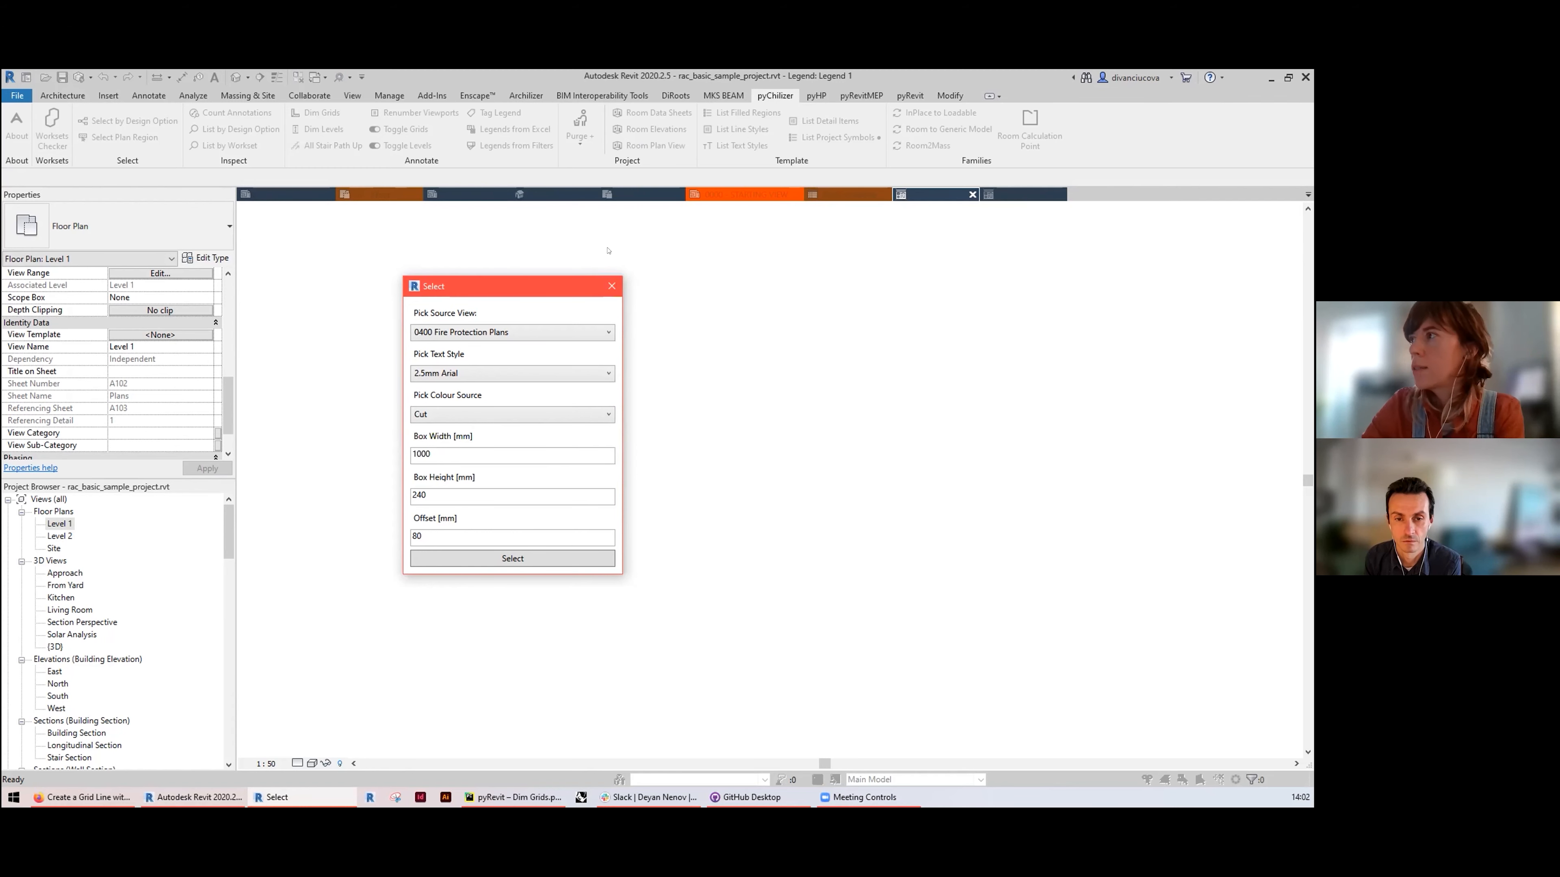
left_click(511, 558)
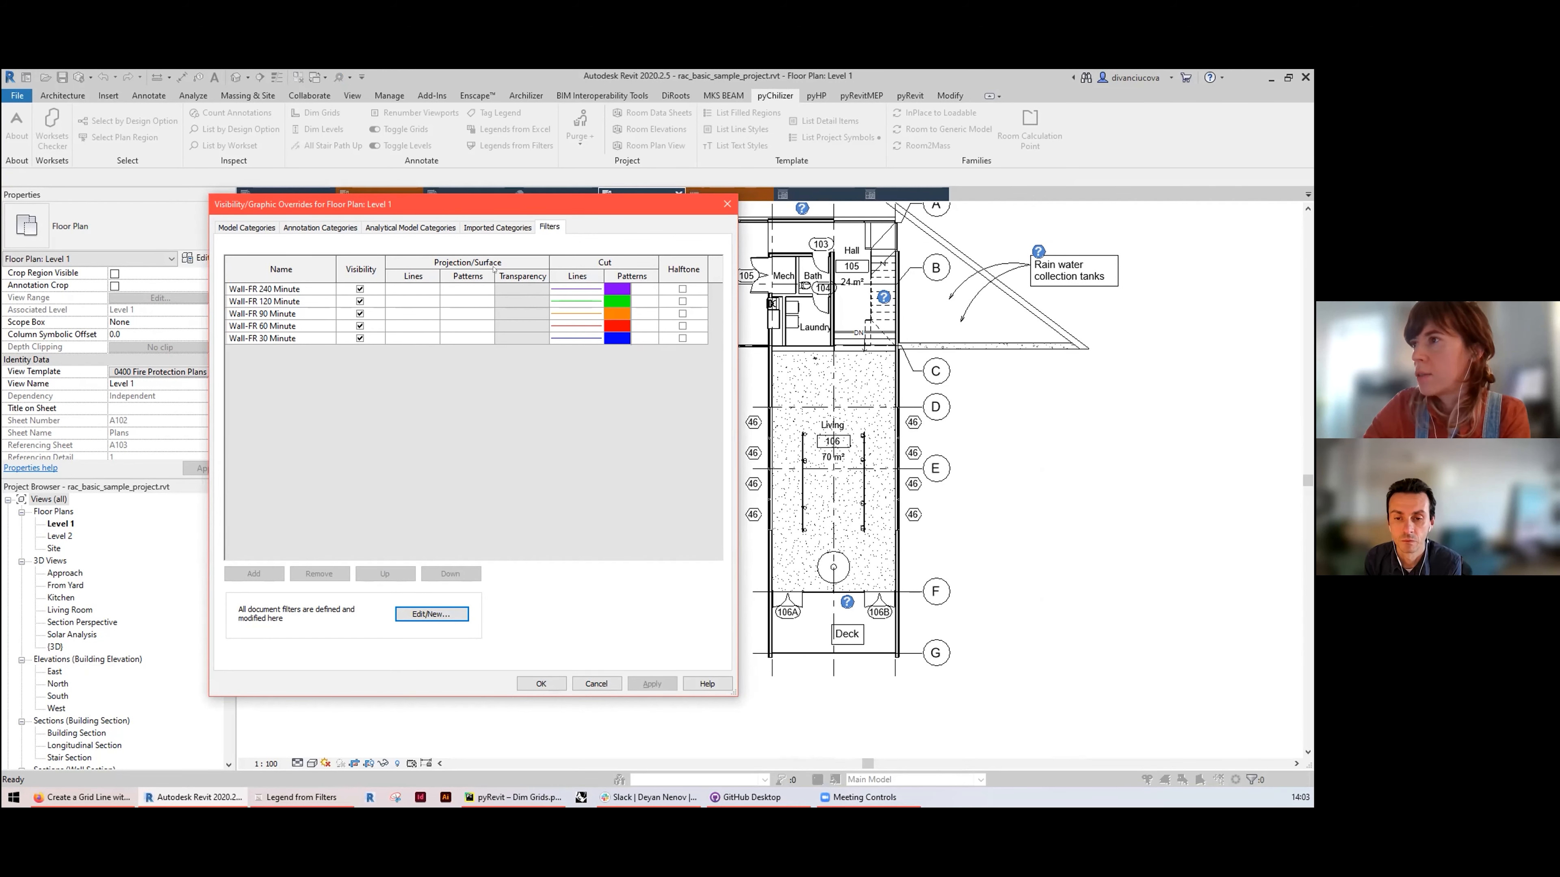
mouse_move(478, 337)
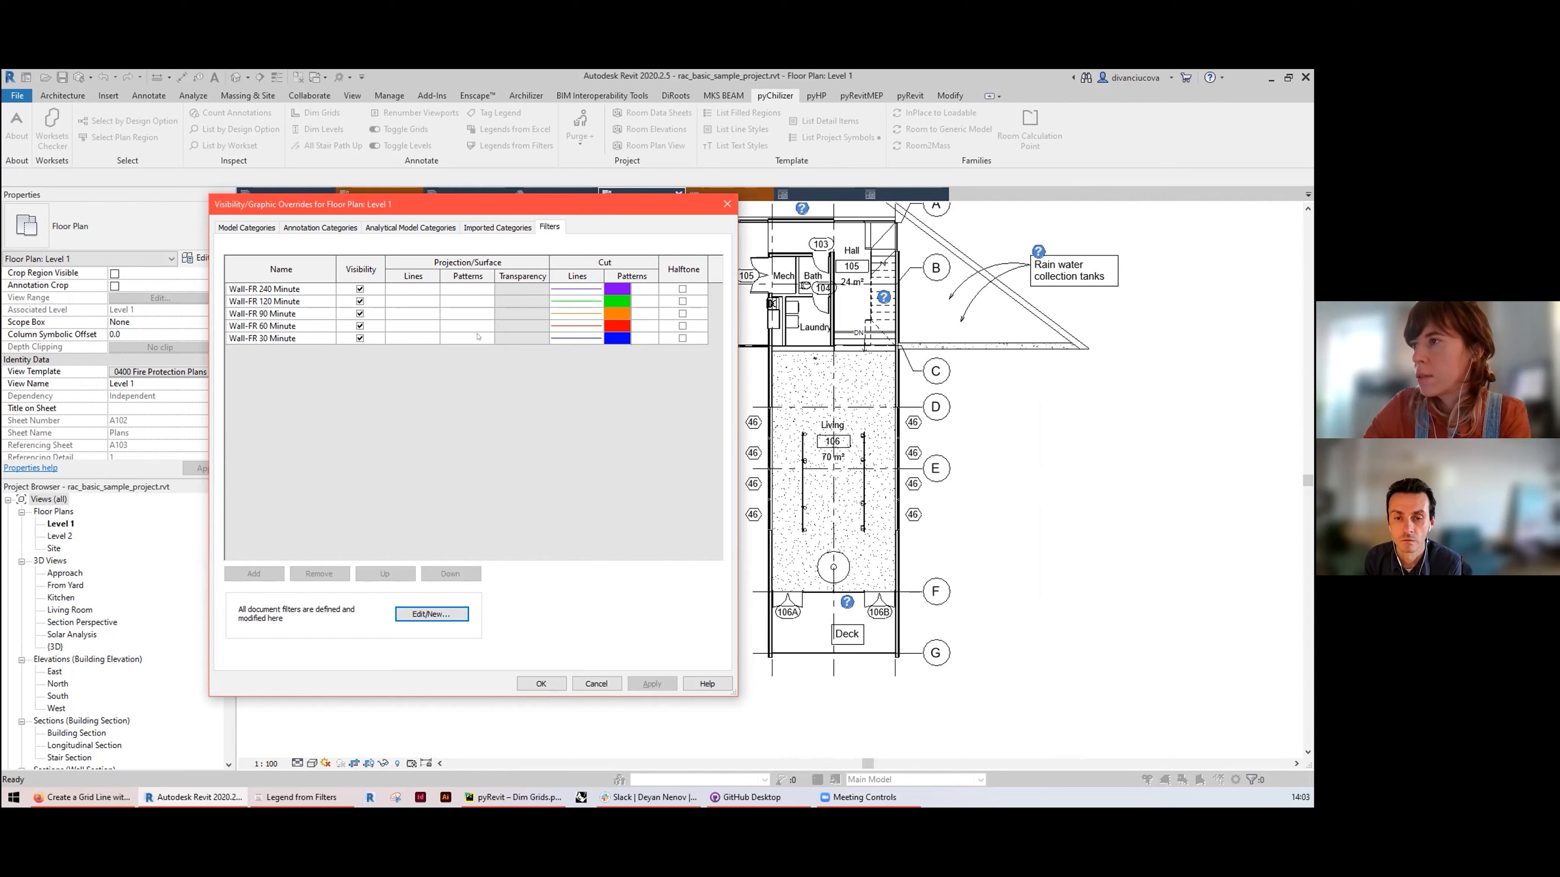
mouse_move(593, 261)
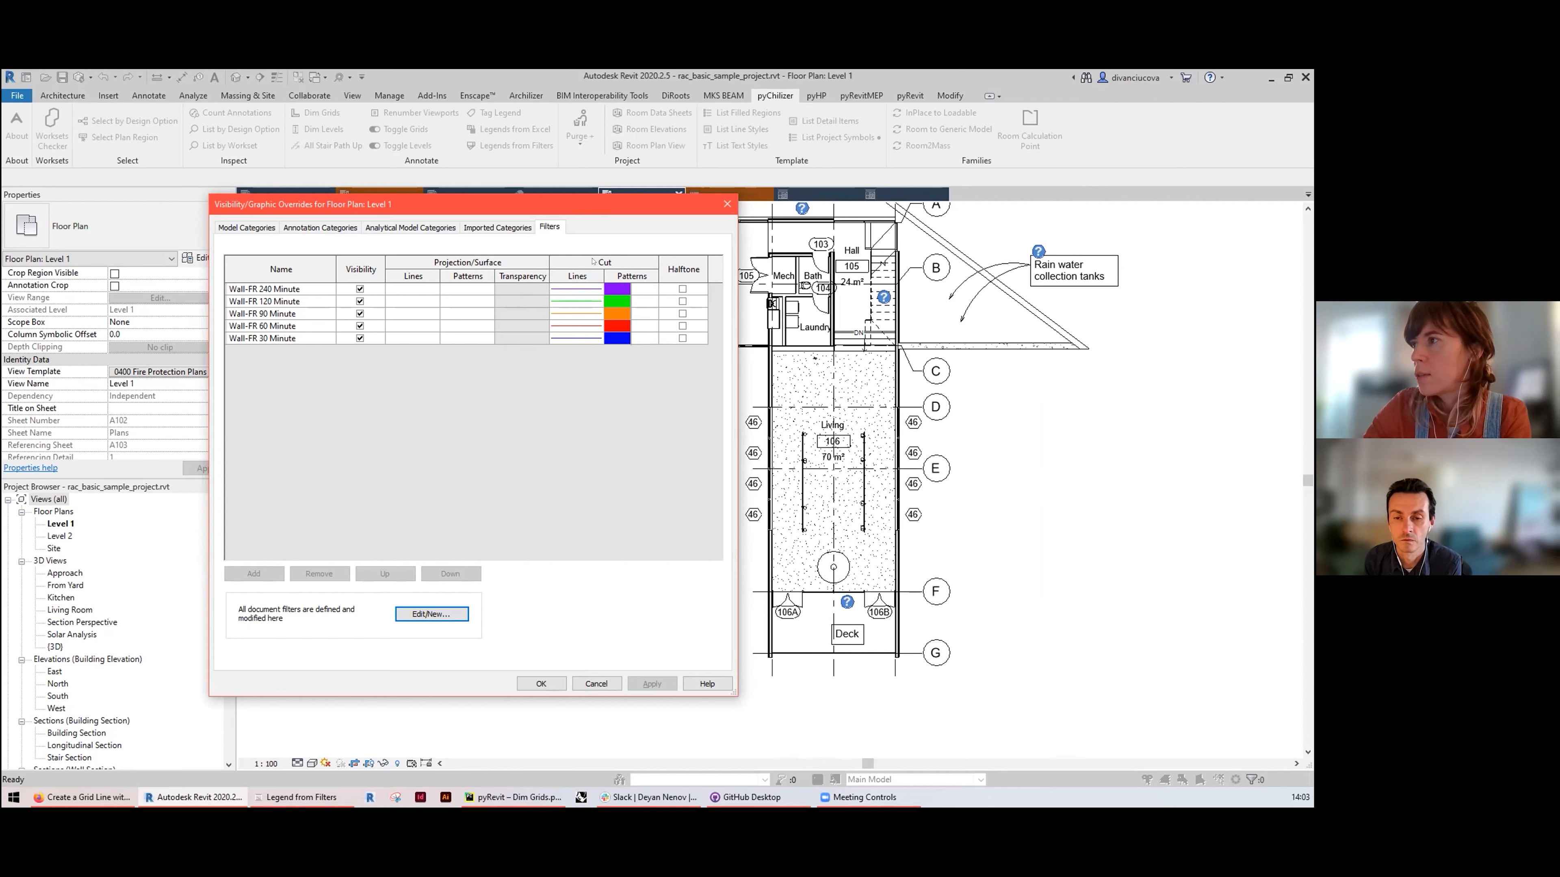
left_click(540, 683)
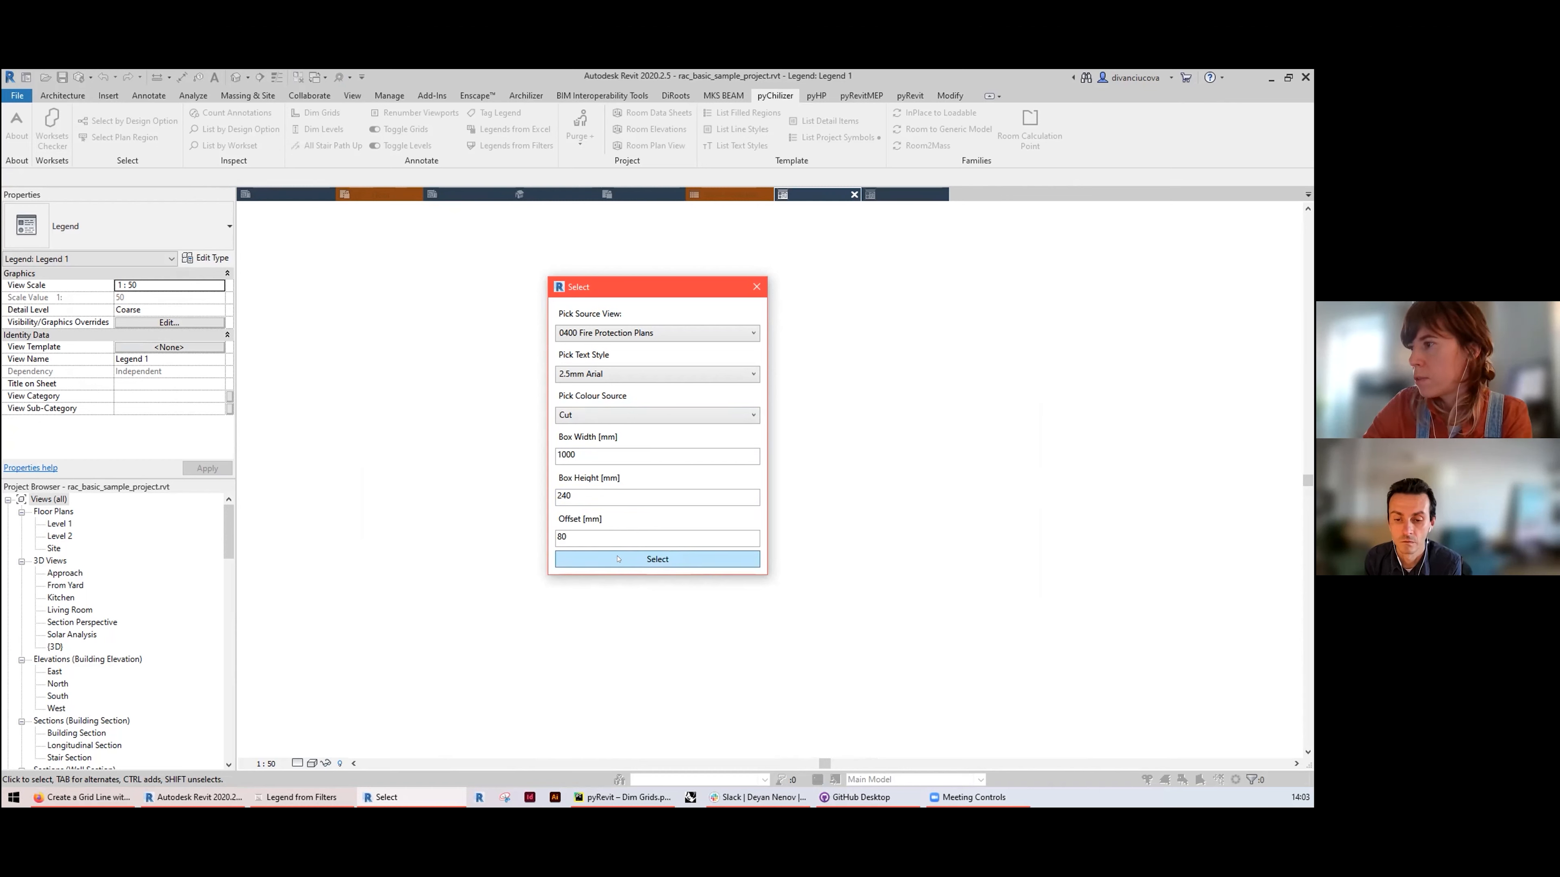
Step: Generate the five Wall-FR fire-rating swatches and place them in Legend 1
left_click(656, 558)
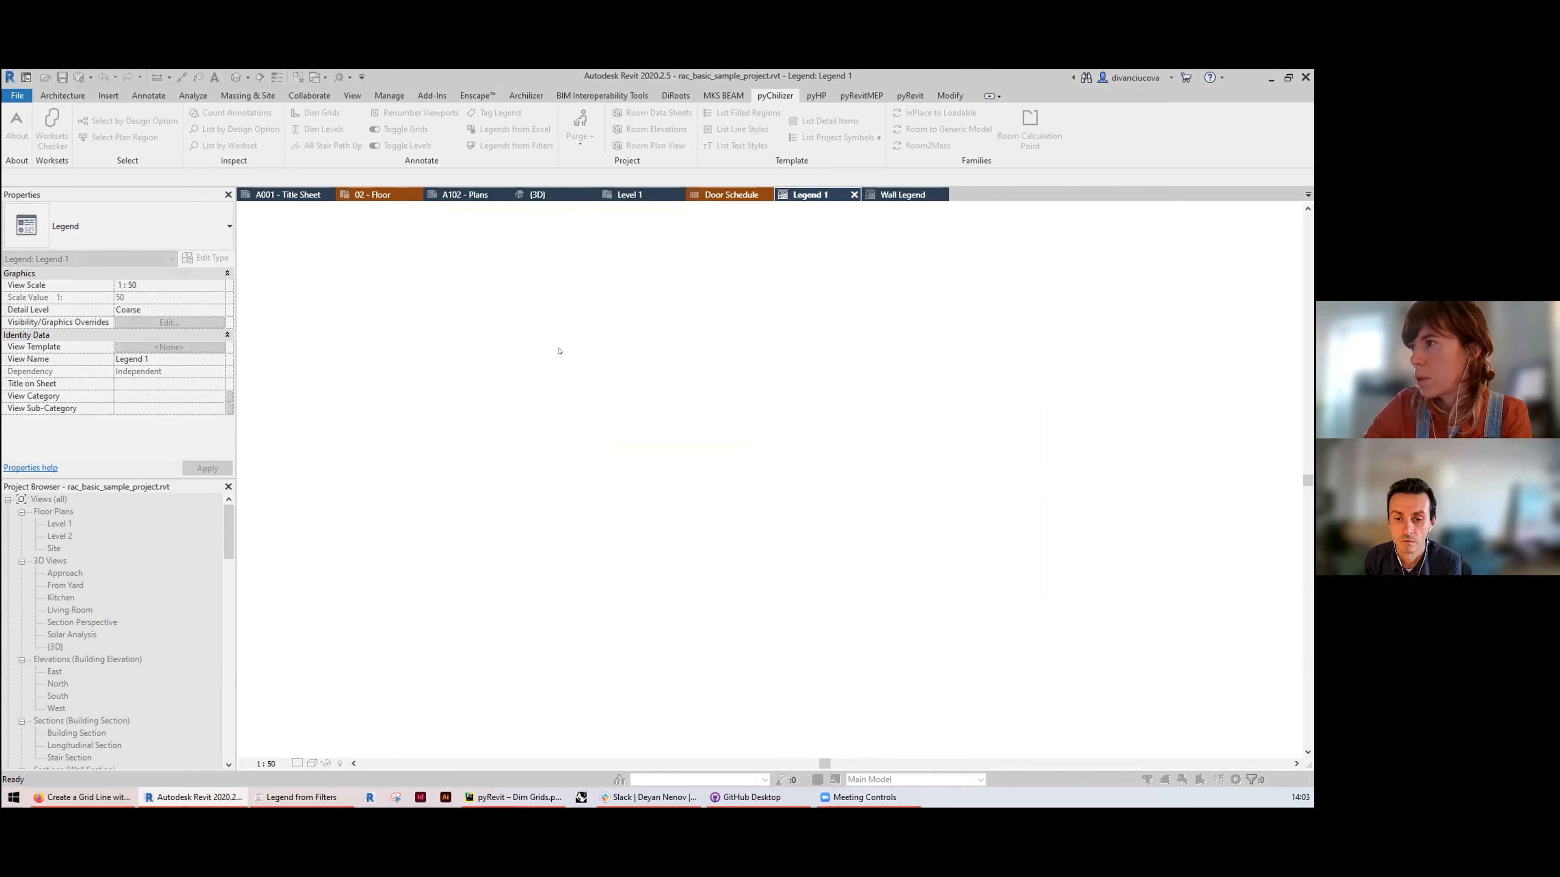
left_click(515, 145)
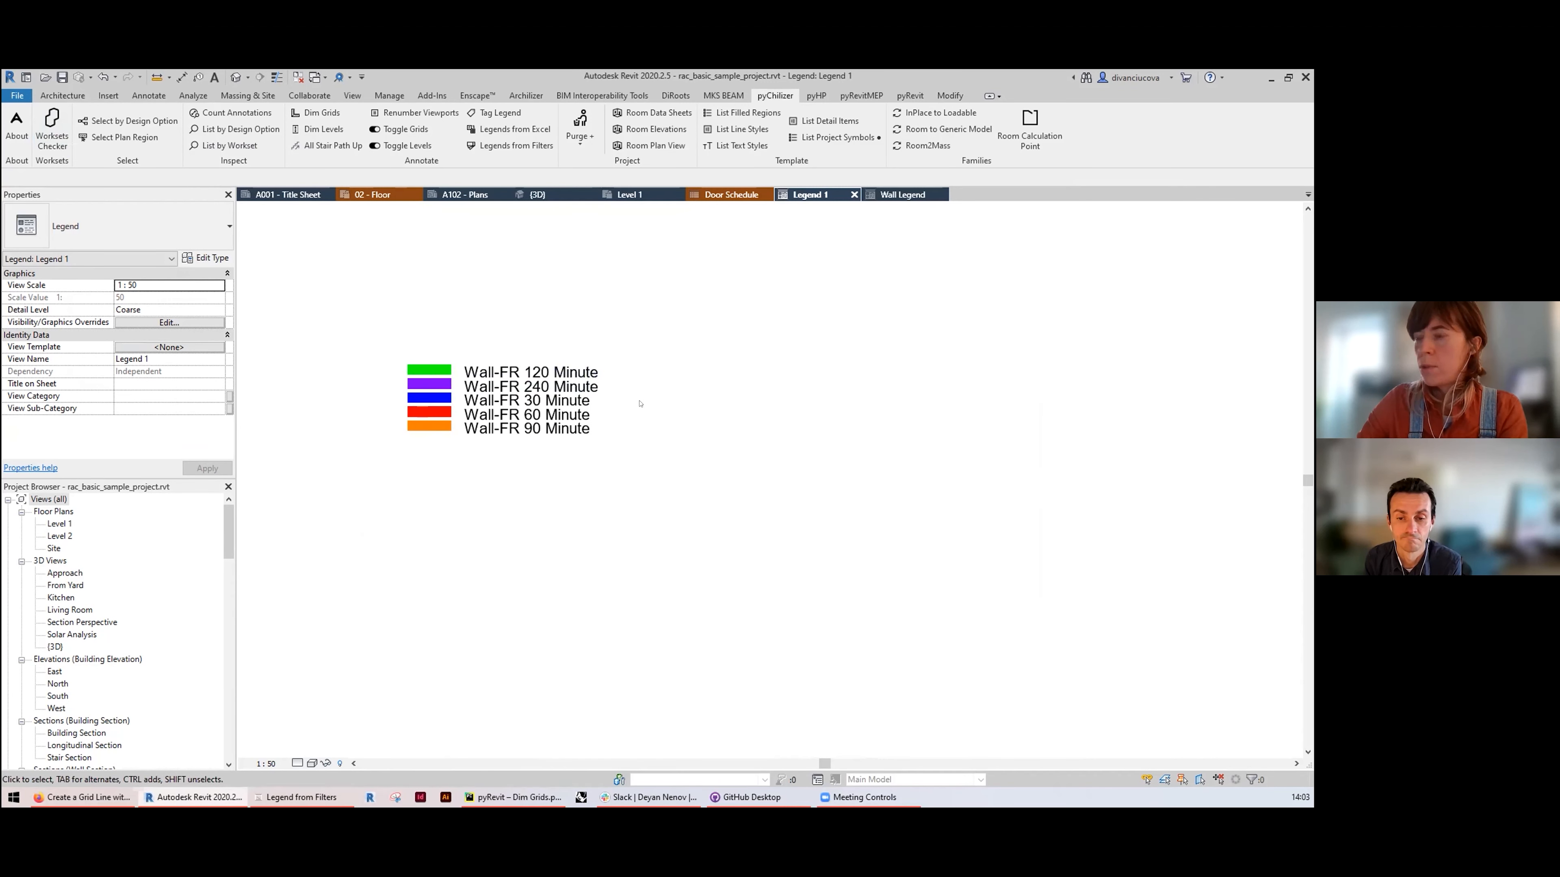
left_click(511, 128)
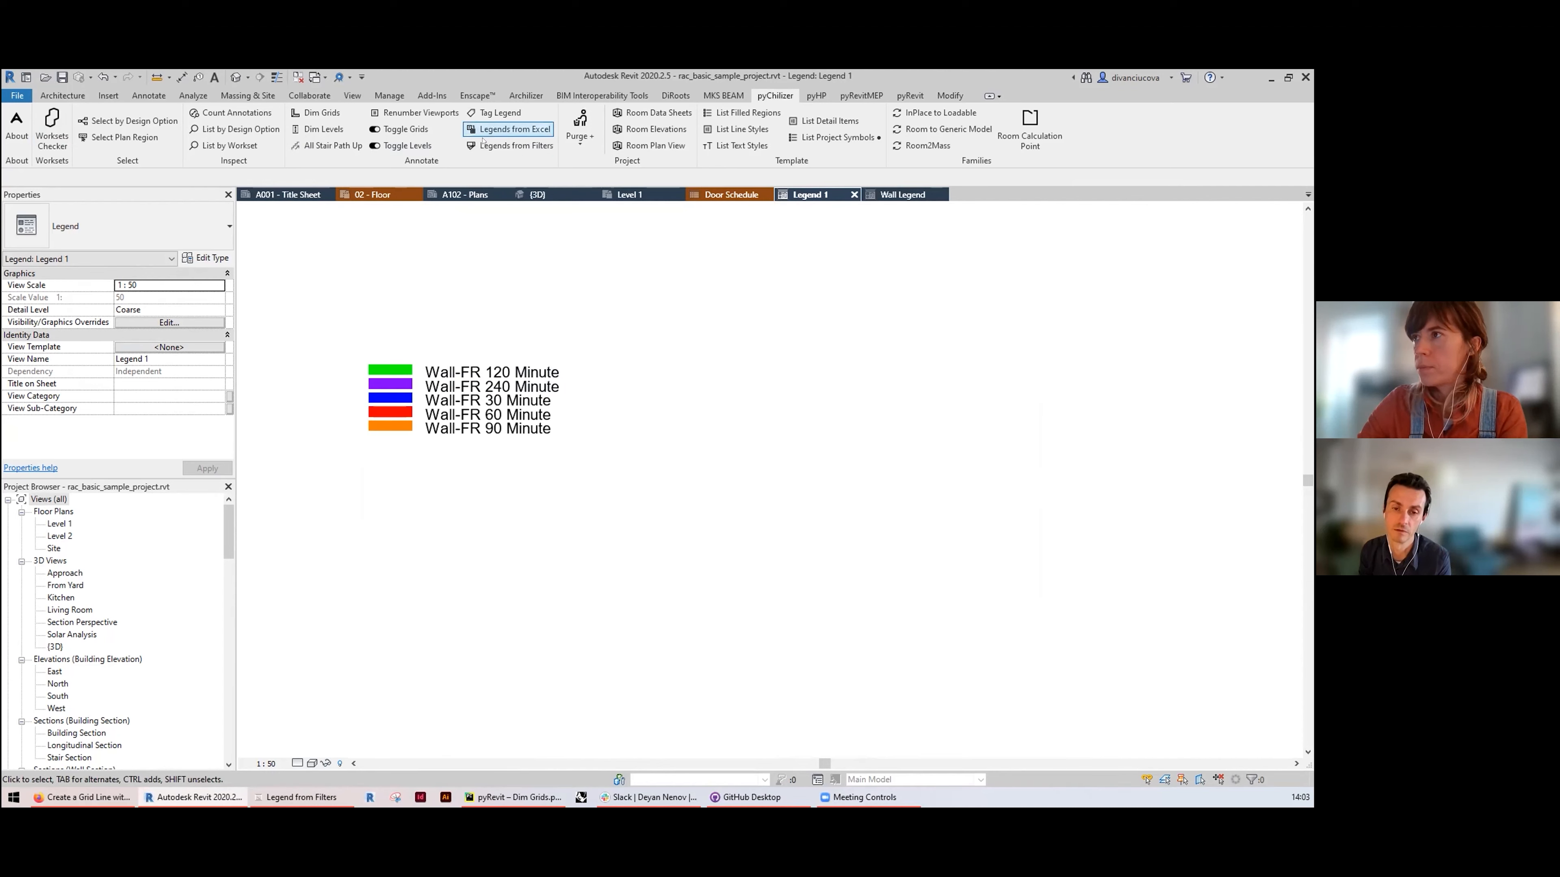
mouse_move(514, 145)
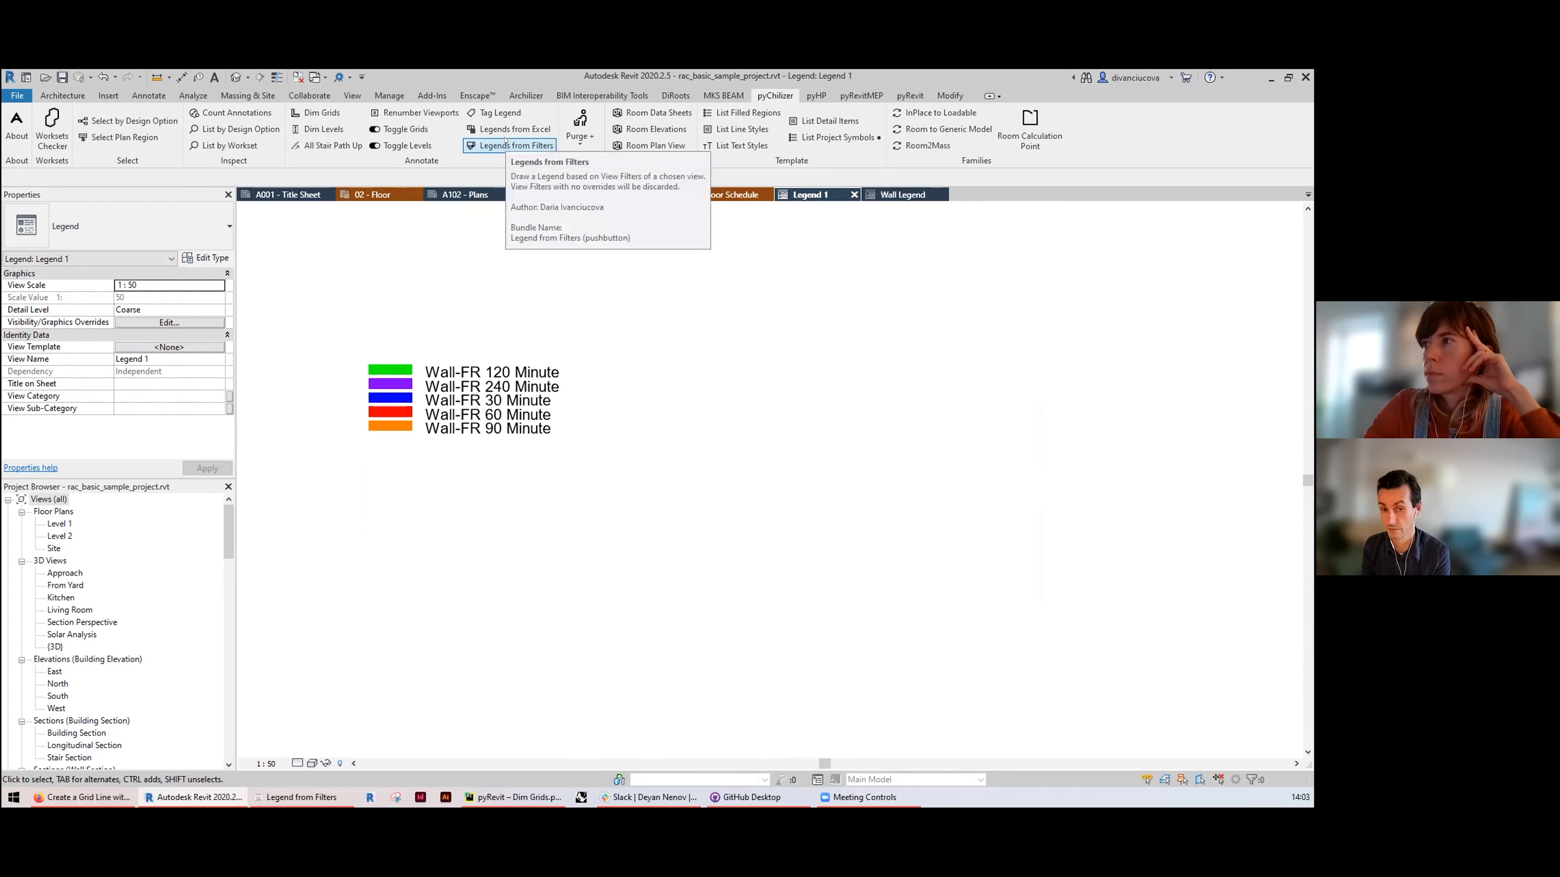
Step: Generate a unit-type legend from 3D_Flats by Unit Type using Projection colours
left_click(514, 145)
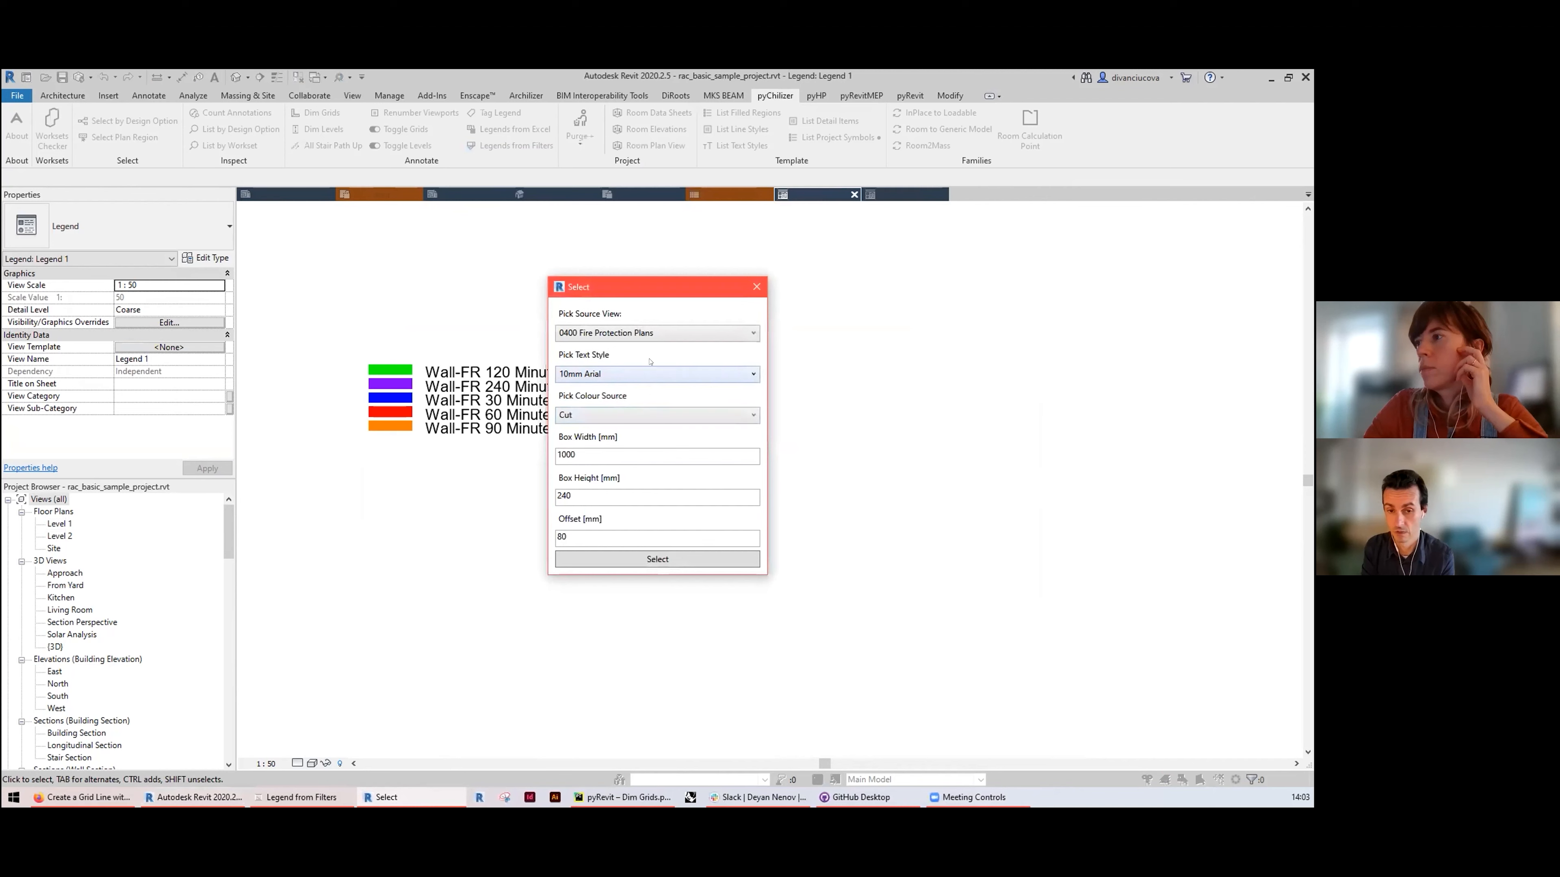
left_click(657, 332)
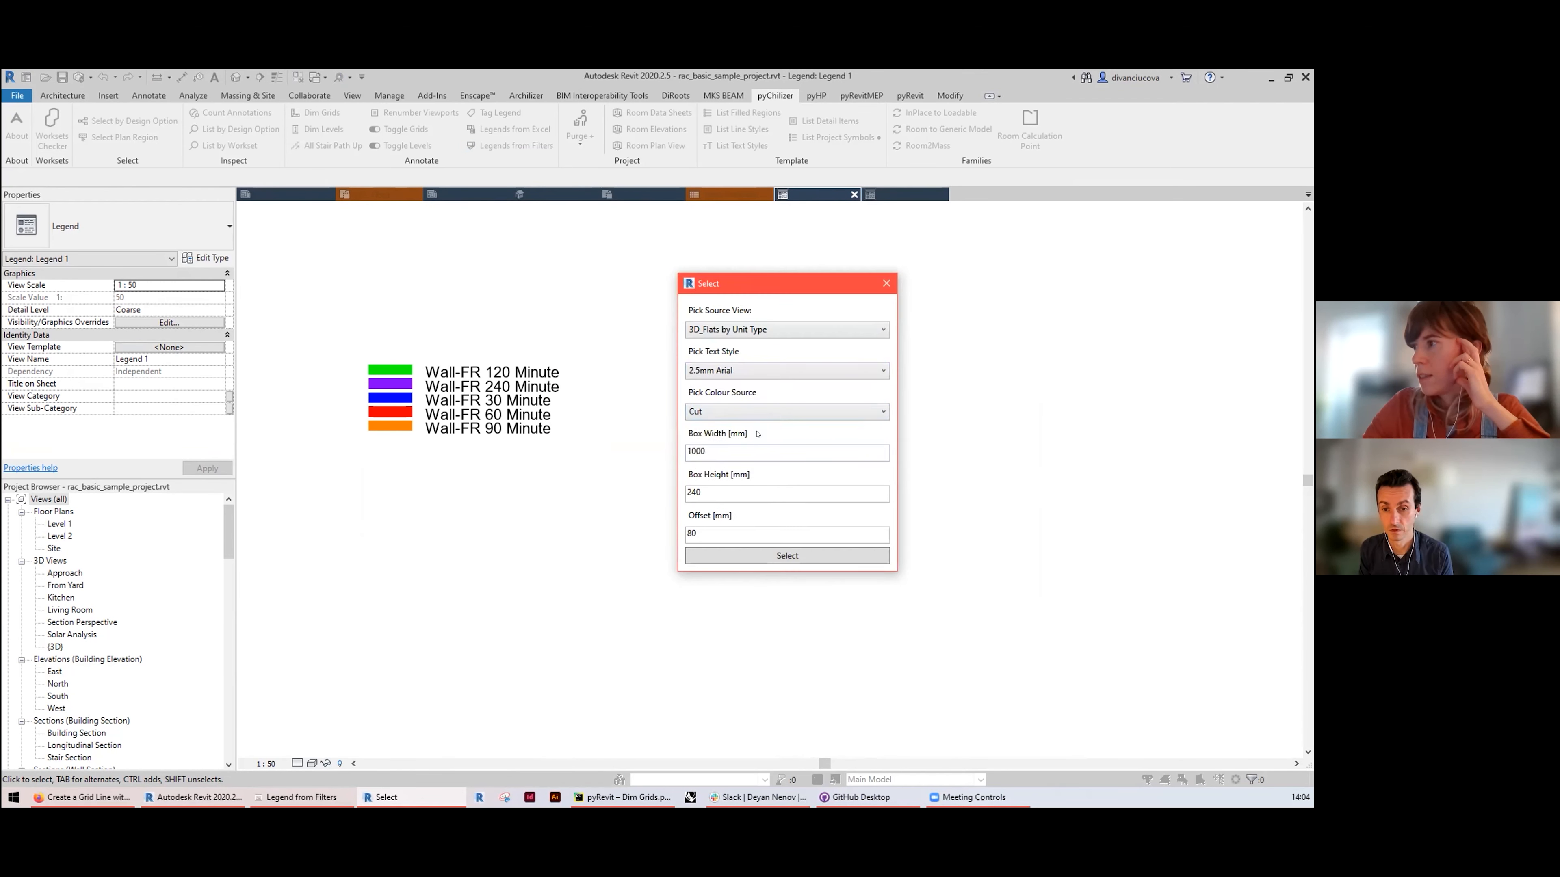
left_click(786, 411)
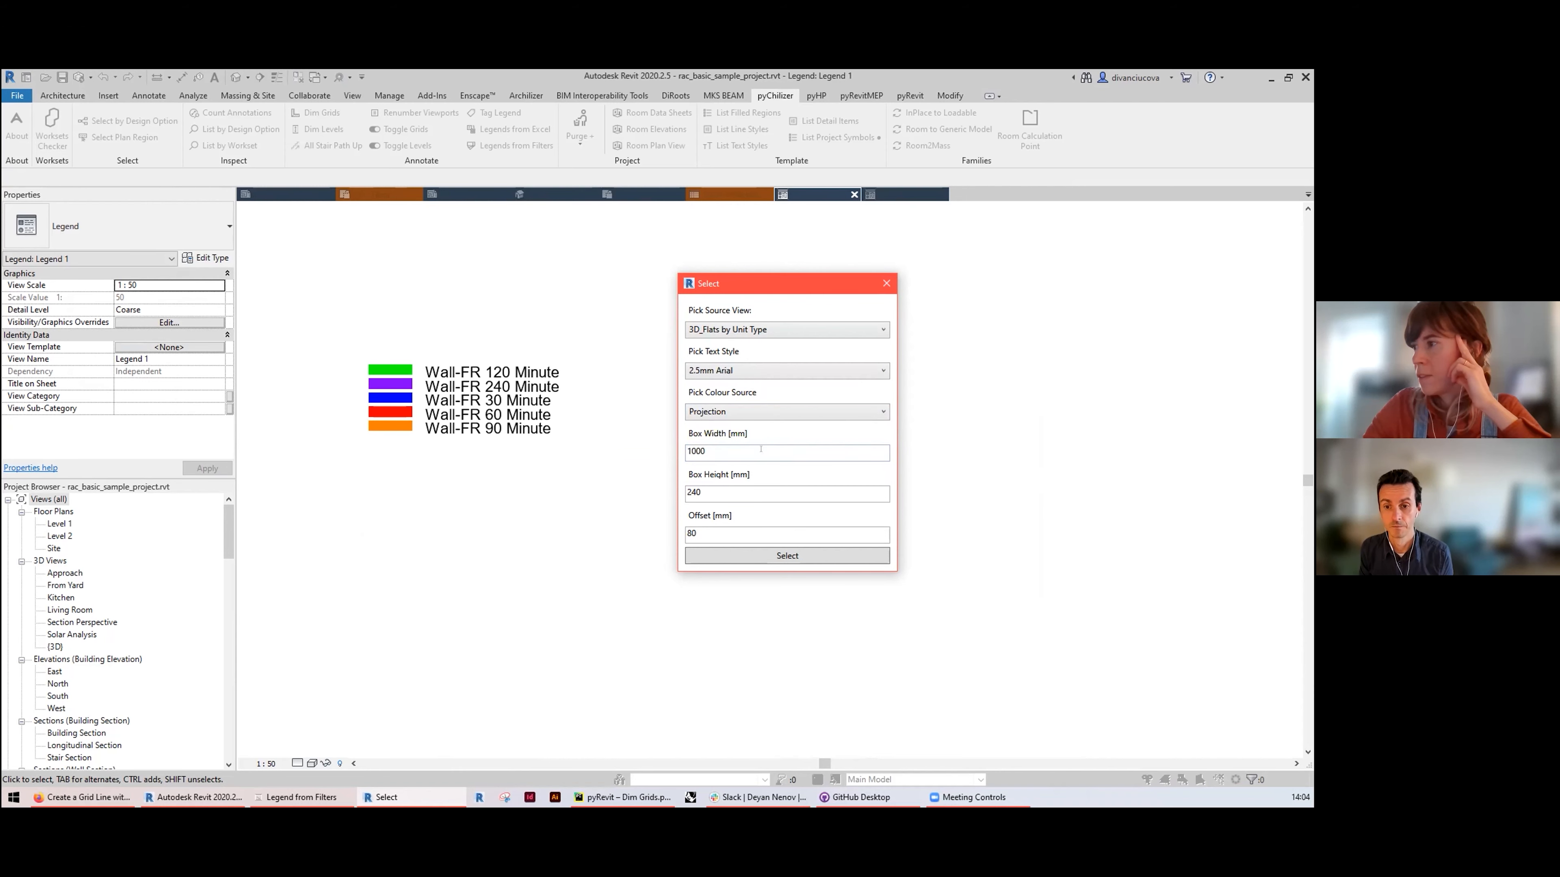
left_click(786, 555)
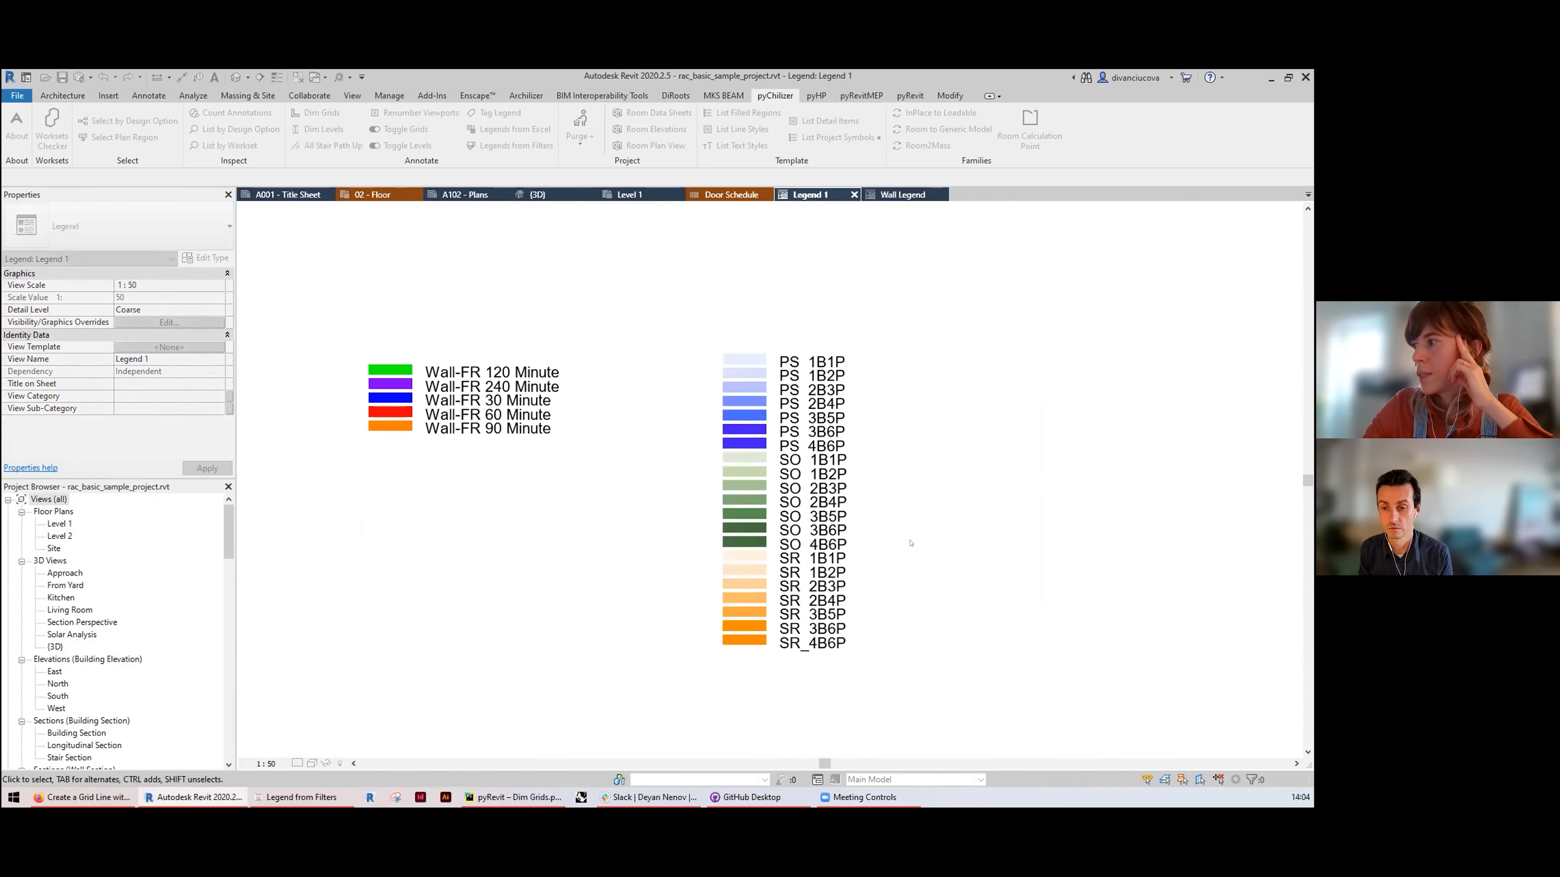
left_click(736, 368)
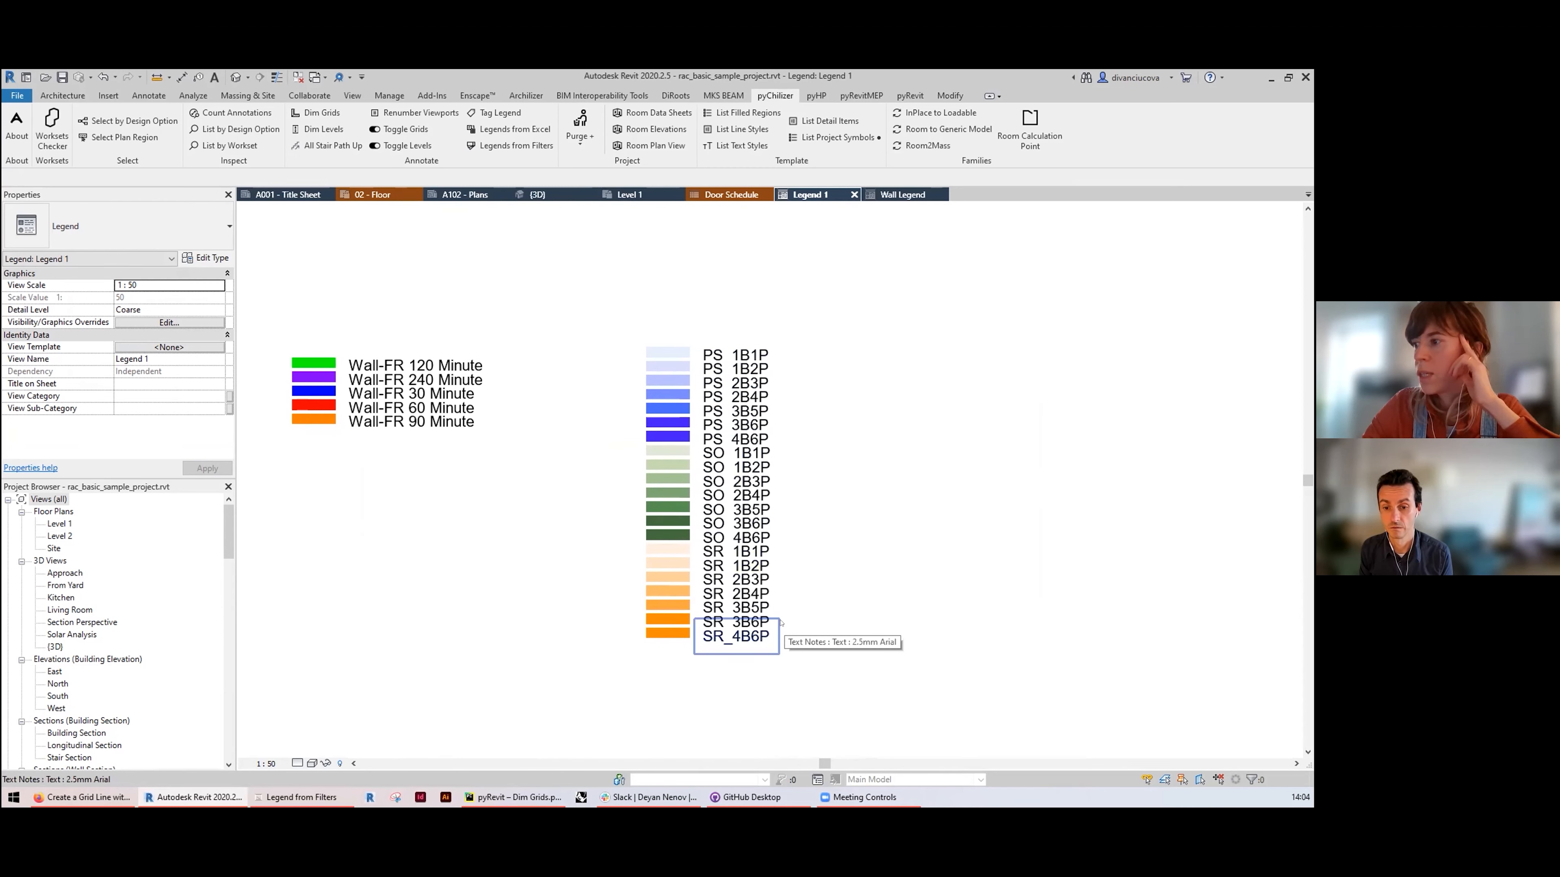
mouse_move(666, 355)
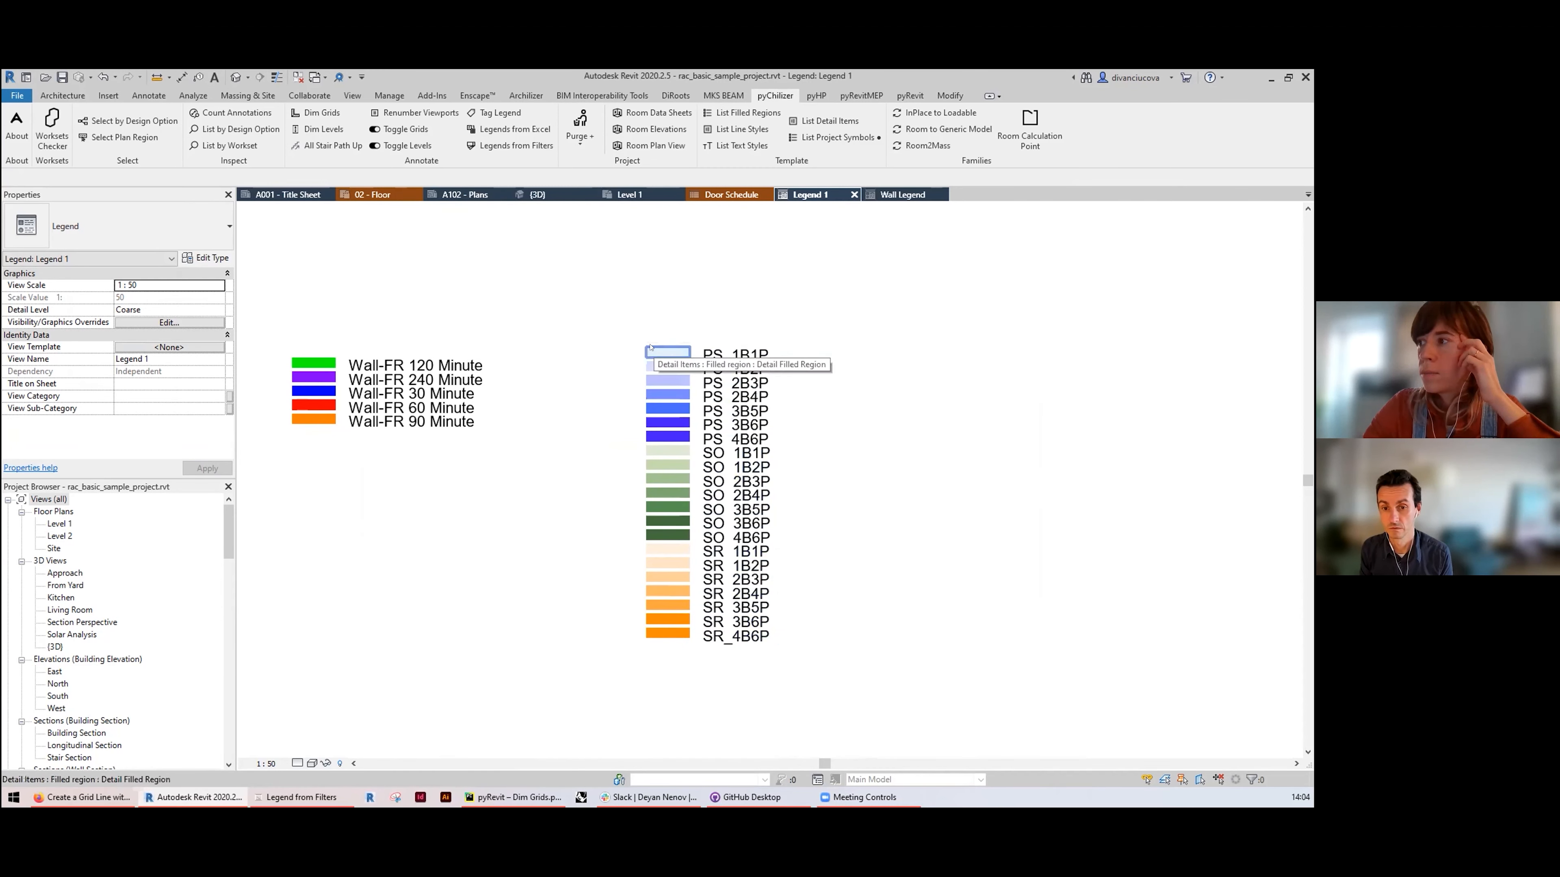
left_click(666, 354)
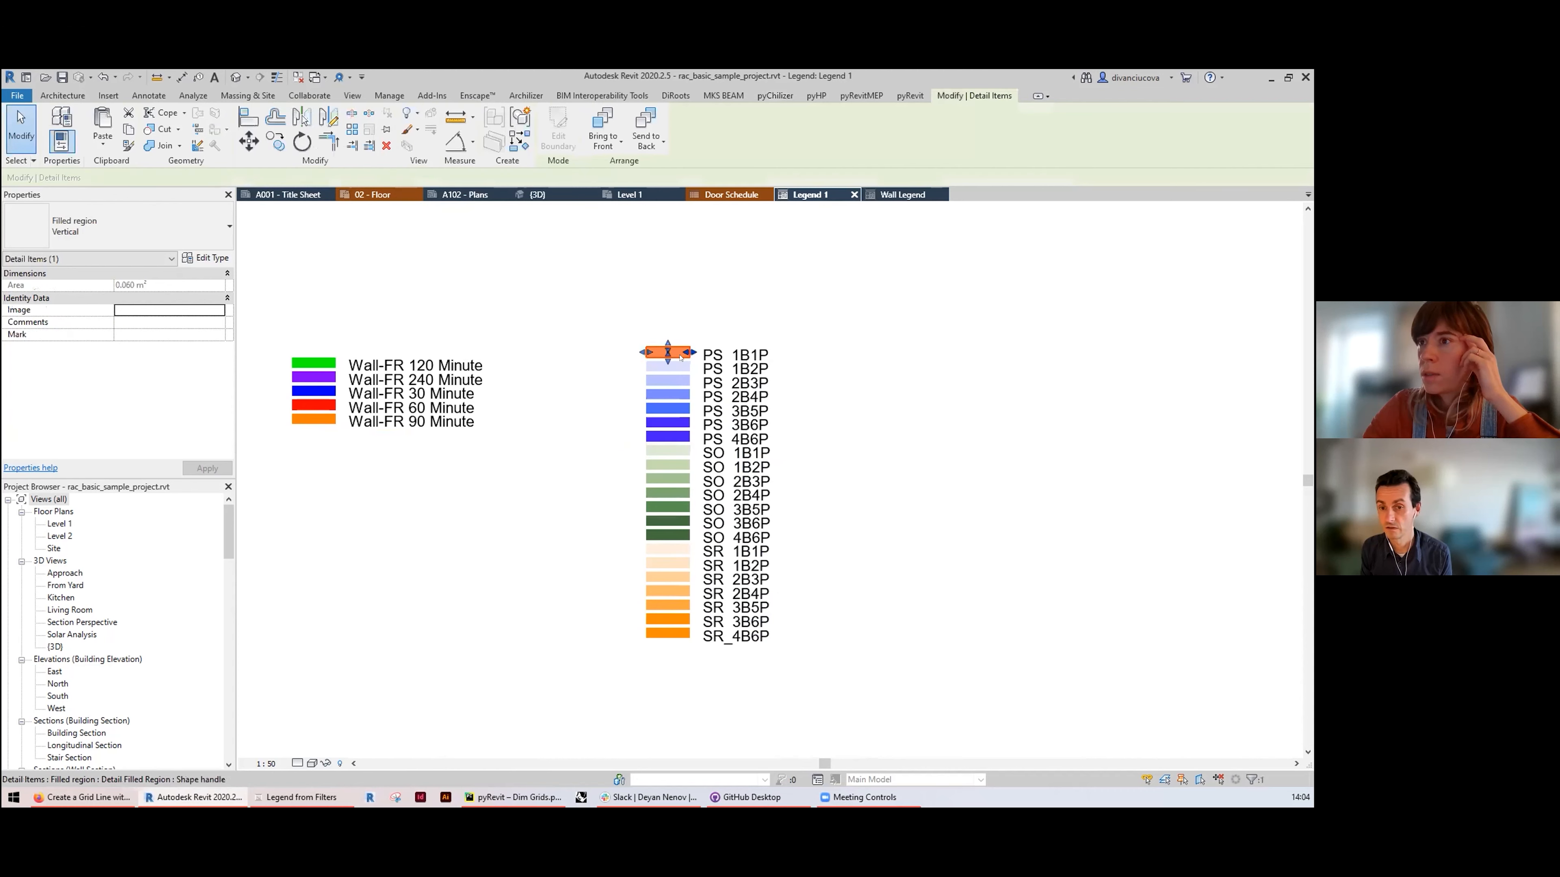
left_click(870, 392)
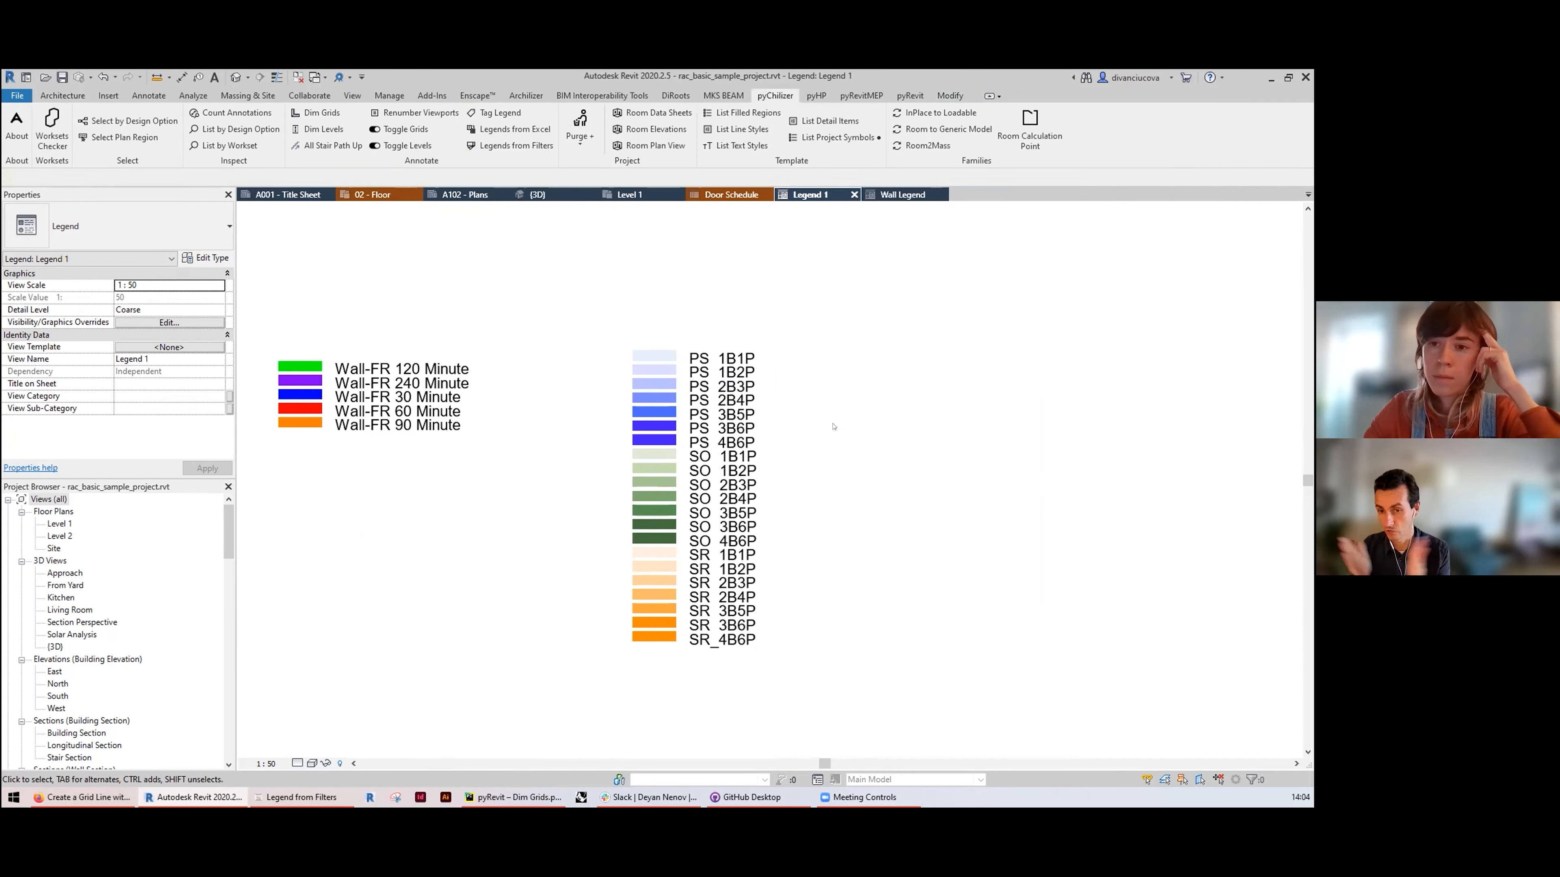
mouse_move(511, 146)
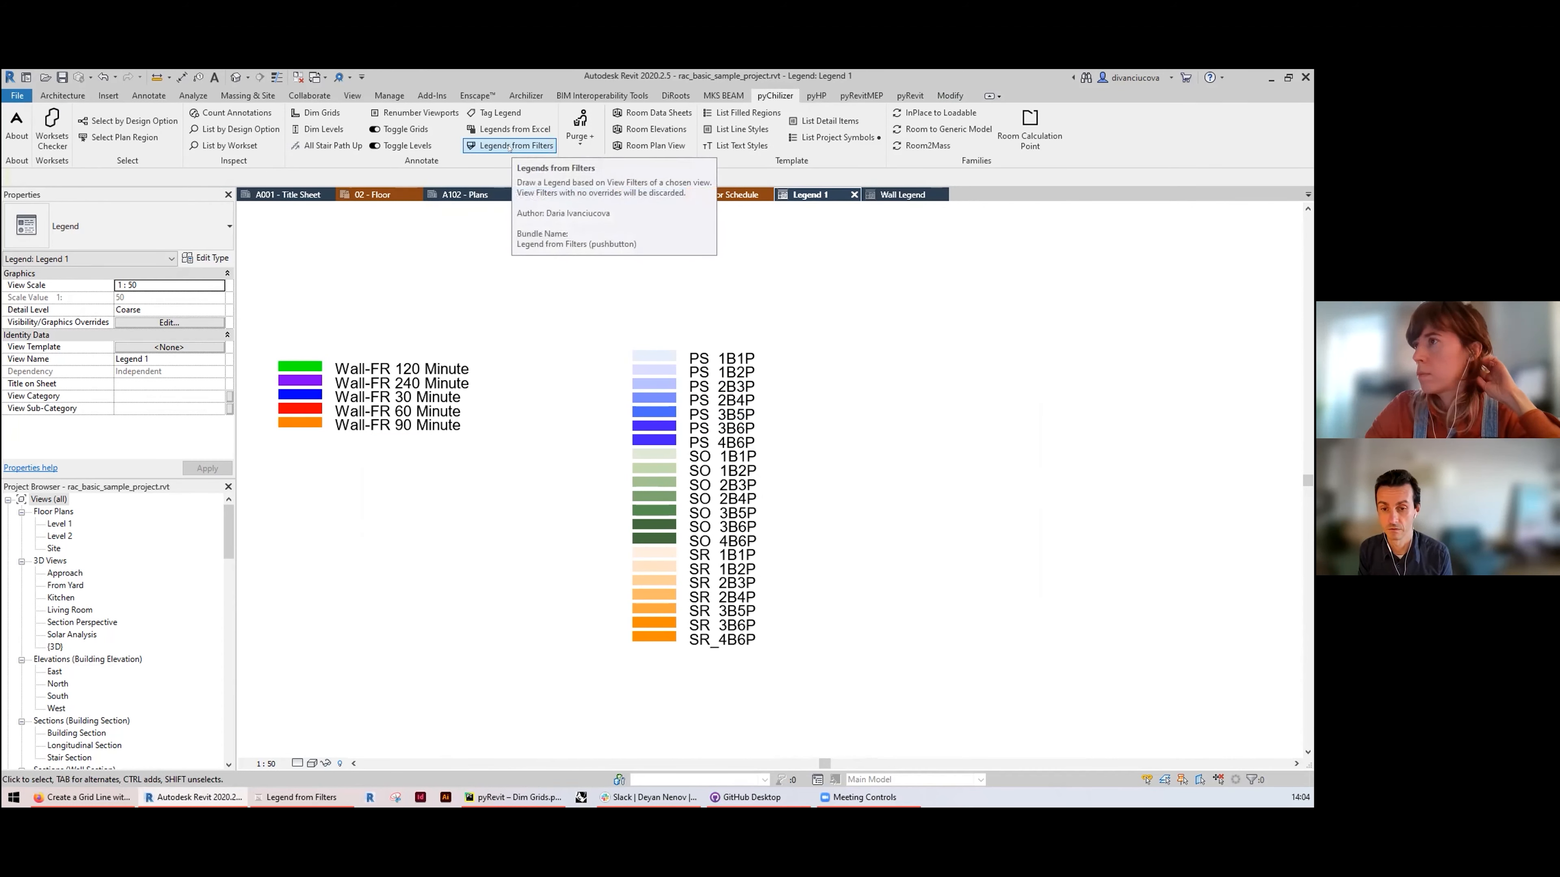
left_click(510, 145)
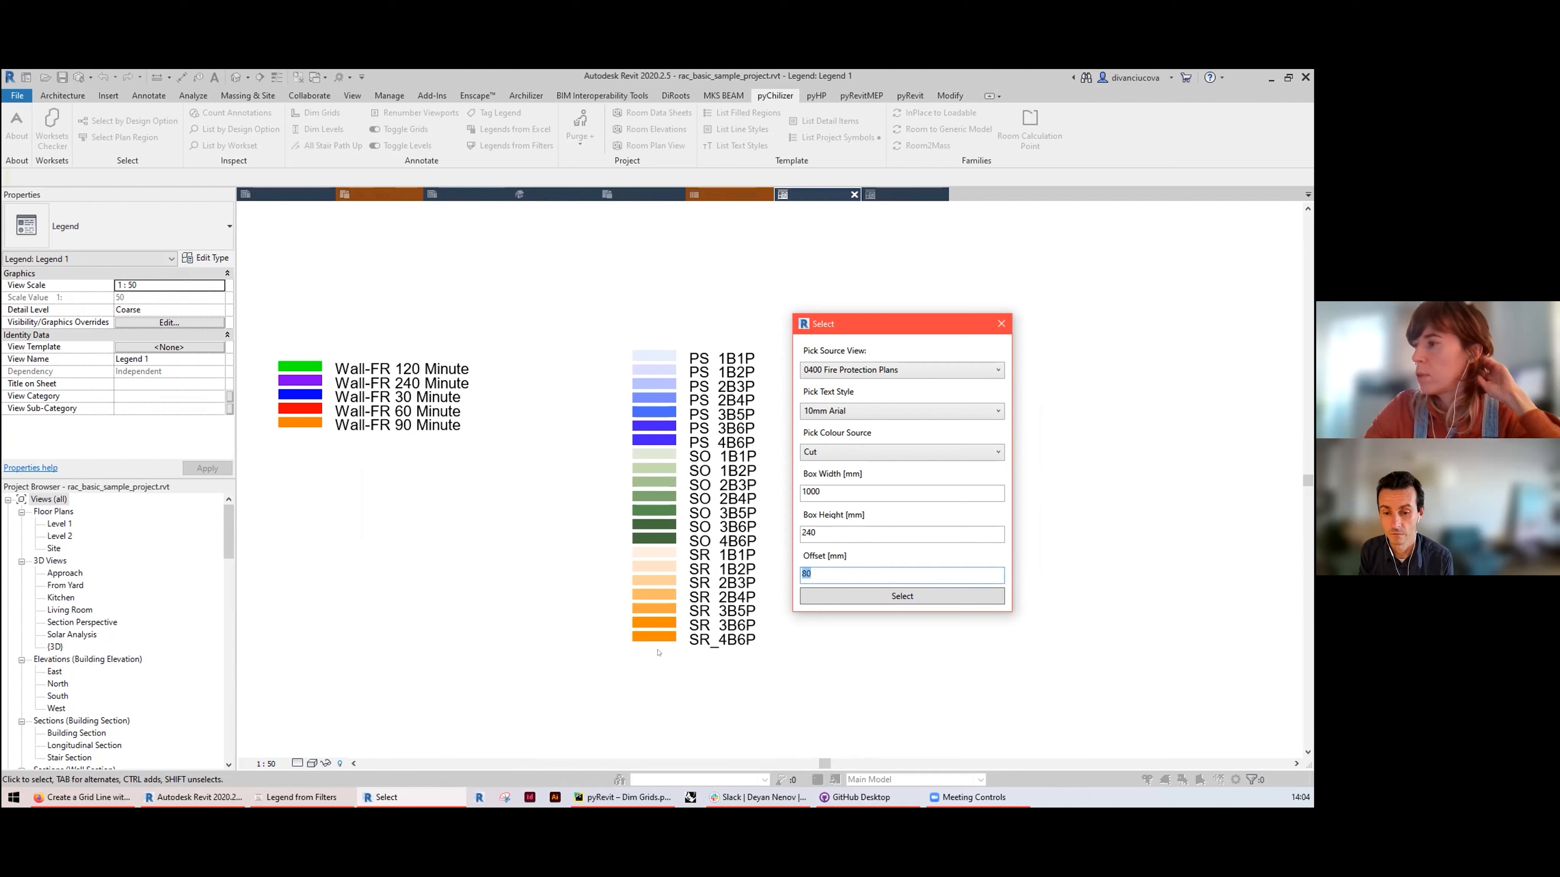
mouse_move(661, 524)
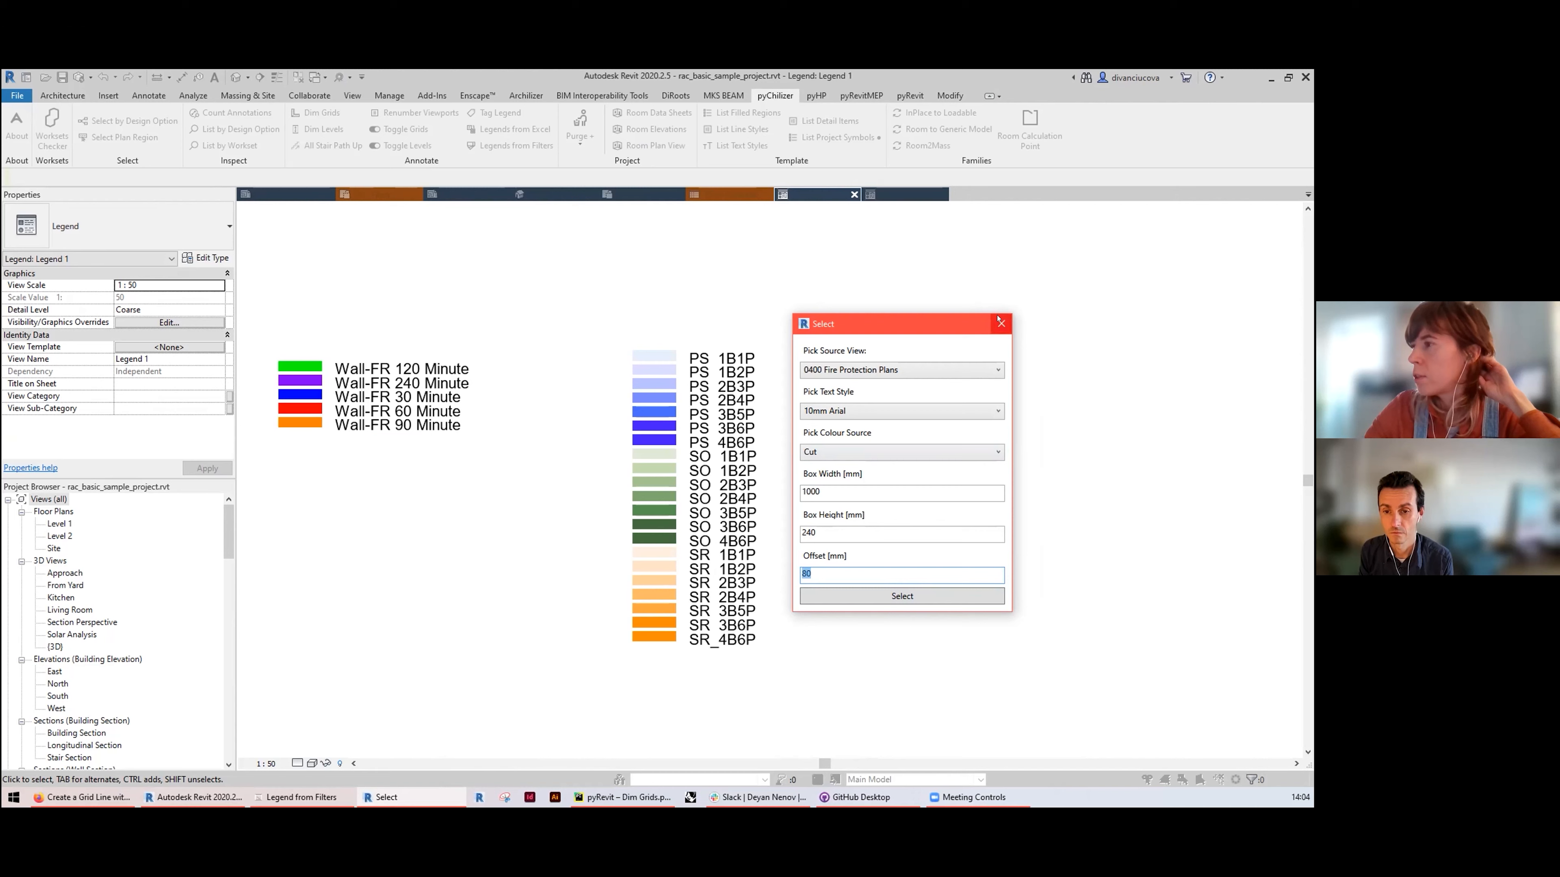
left_click(900, 596)
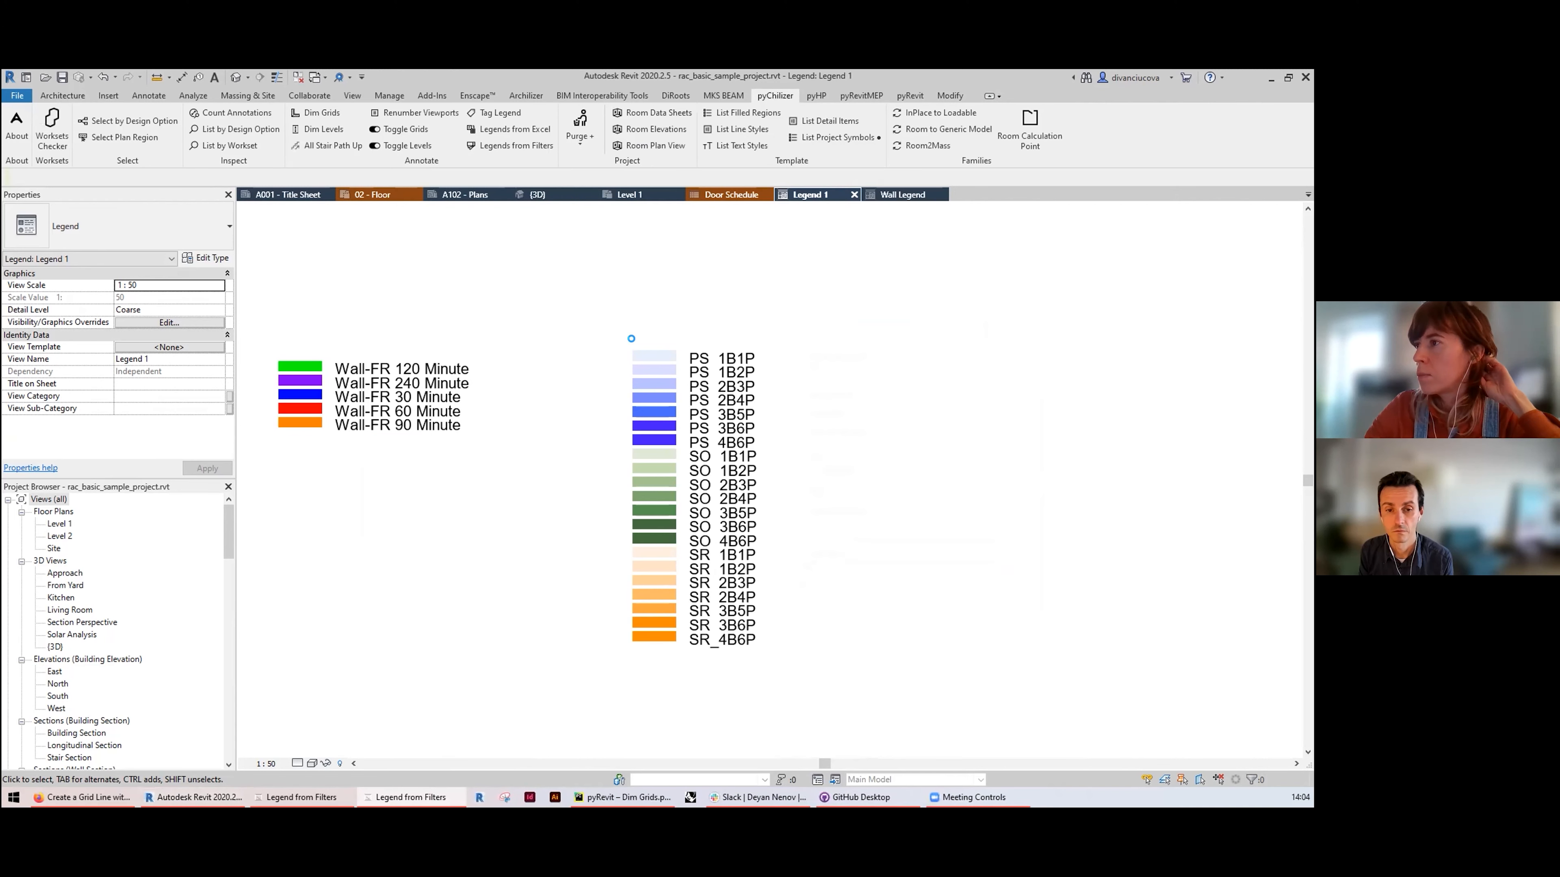
Step: Review the PS 1B1P swatch's graphics override colour by element and close it
left_click(653, 358)
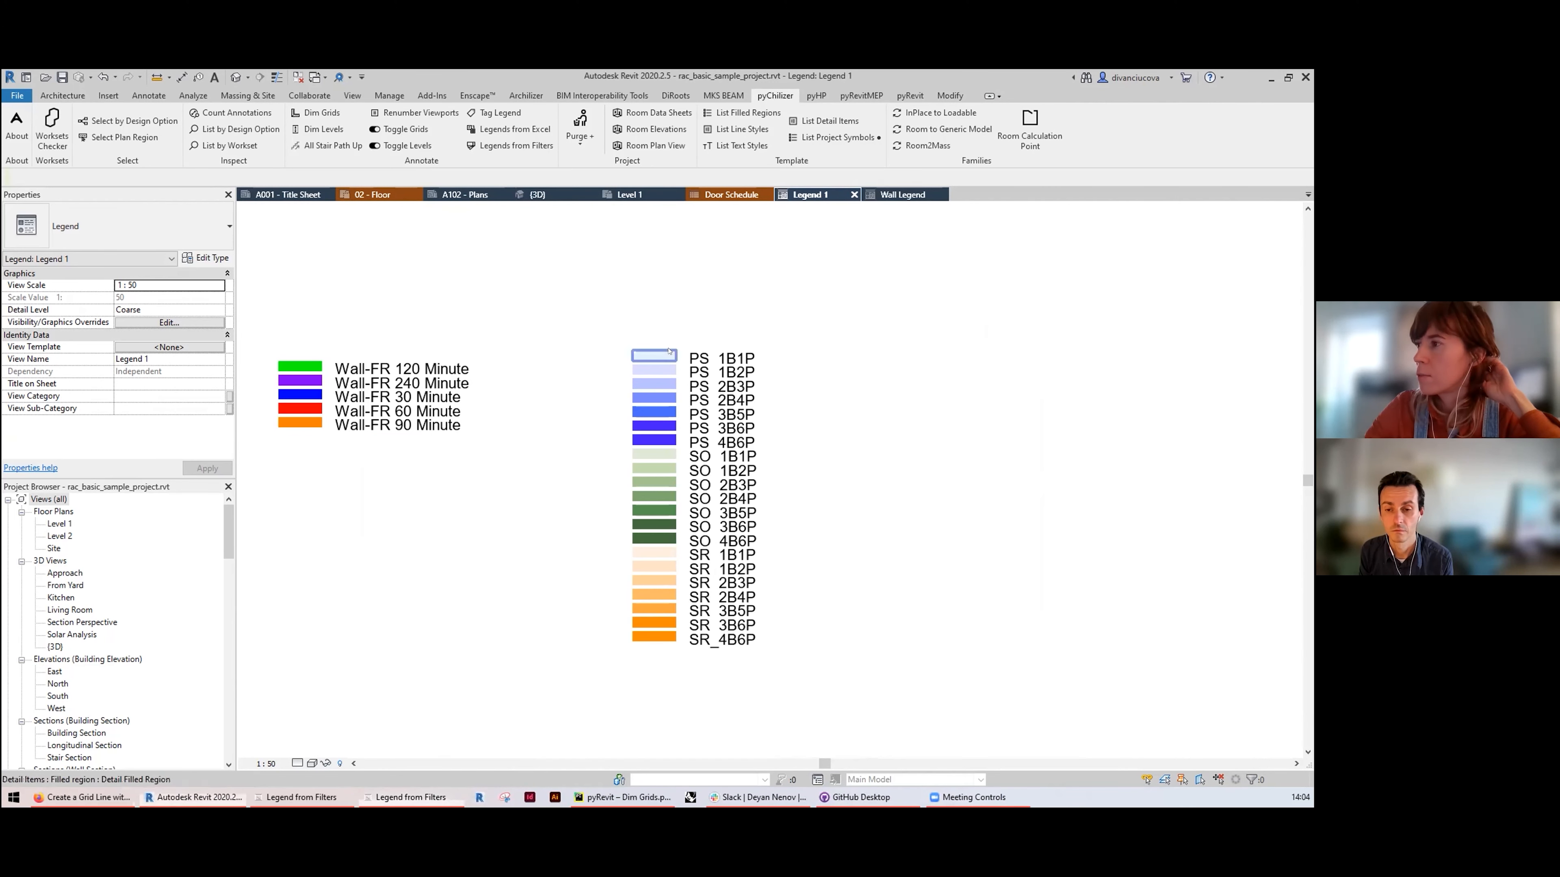
left_click(653, 352)
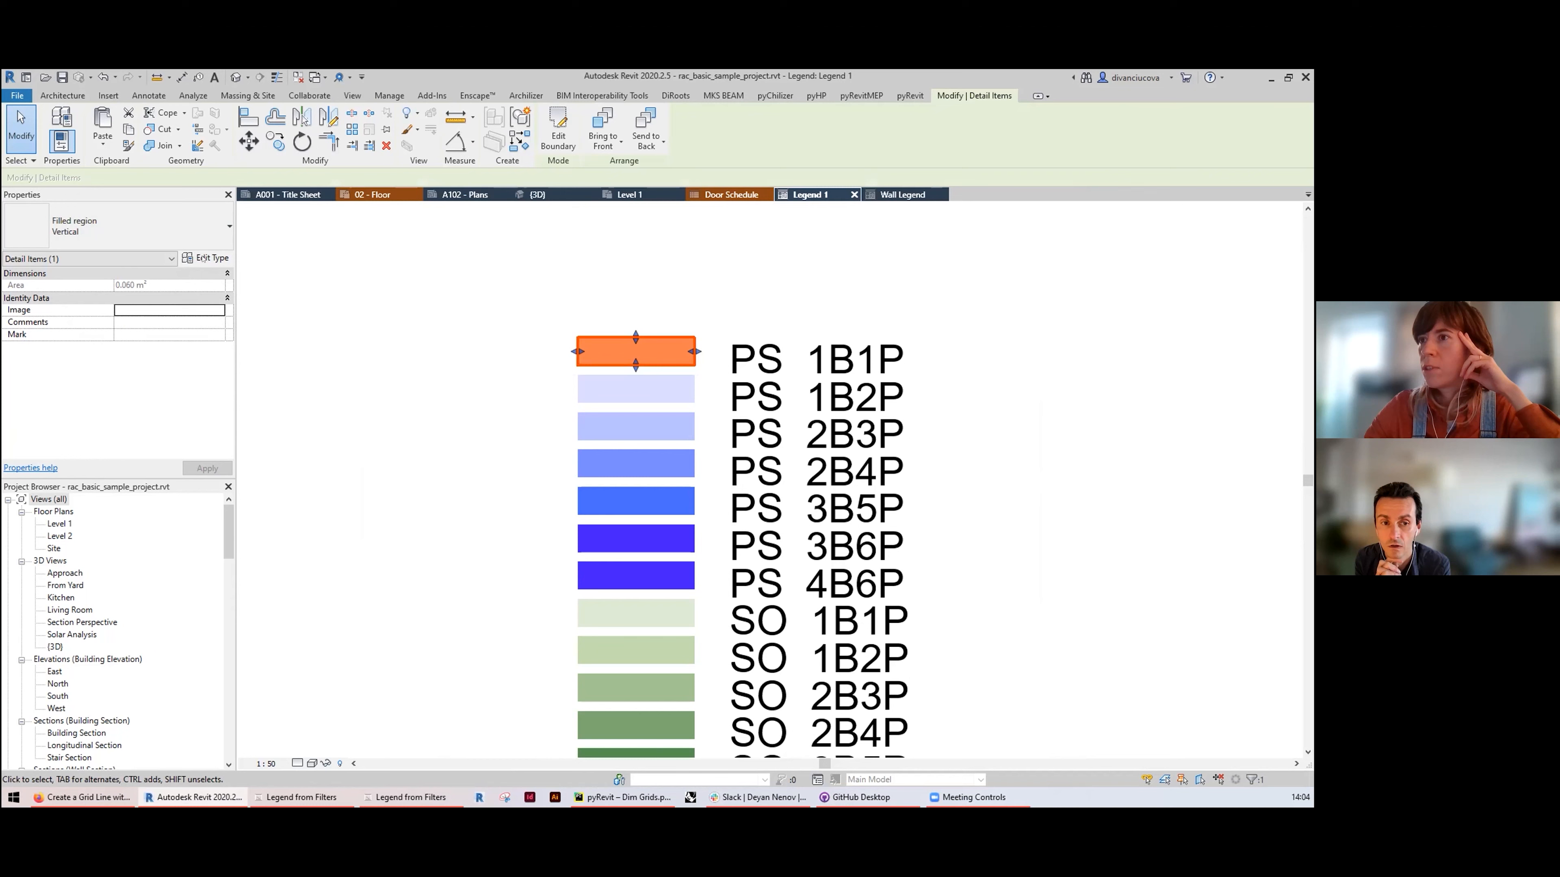
left_click(635, 350)
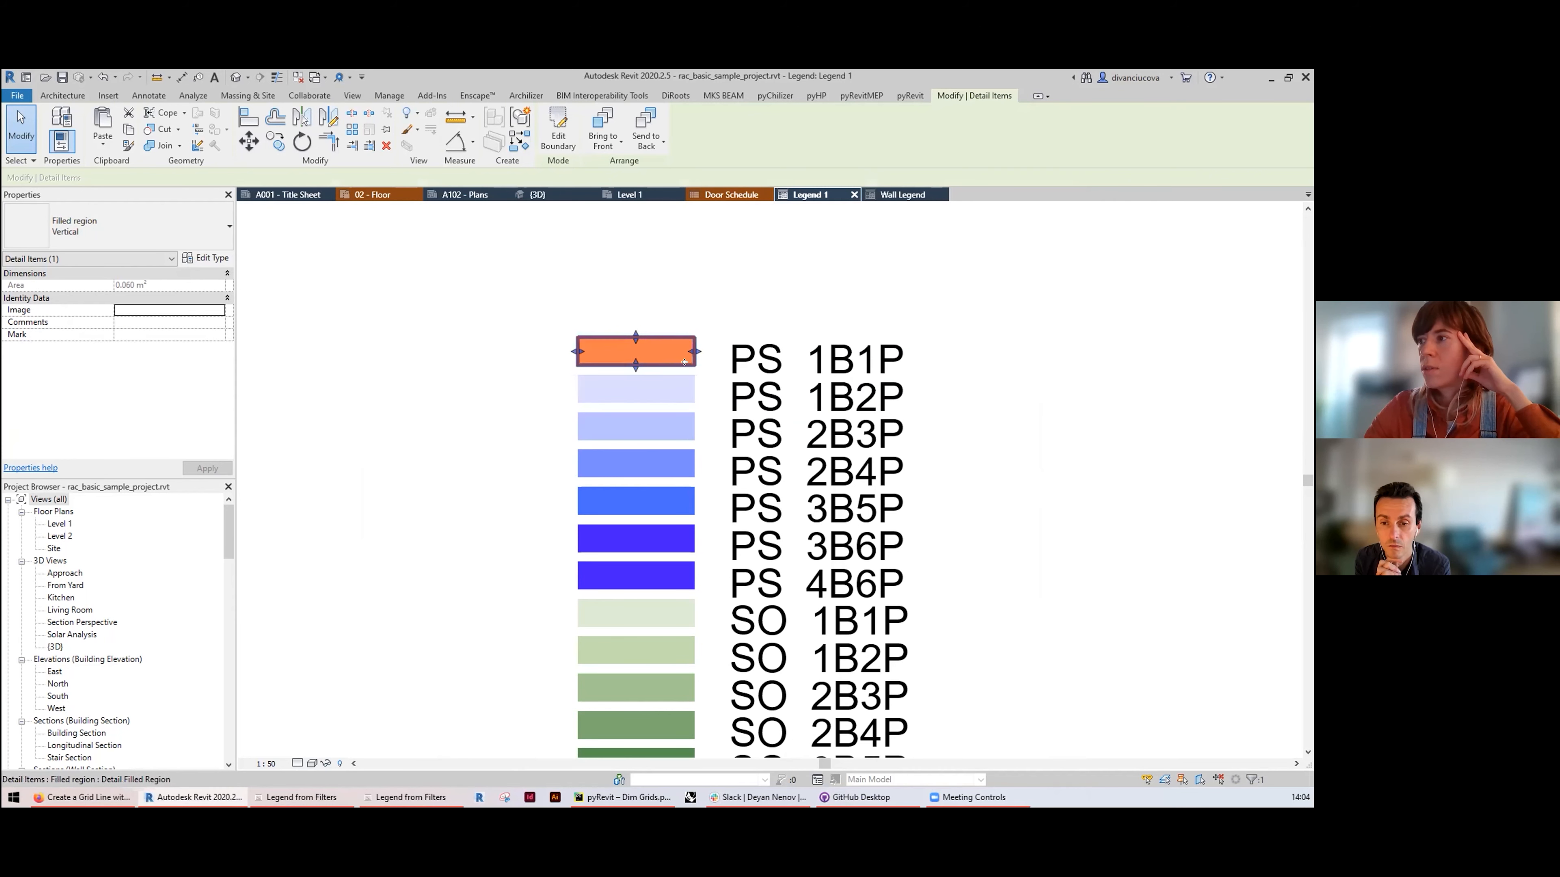
right_click(635, 350)
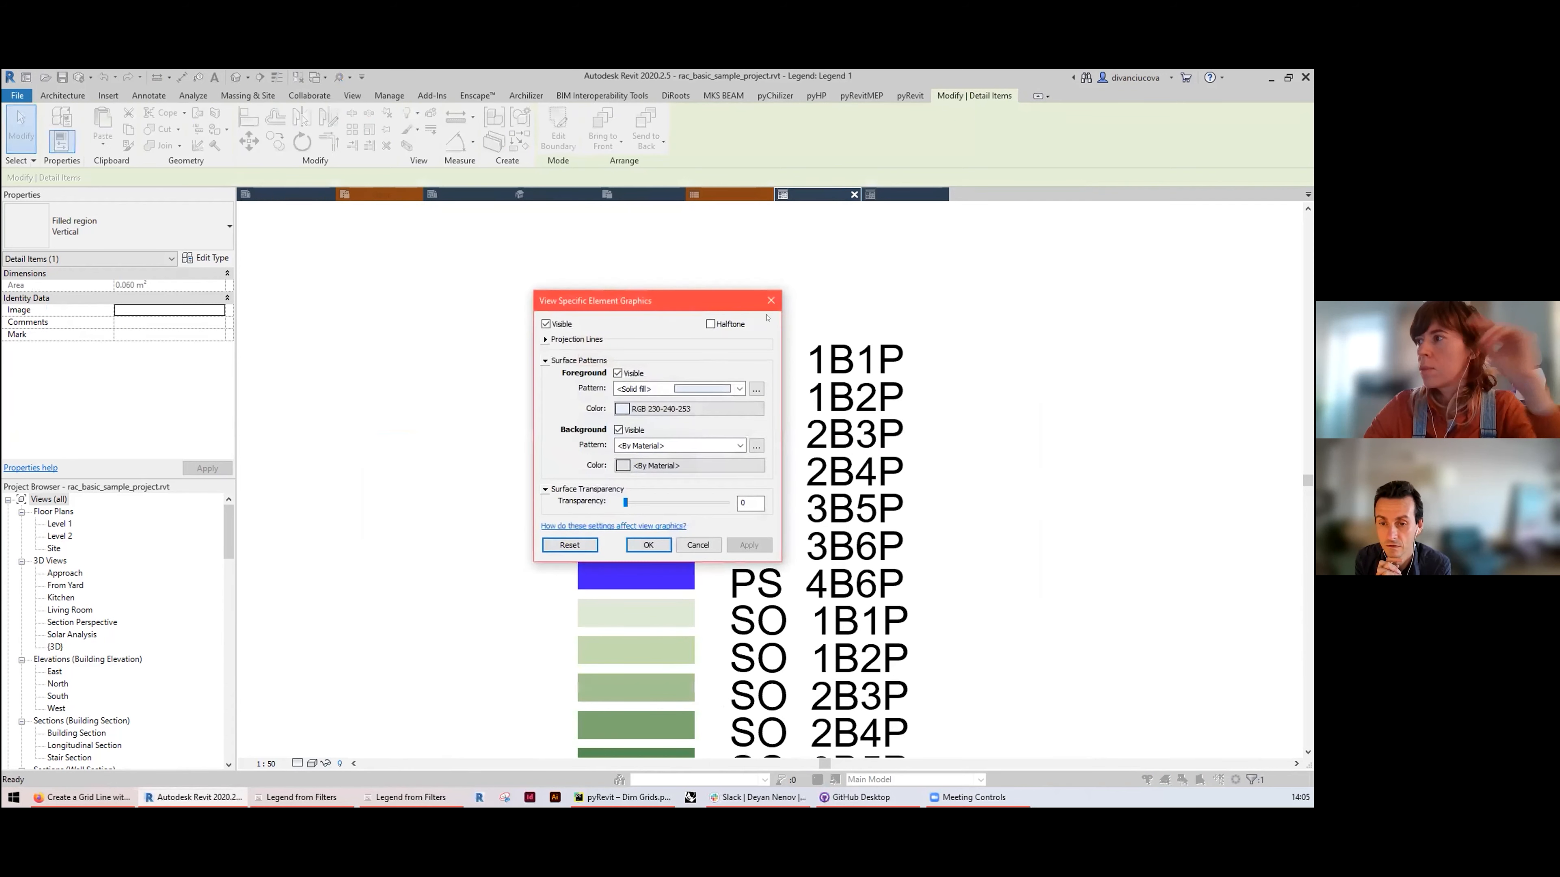
left_click(647, 544)
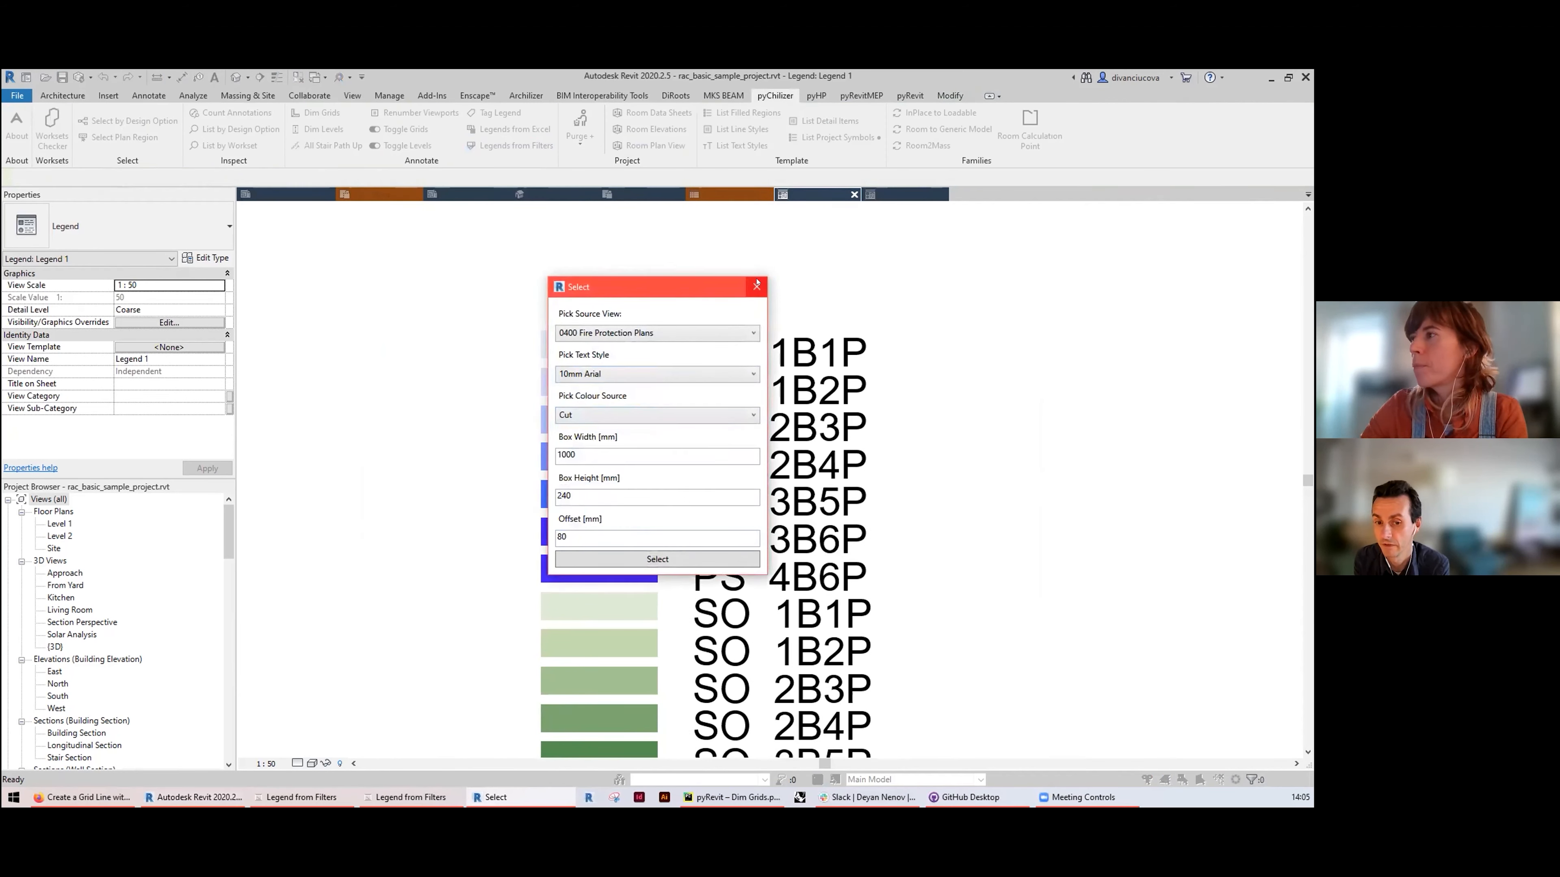
Step: Close the legend settings and inspect a unit-type label as a 2.5mm Arial text note
left_click(657, 558)
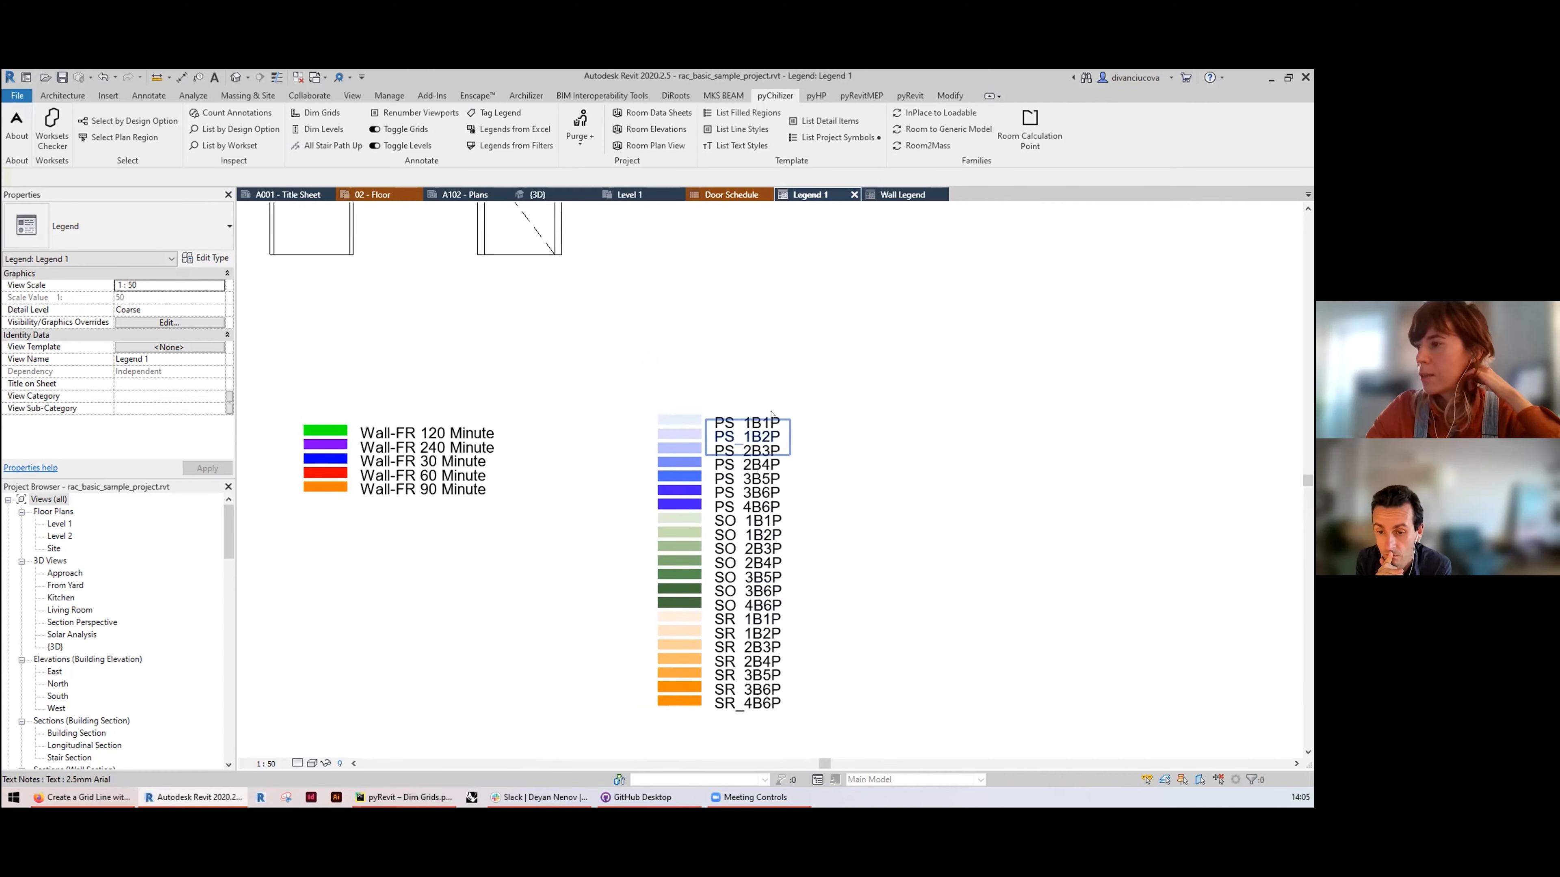
left_click(747, 423)
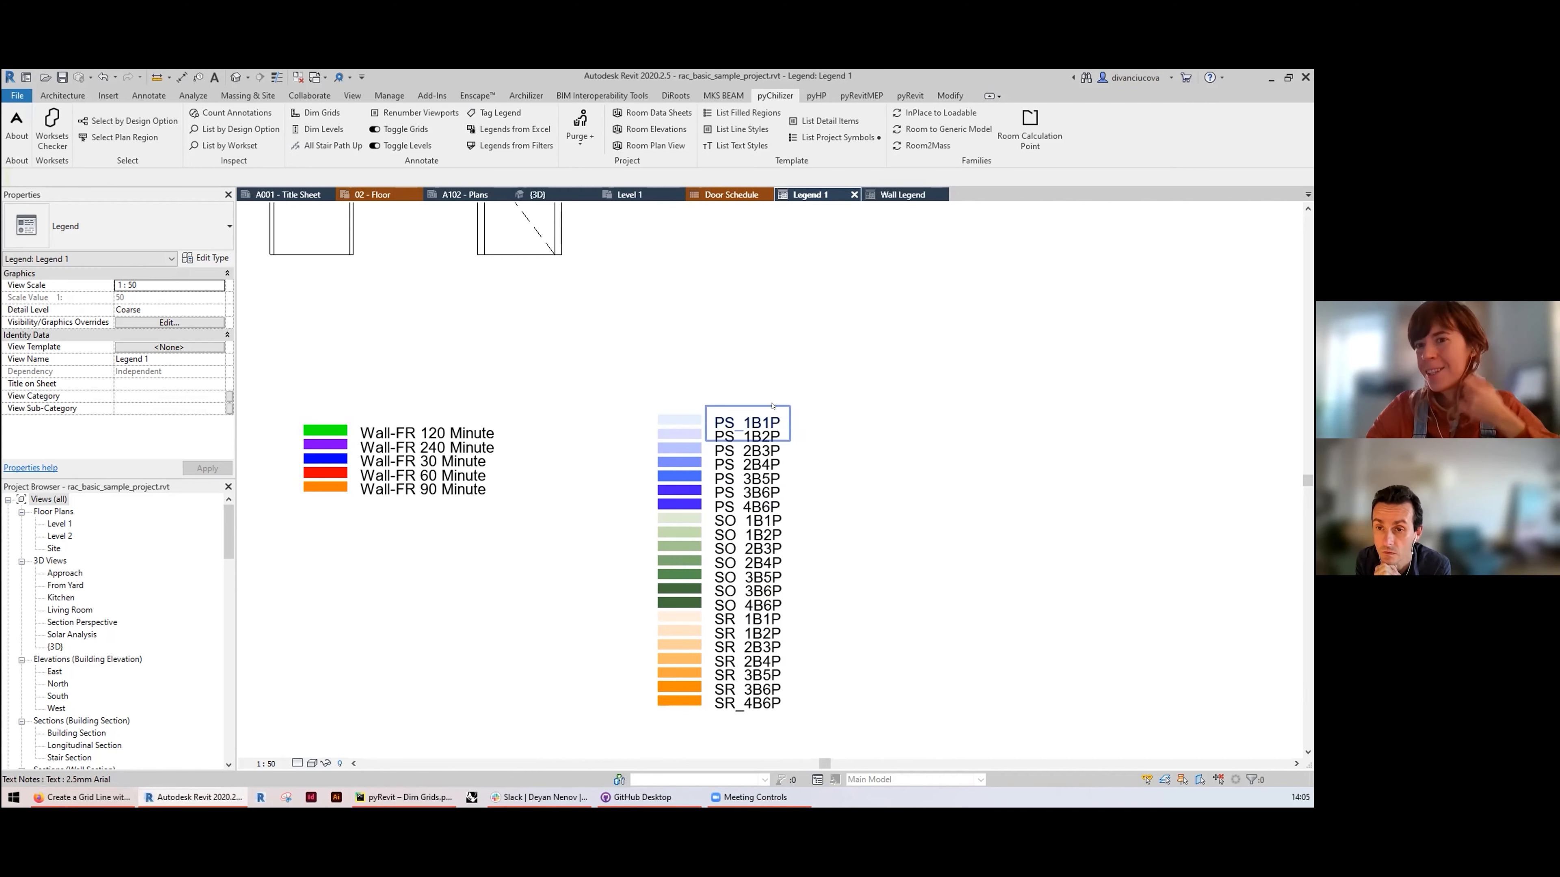
mouse_move(775, 421)
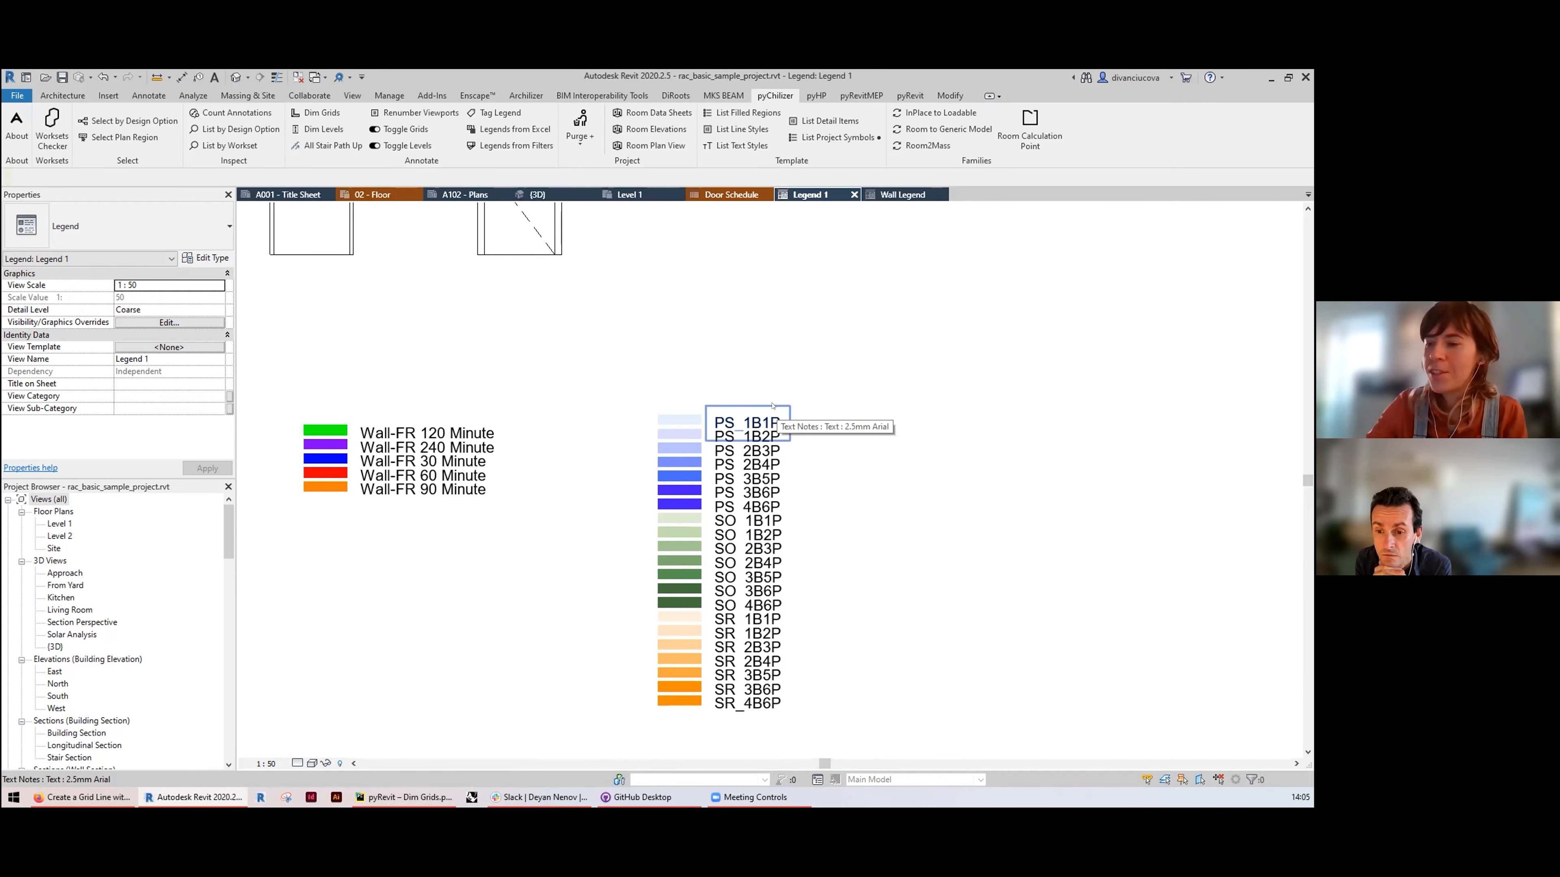
left_click(668, 380)
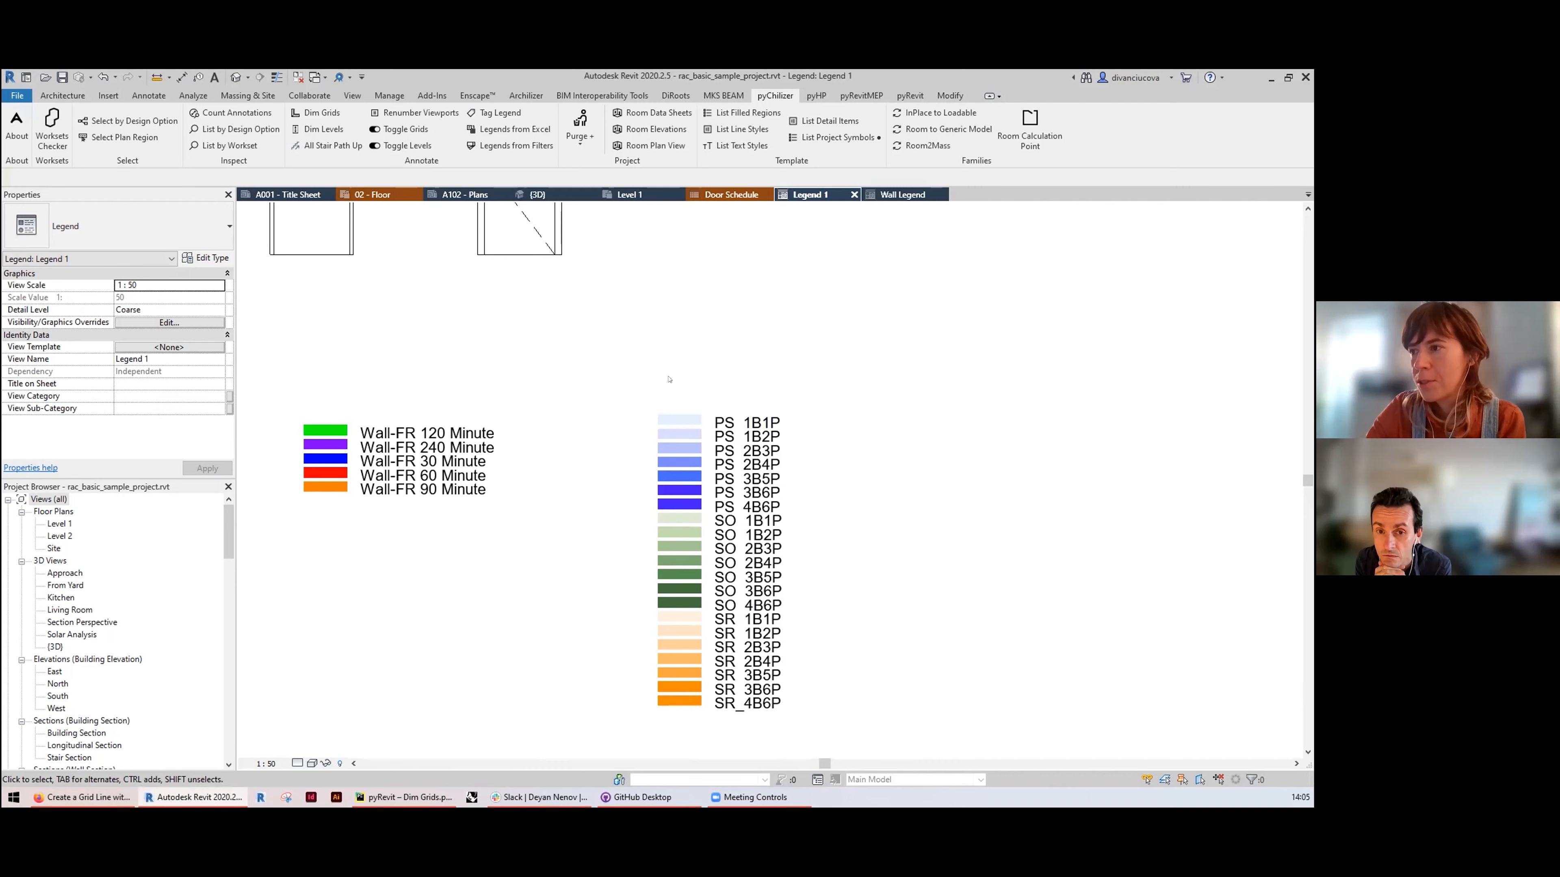
mouse_move(821, 393)
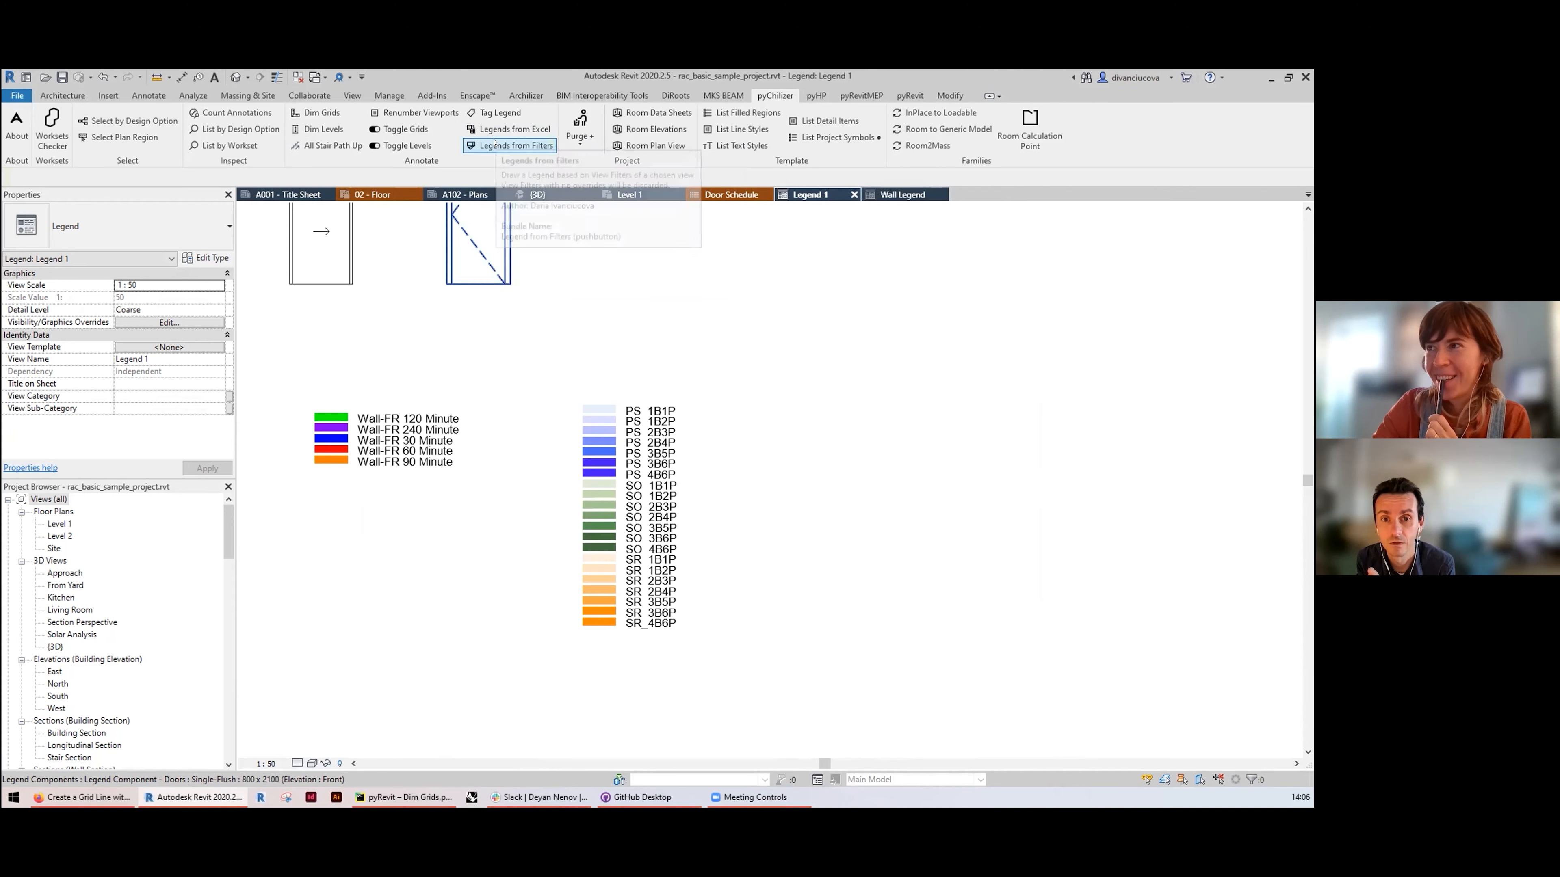
mouse_move(513, 146)
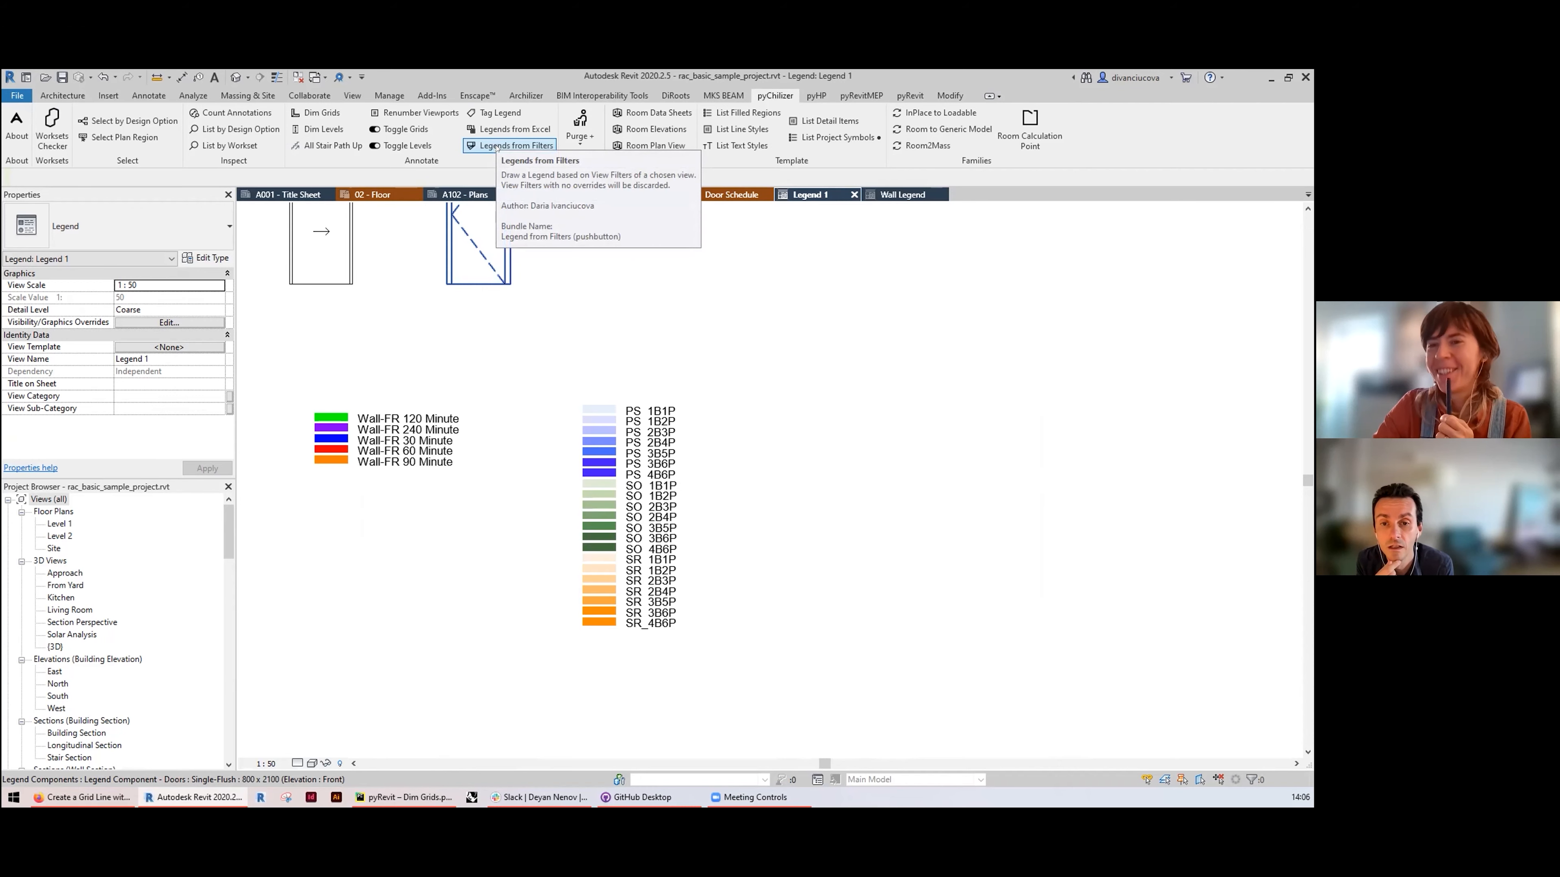
mouse_move(513, 130)
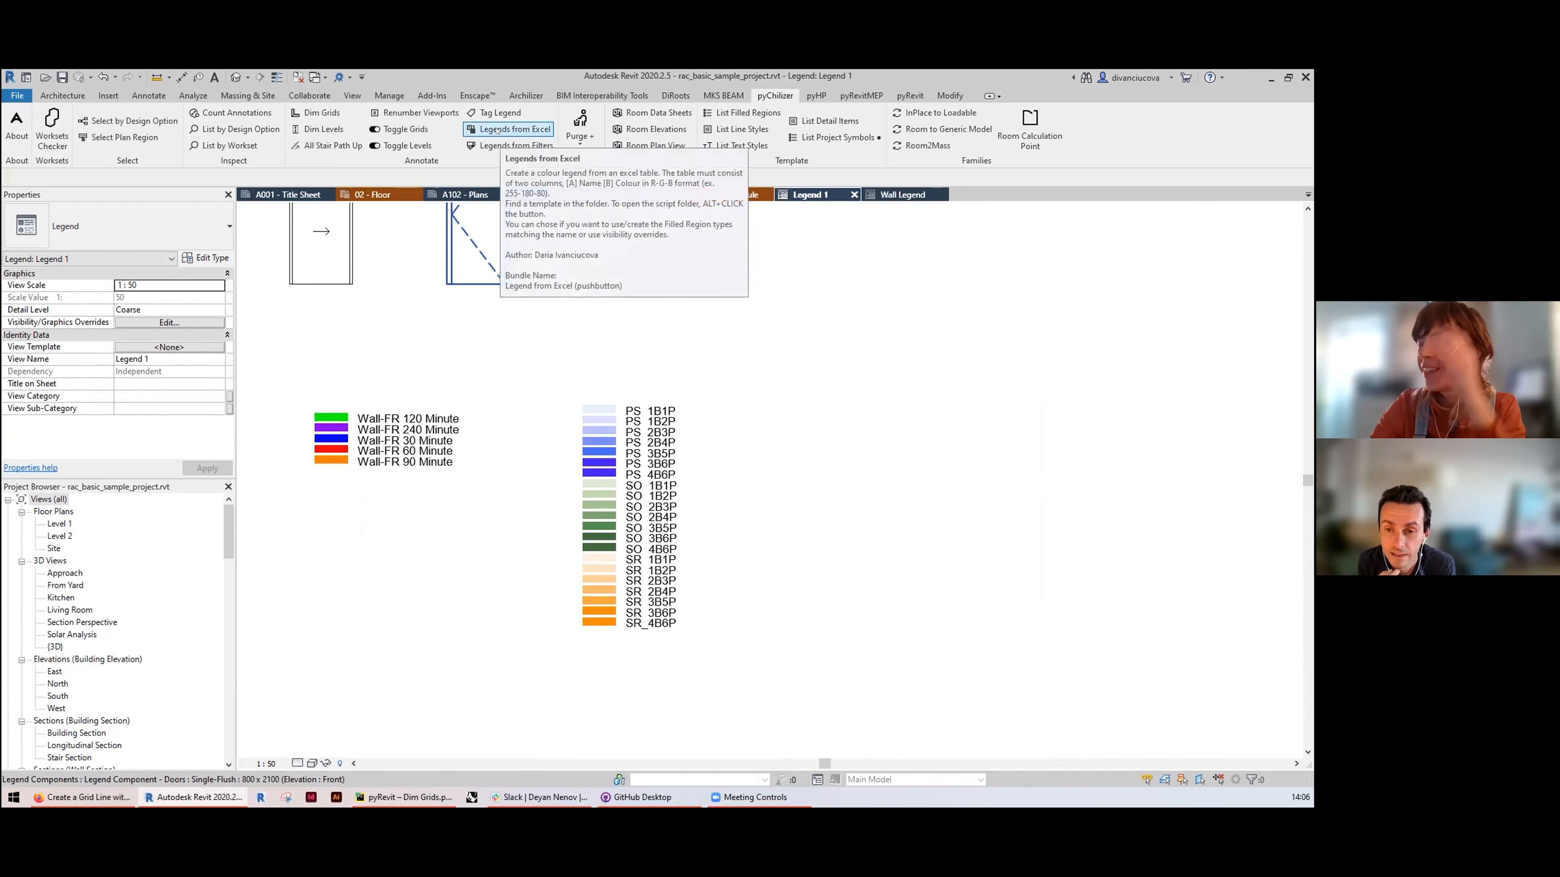
Step: Start Legends from Excel, then open its script folder with the colour-scheme template
left_click(510, 129)
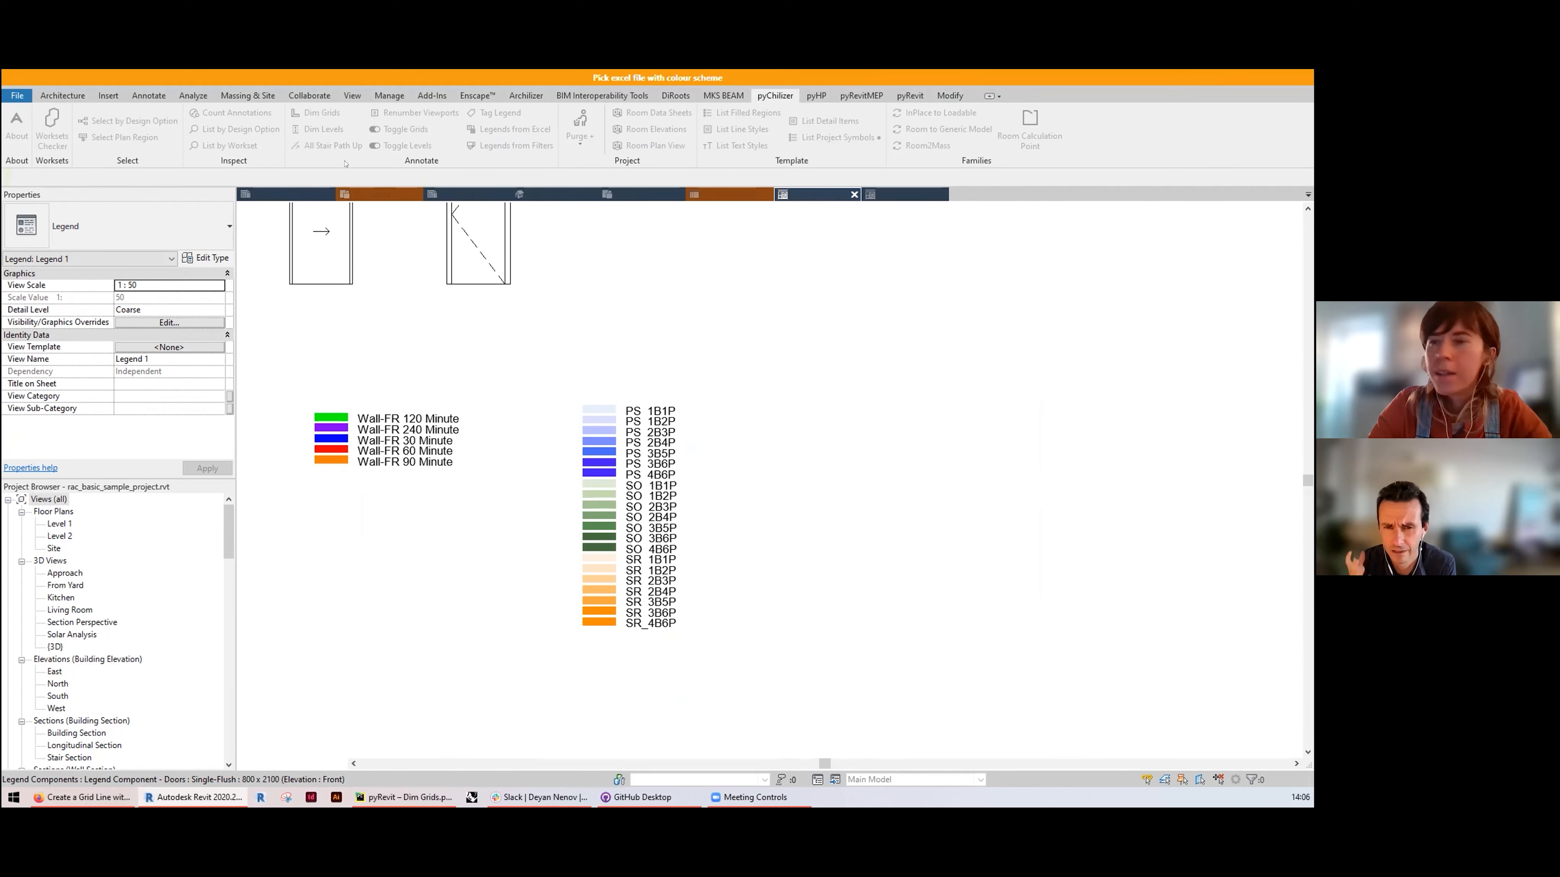
mouse_move(509, 128)
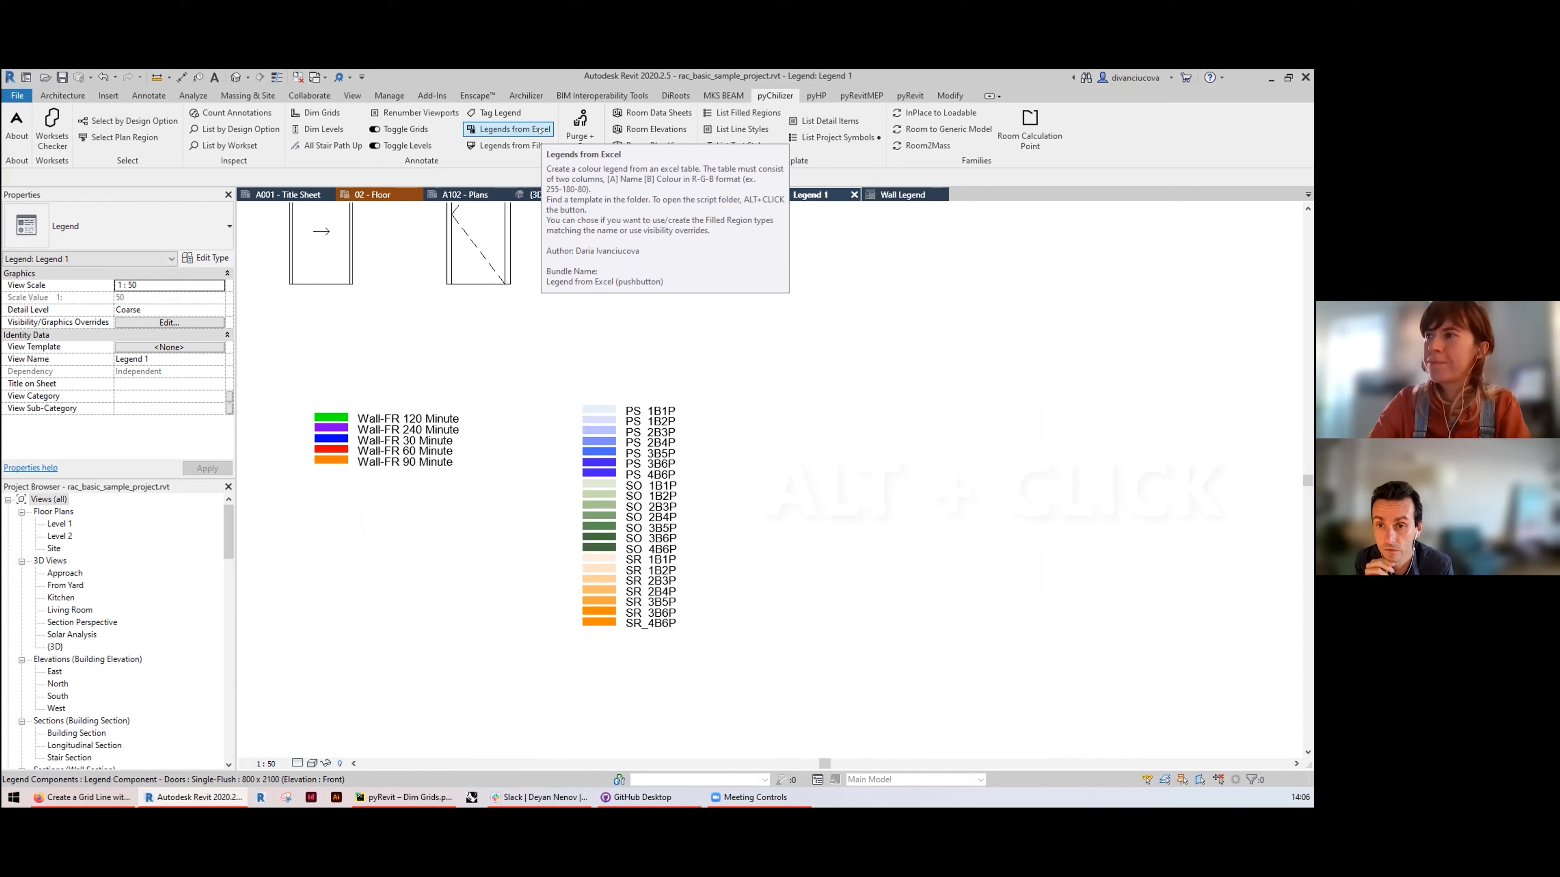
mouse_move(513, 129)
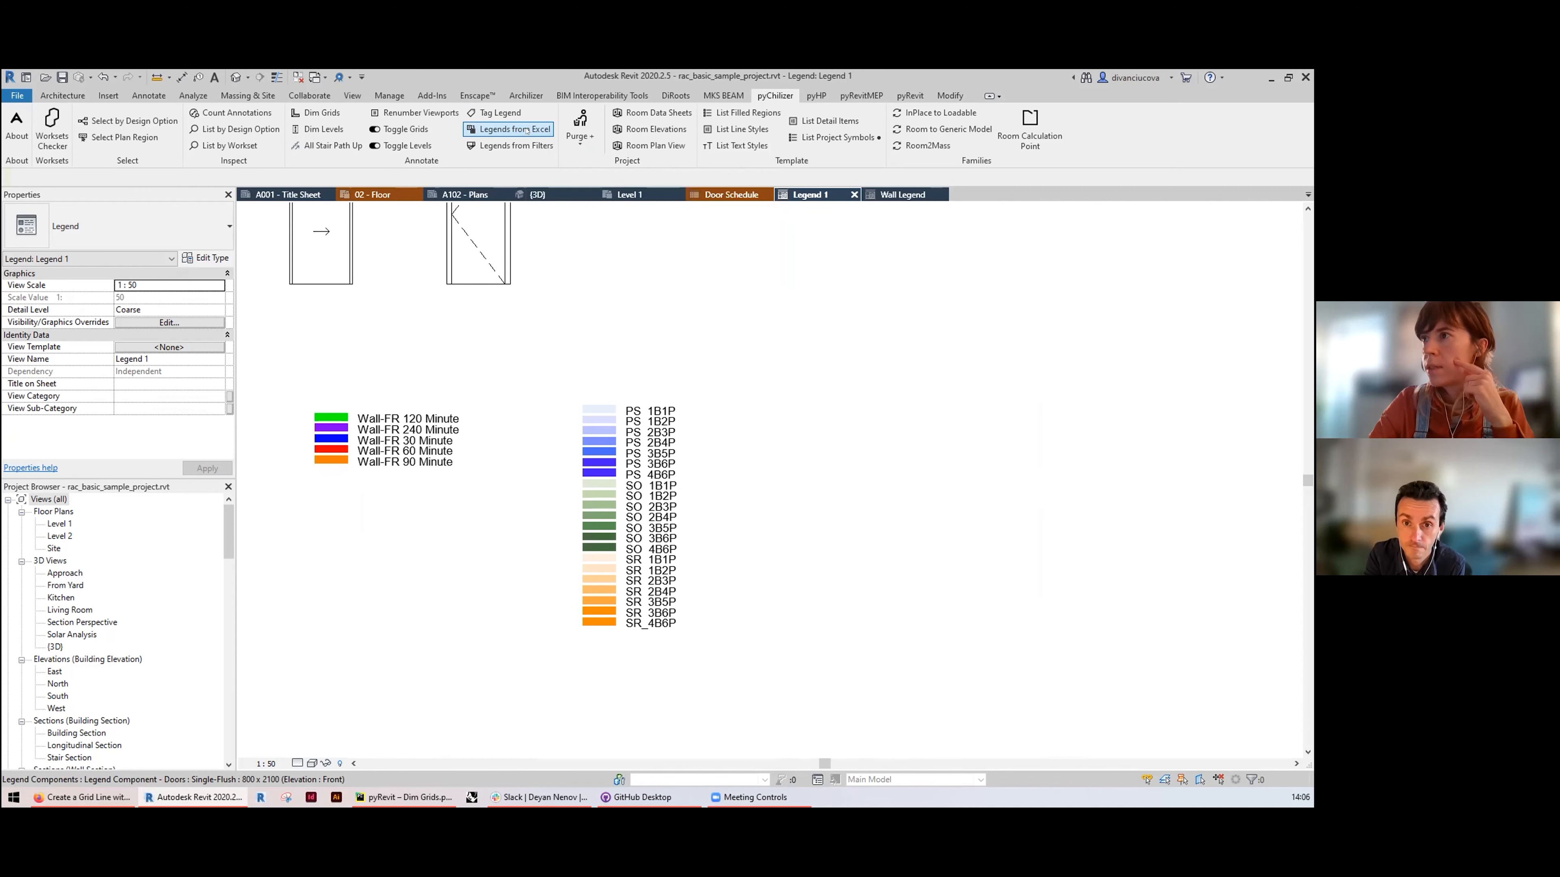
left_click(511, 129)
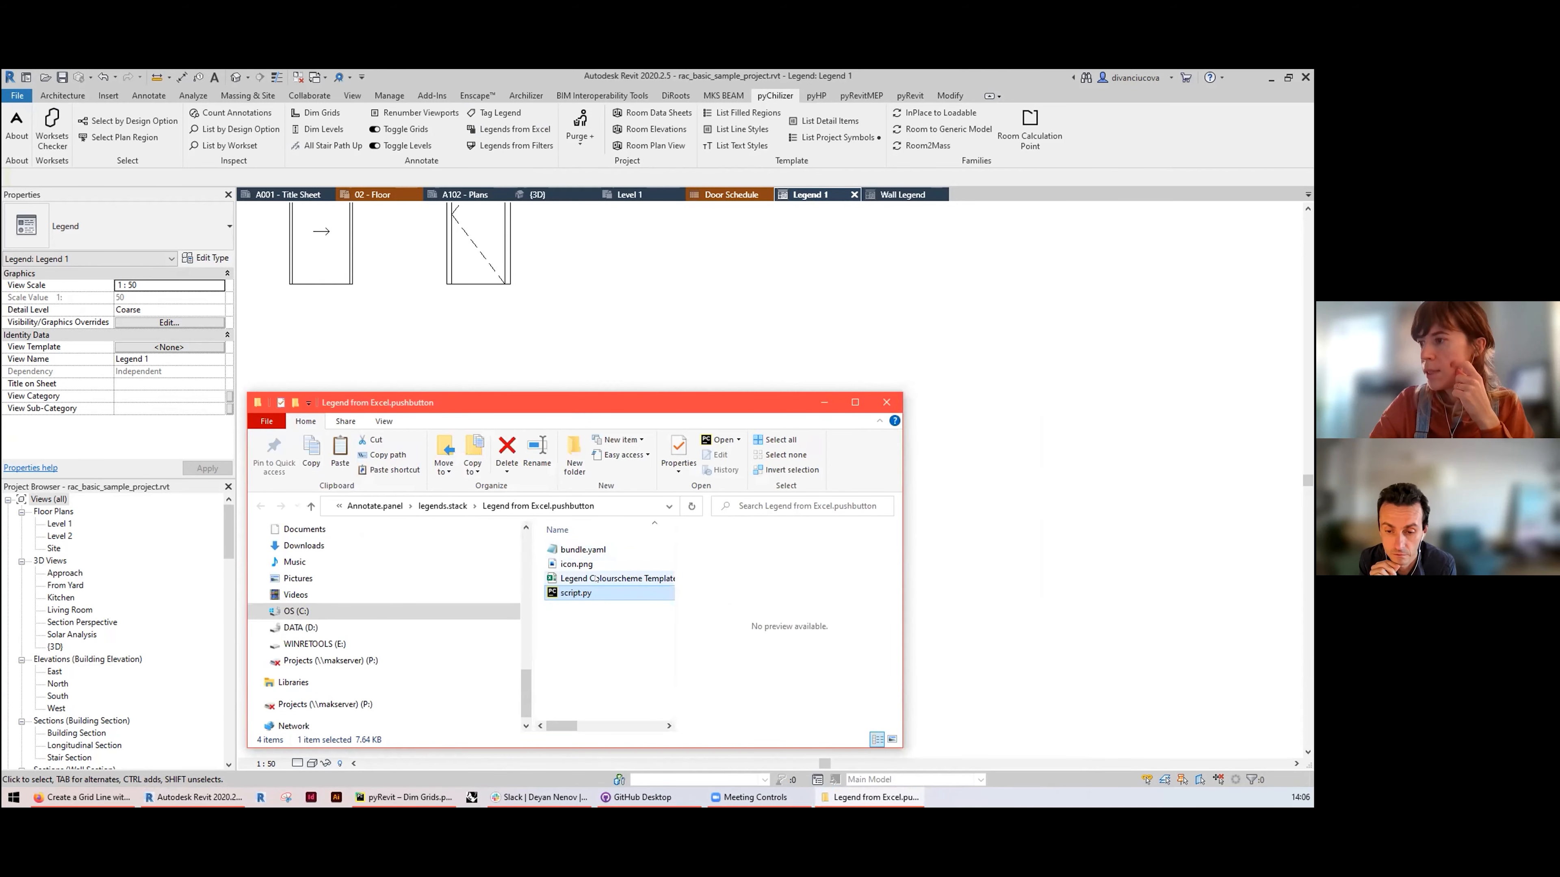
Step: Open Legend Colourscheme Template.xlsx and inspect the RGB value in cell B1
double_click(619, 578)
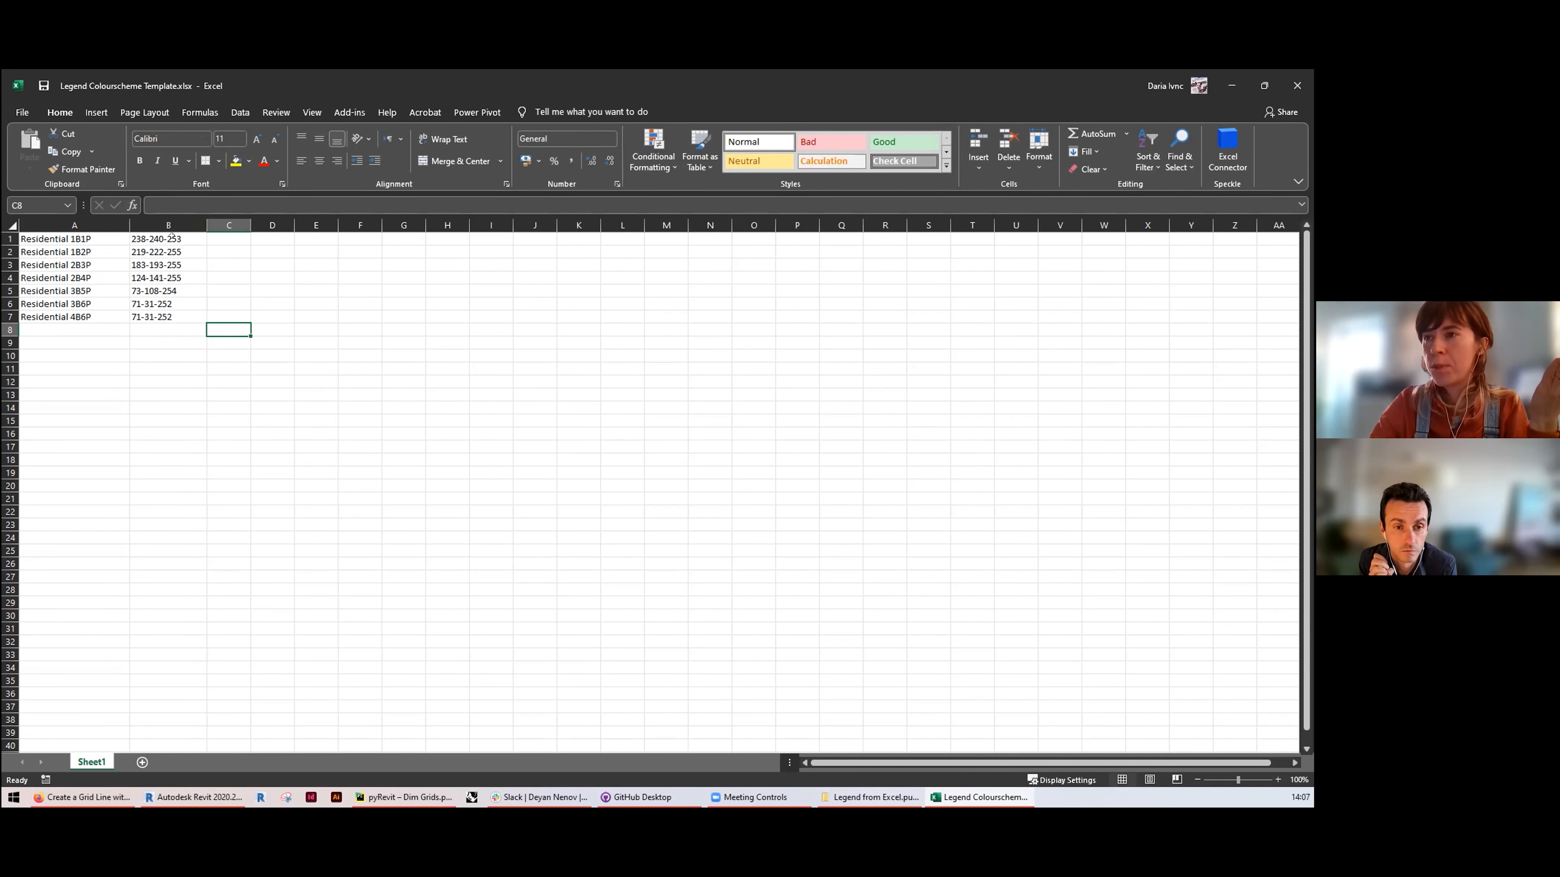
left_click(168, 238)
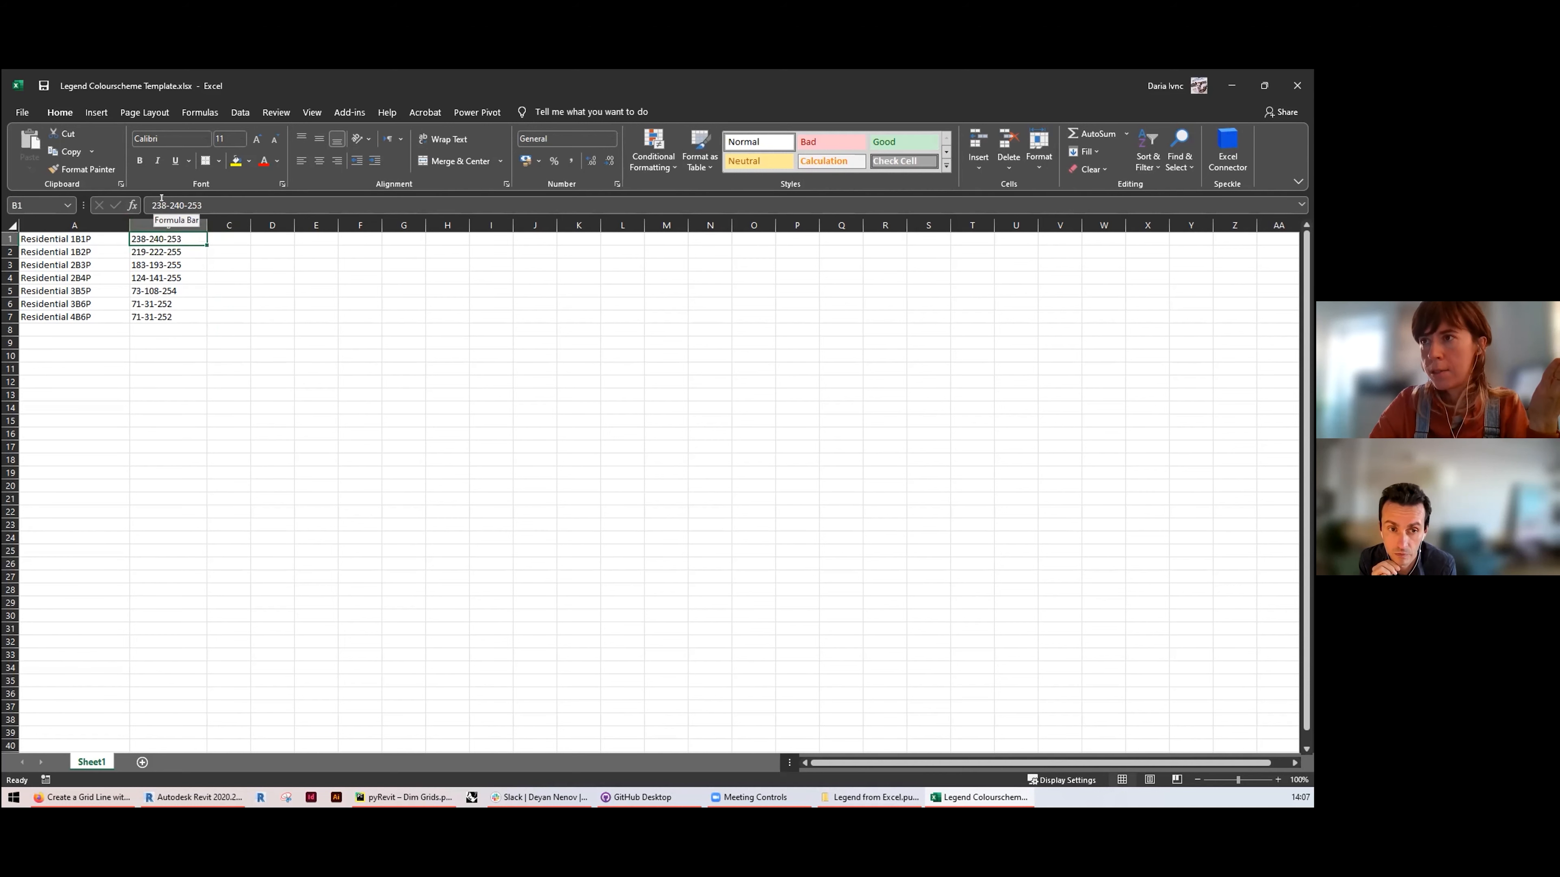
mouse_move(355, 186)
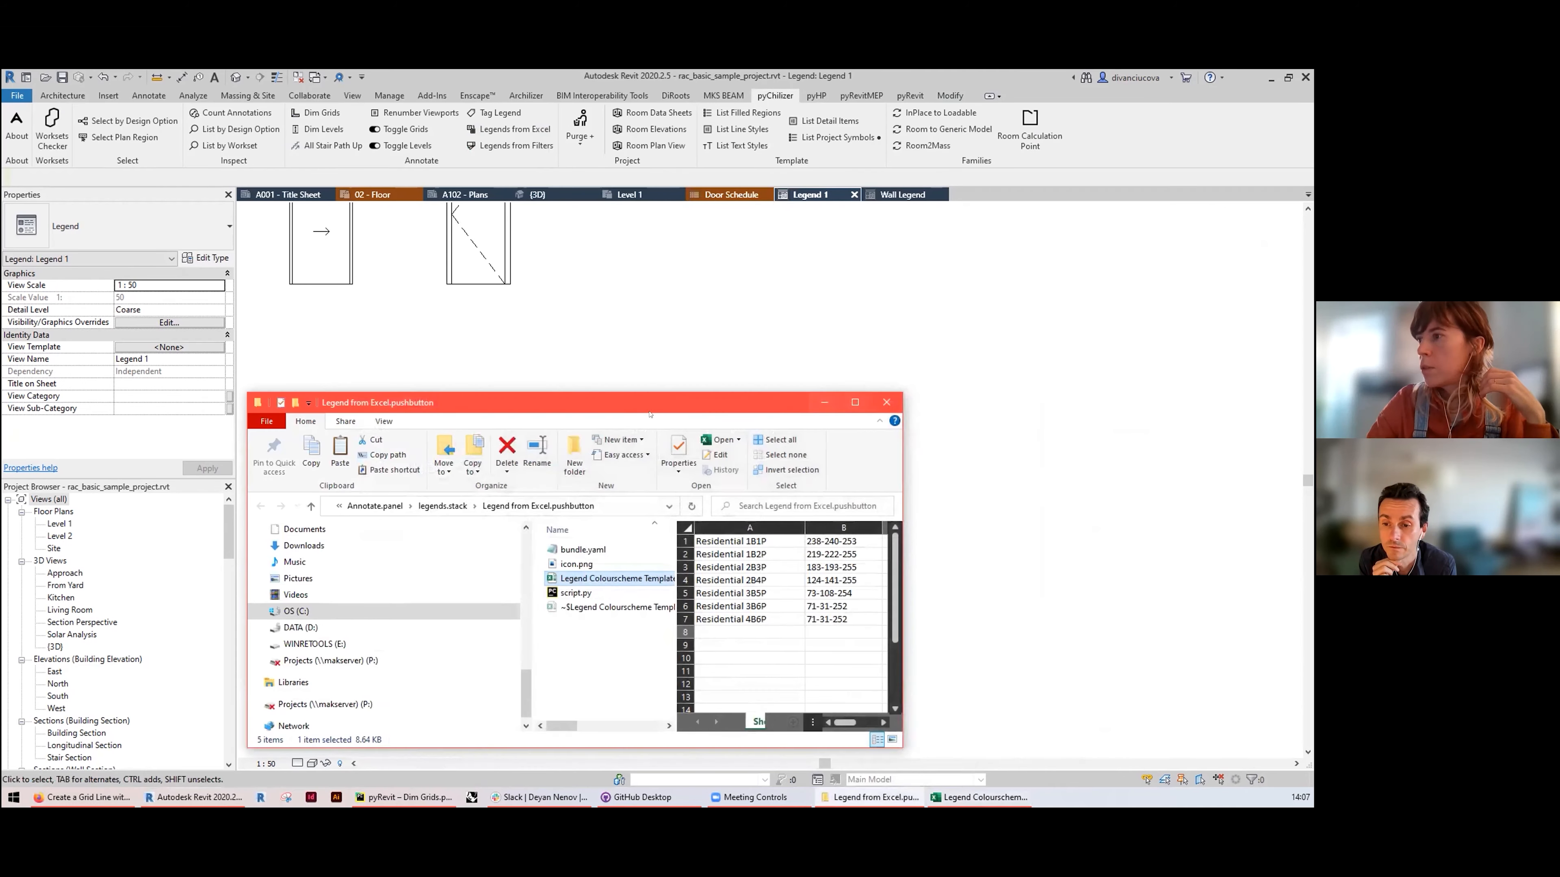
Step: Run Legends from Excel on the template with 10mm Arial text for seven Residential unit swatches
left_click(509, 129)
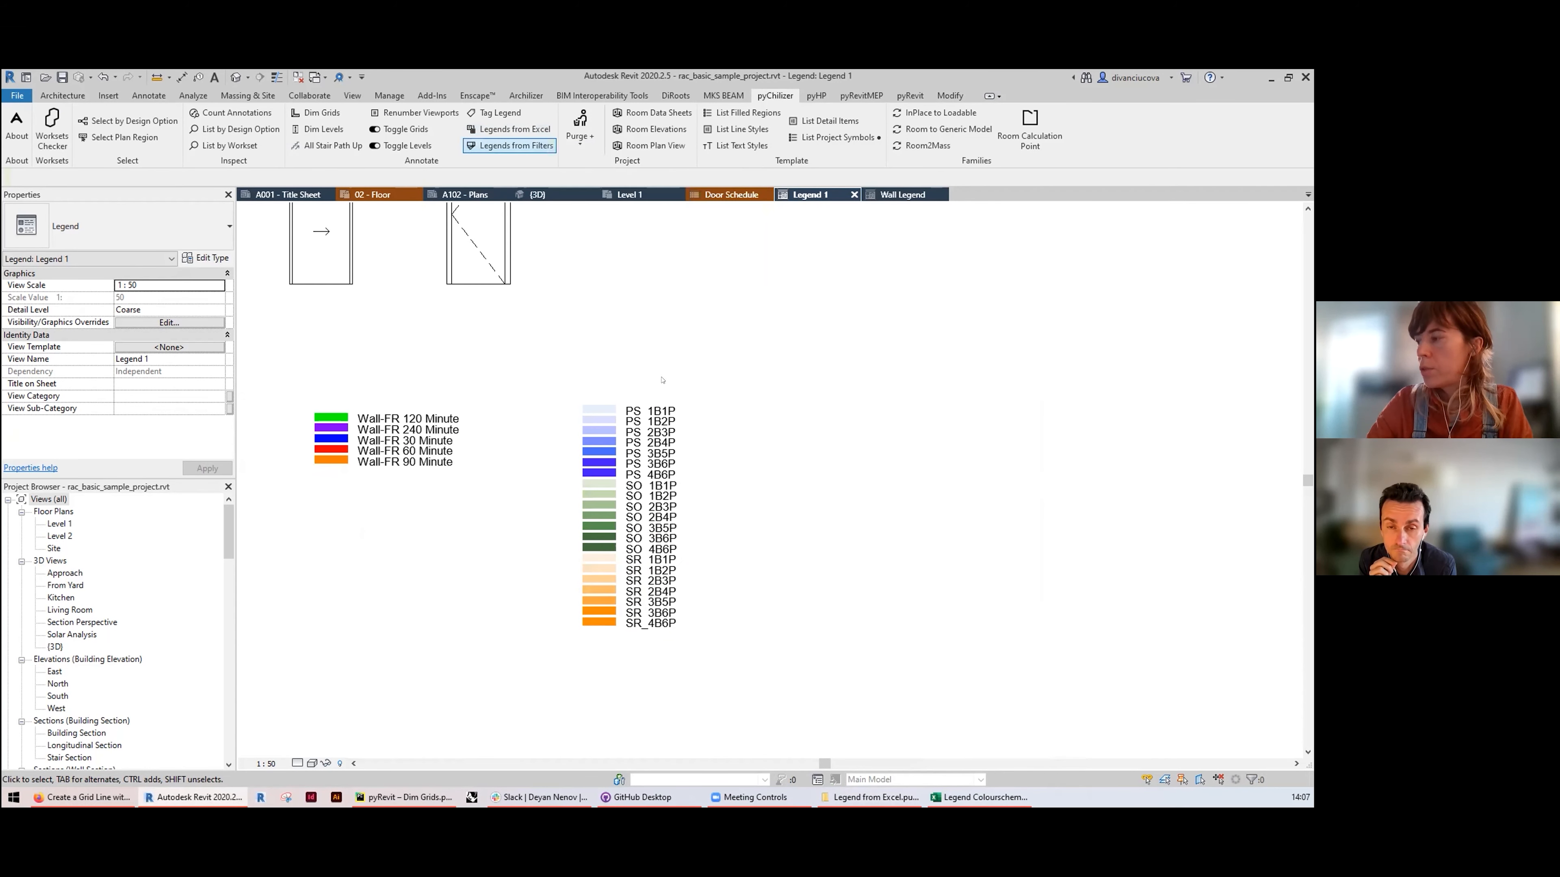
left_click(979, 797)
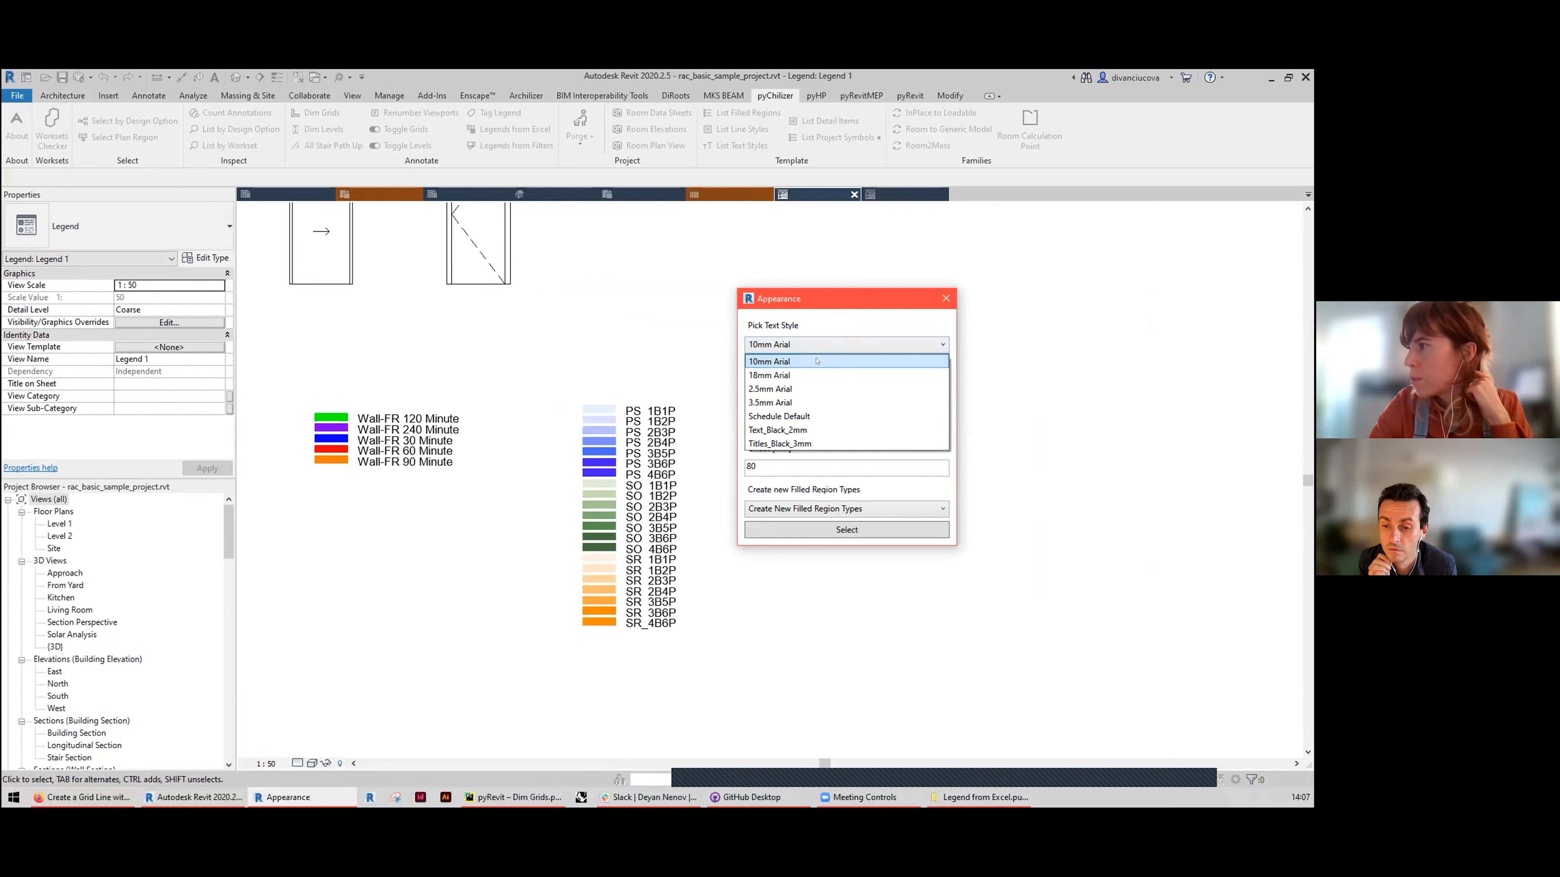
left_click(771, 388)
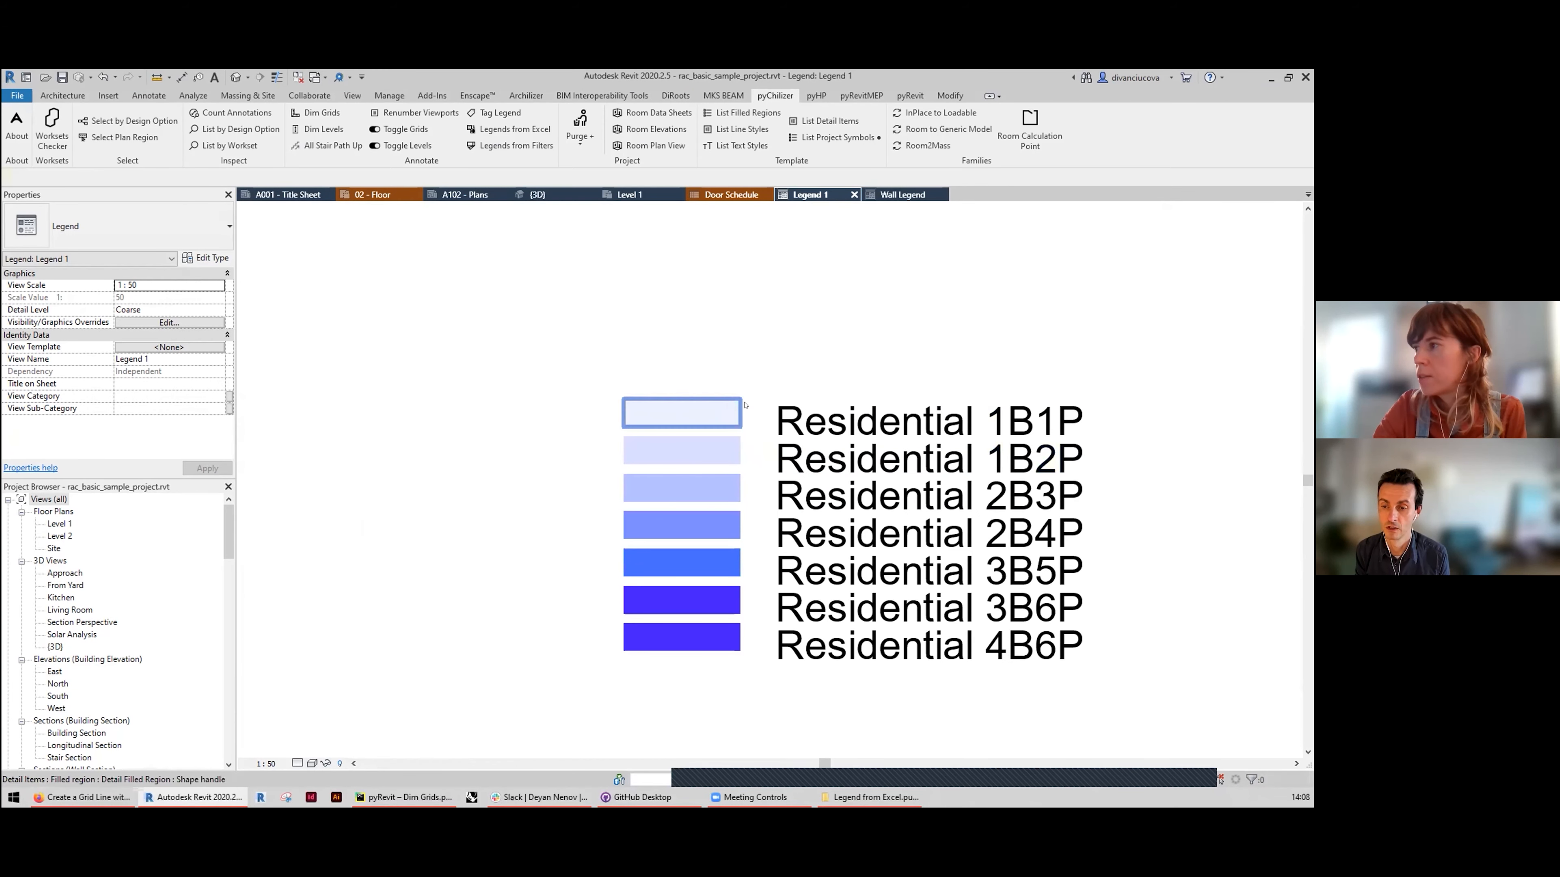
left_click(680, 412)
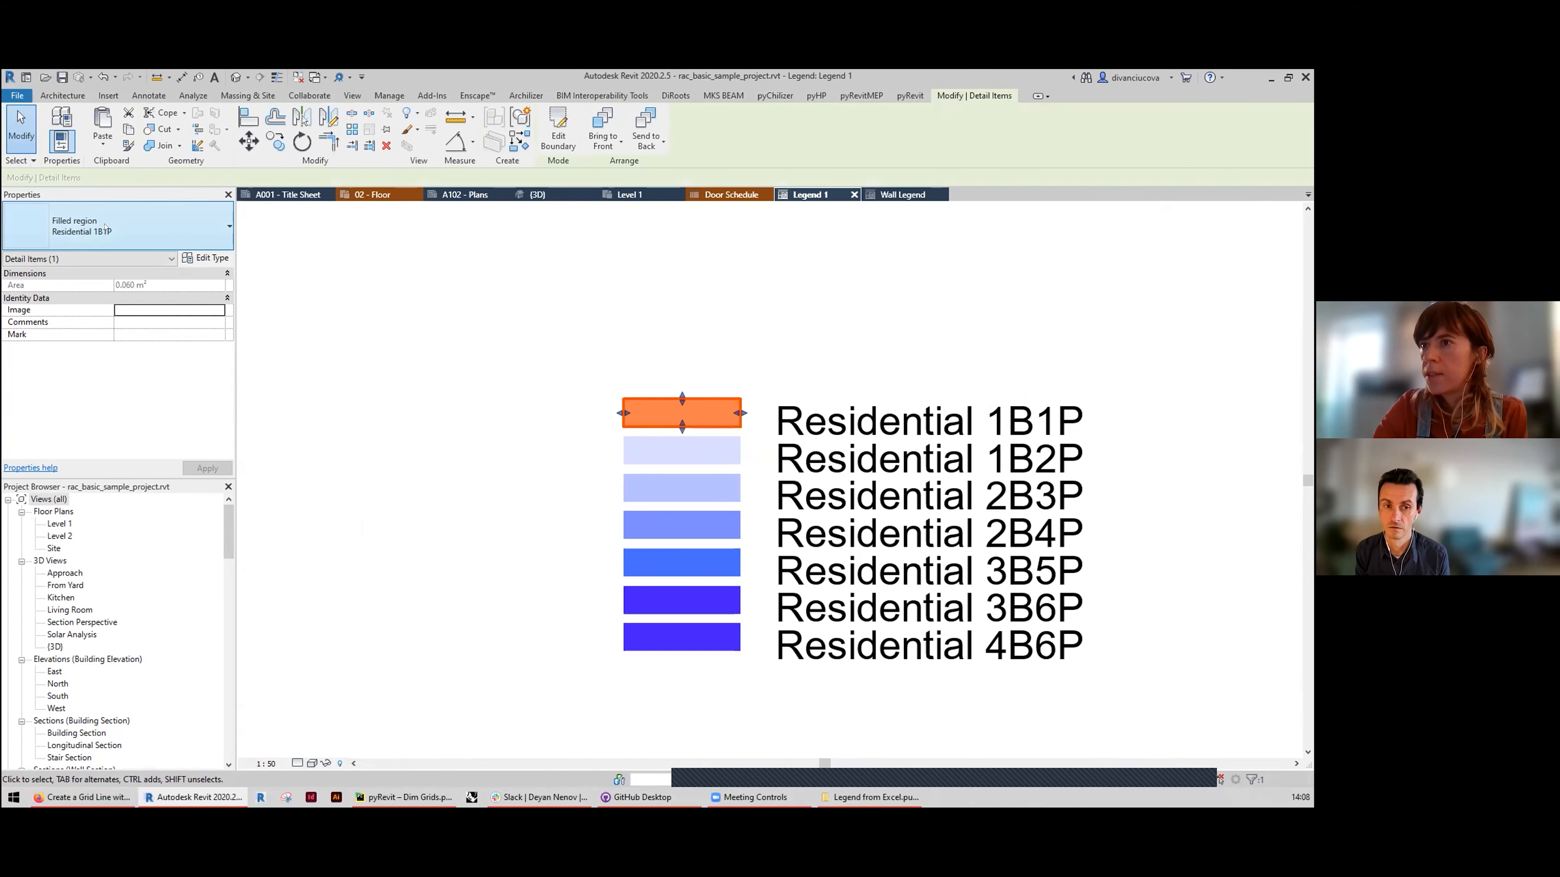
left_click(681, 487)
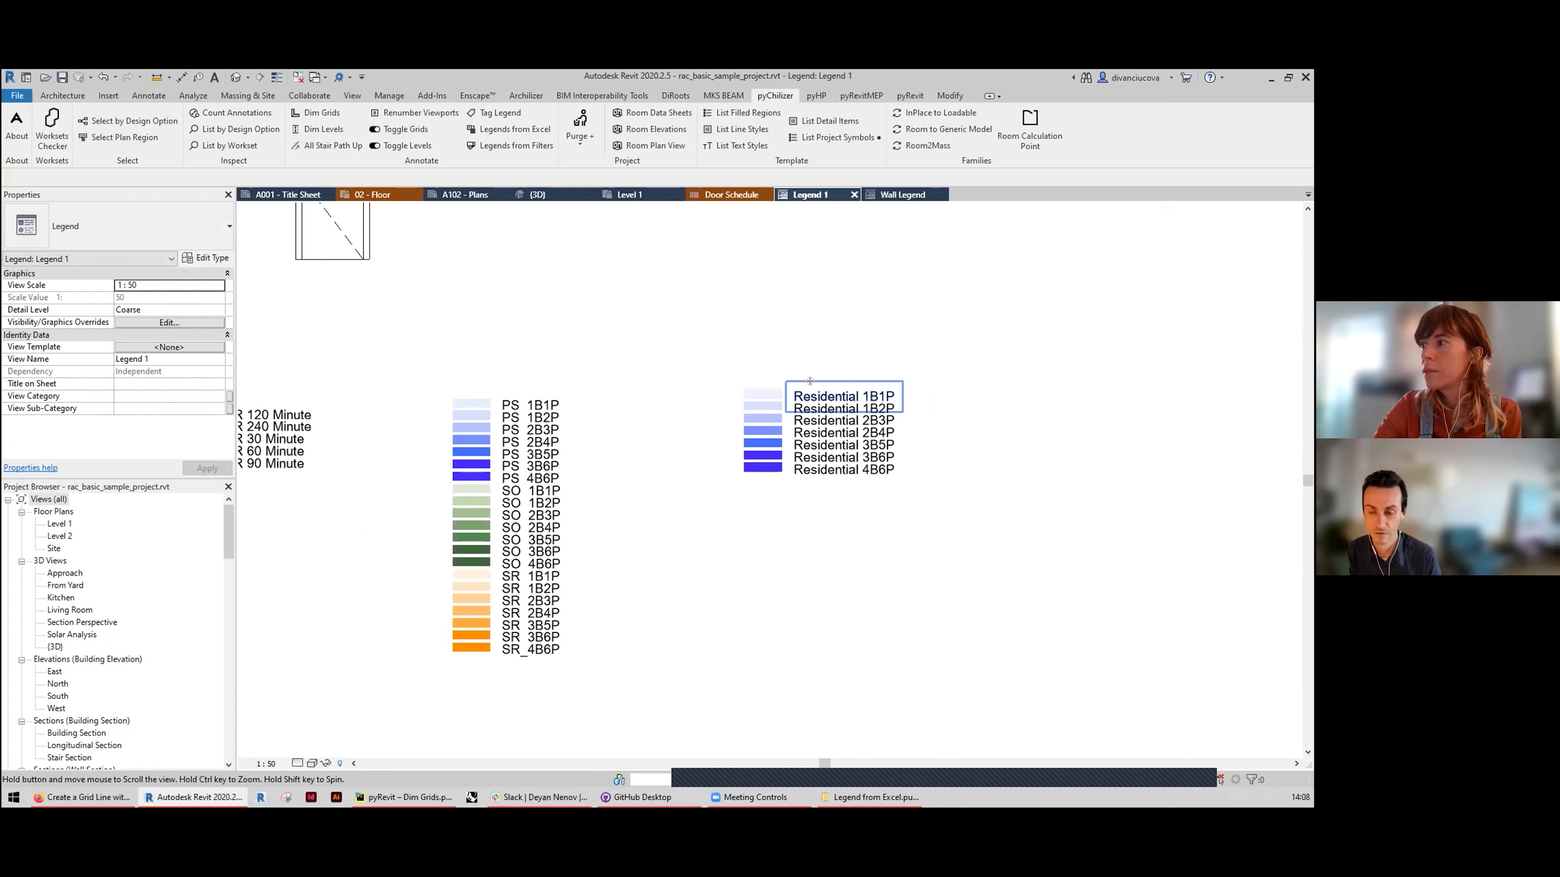
left_click(803, 371)
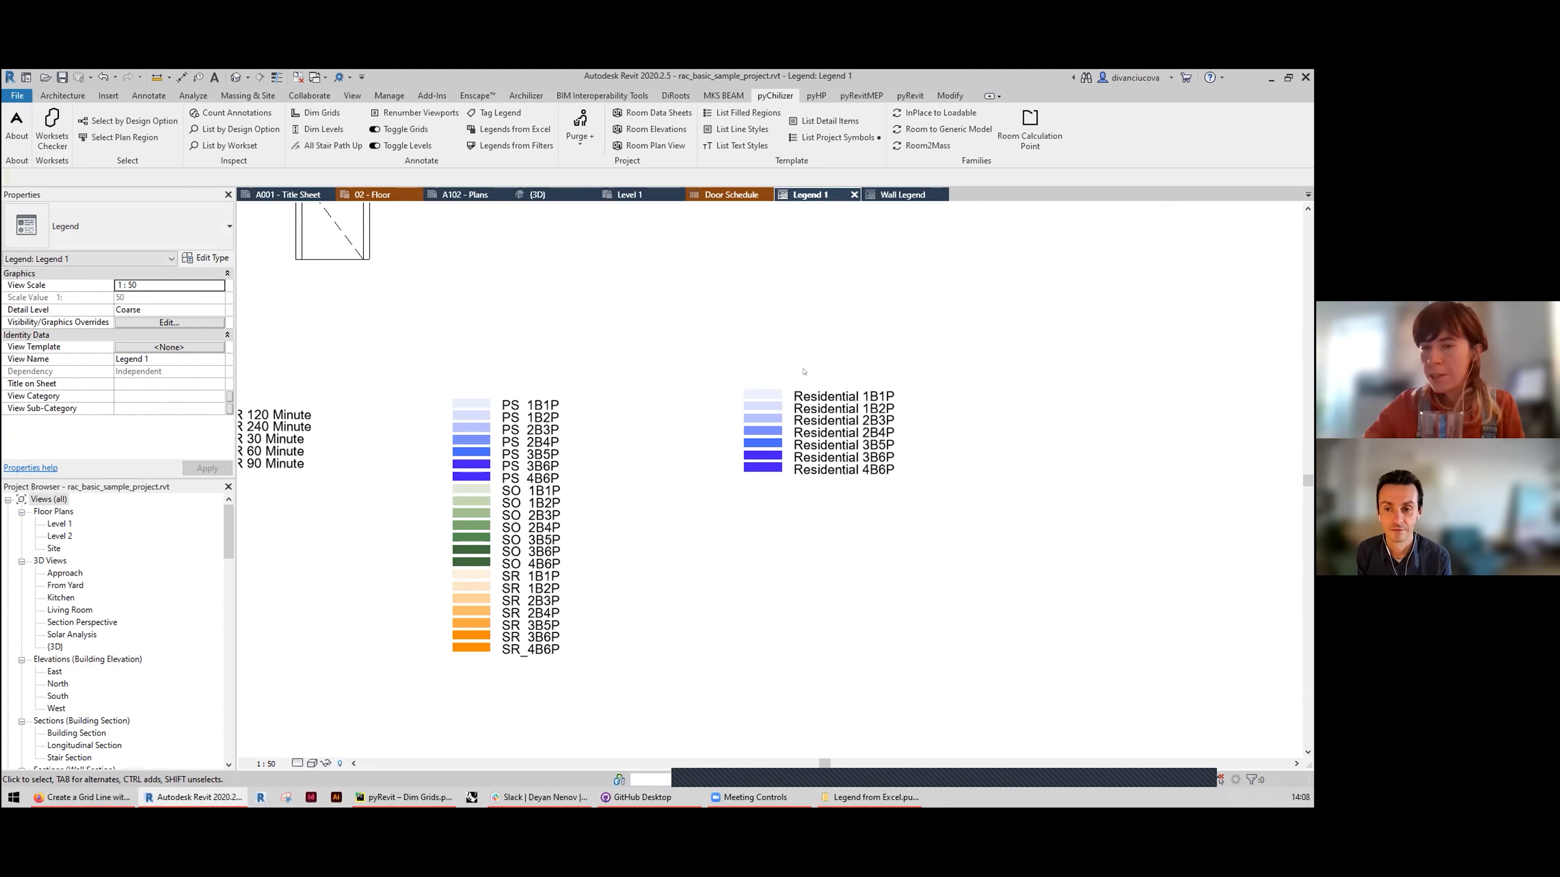
mouse_move(514, 145)
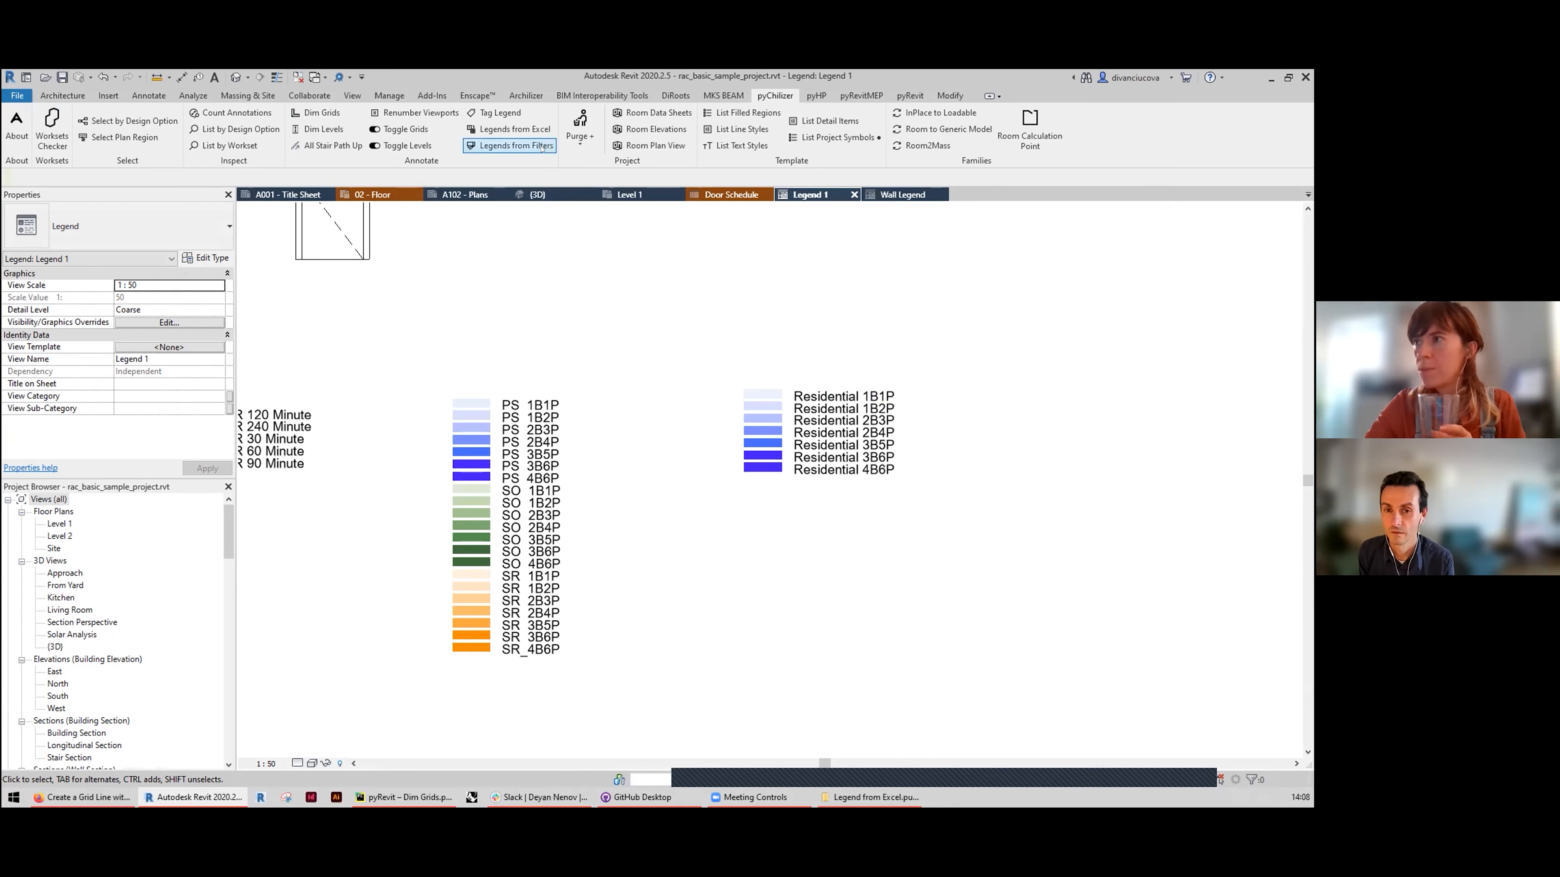
left_click(514, 146)
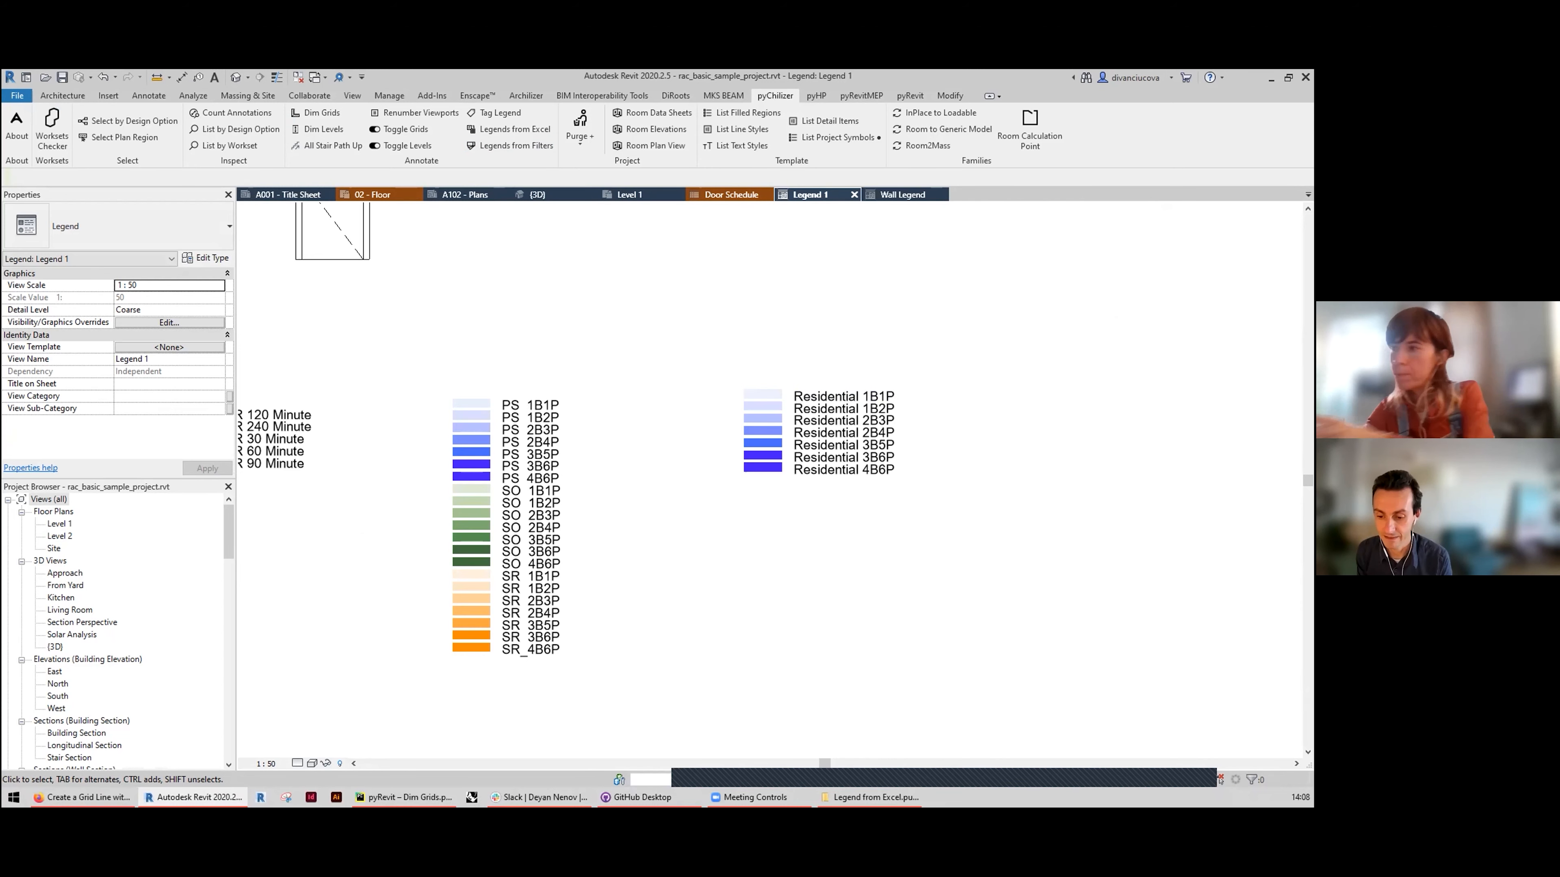